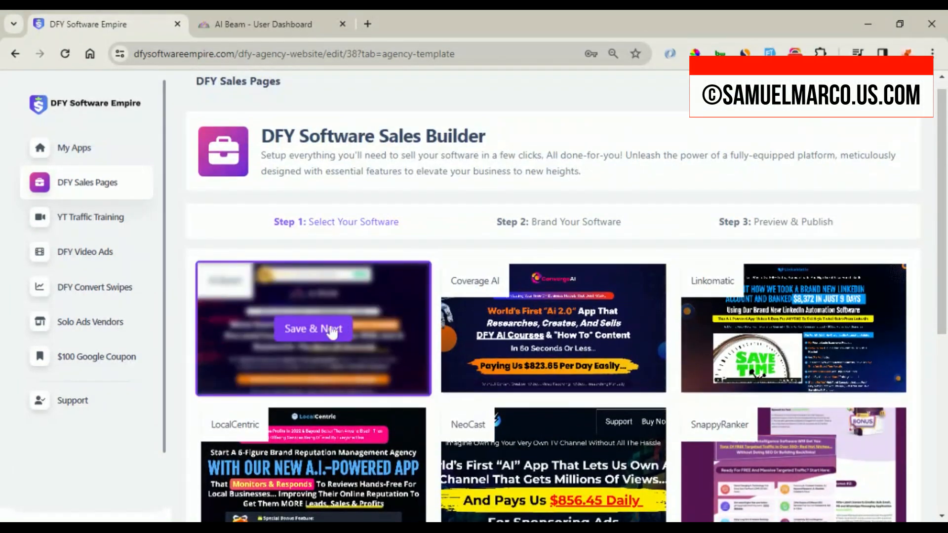
- Choose the Ai Beam template with Save & Next to reach Step 2: Brand Your Software
left_click(313, 328)
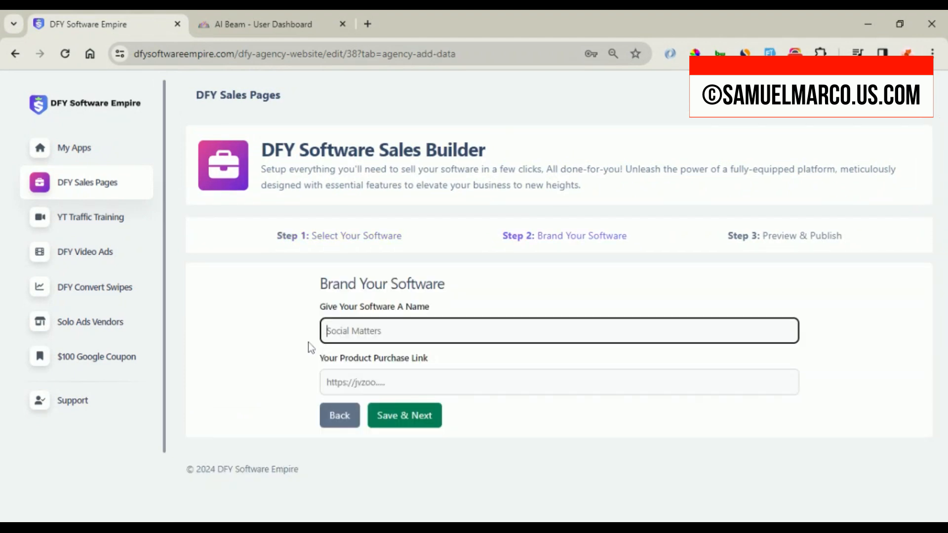
left_click(73, 147)
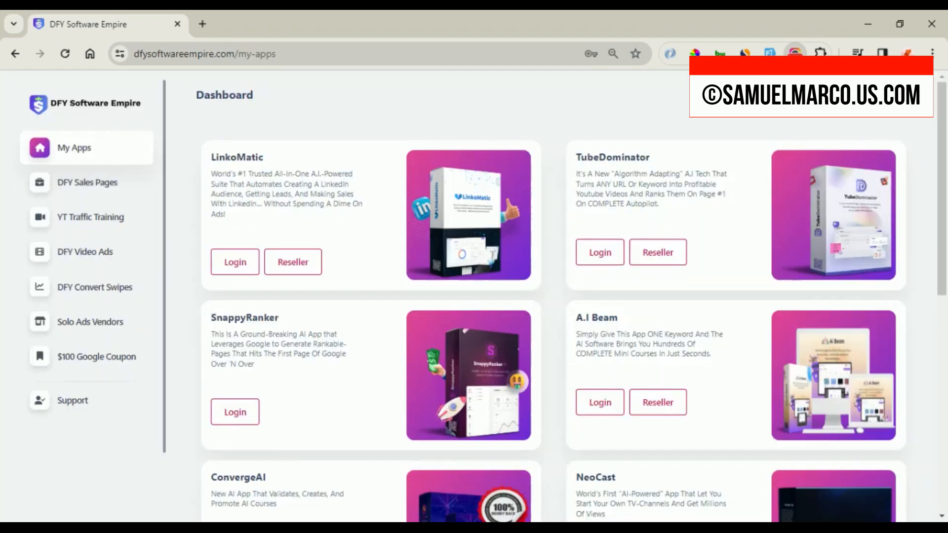
mouse_move(554, 212)
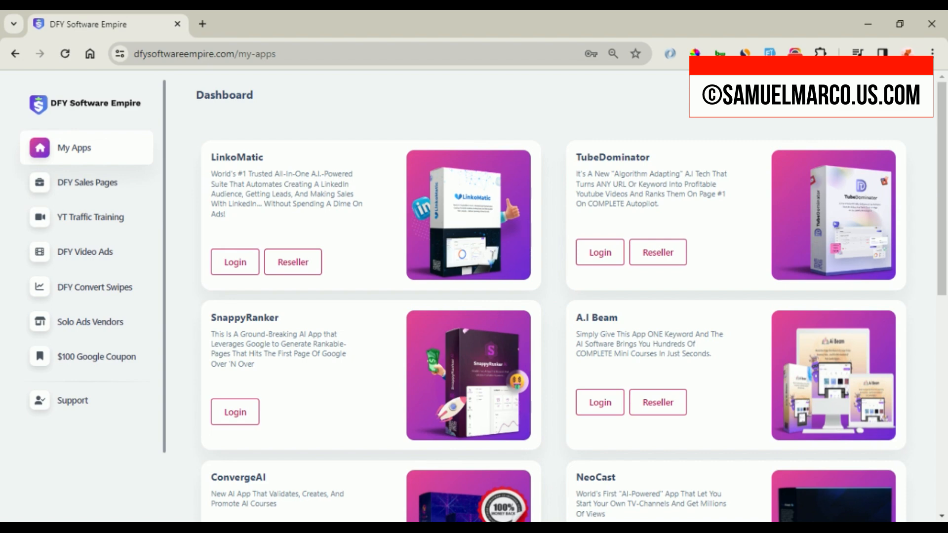
scroll("down", 3)
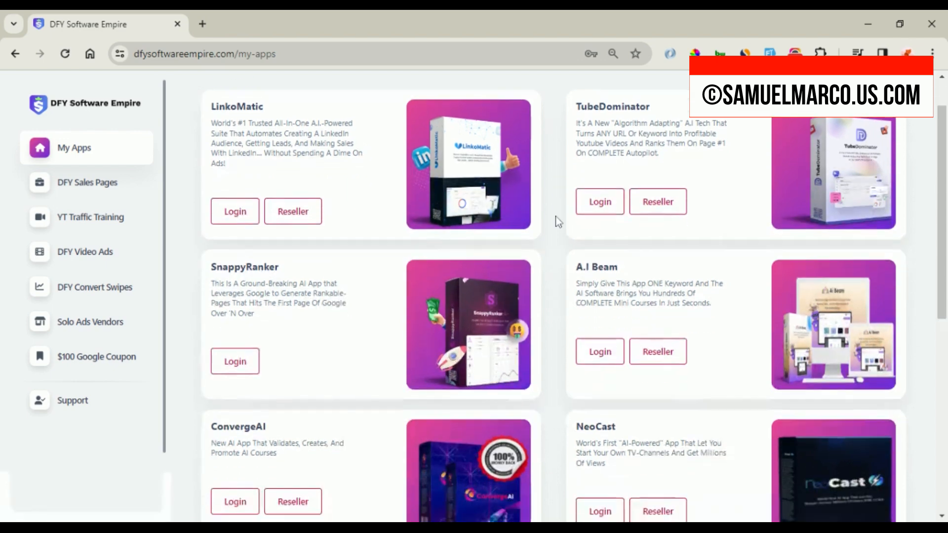
scroll("down", 3)
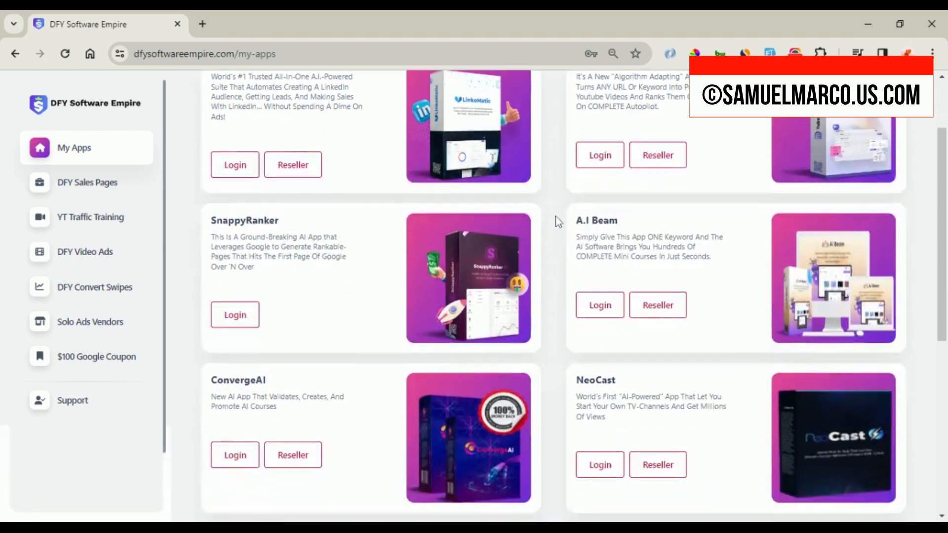
scroll("down", 3)
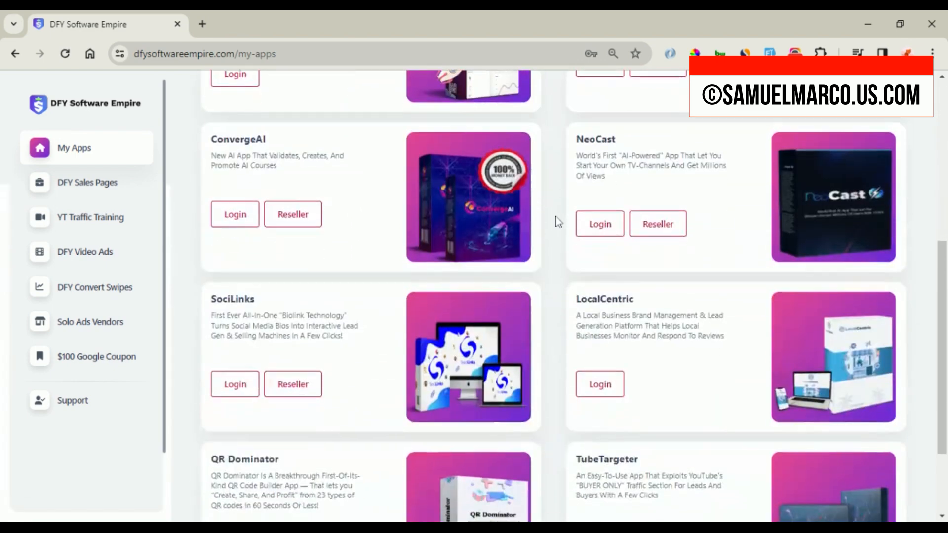
scroll("down", 3)
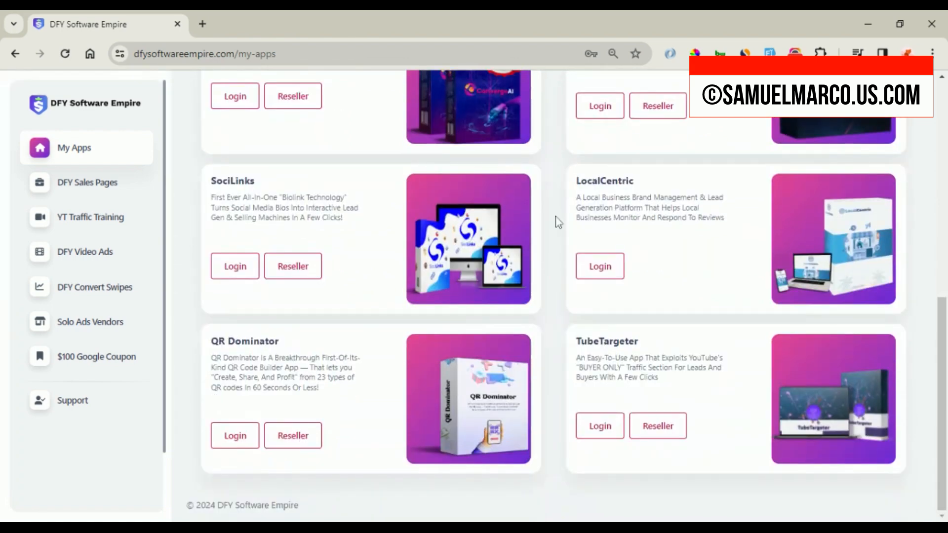
scroll("up", 3)
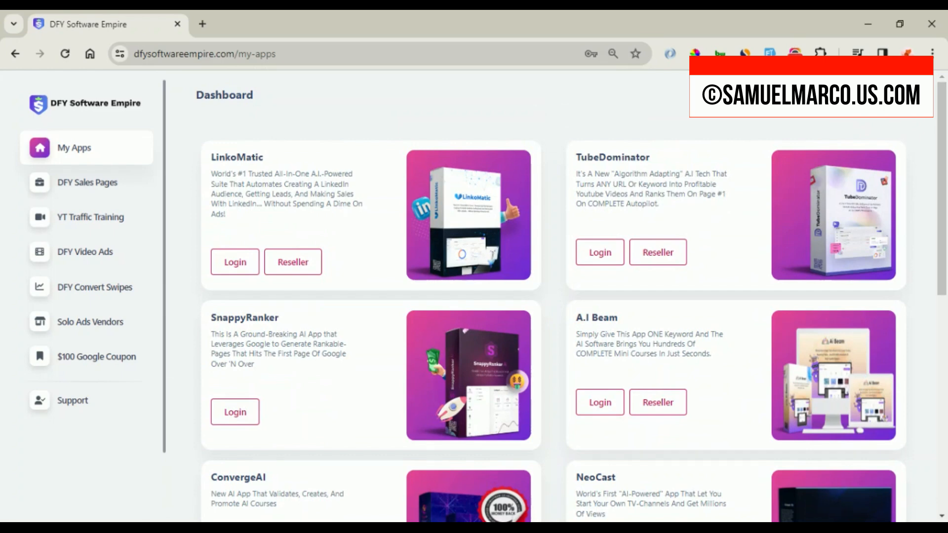
mouse_move(587, 219)
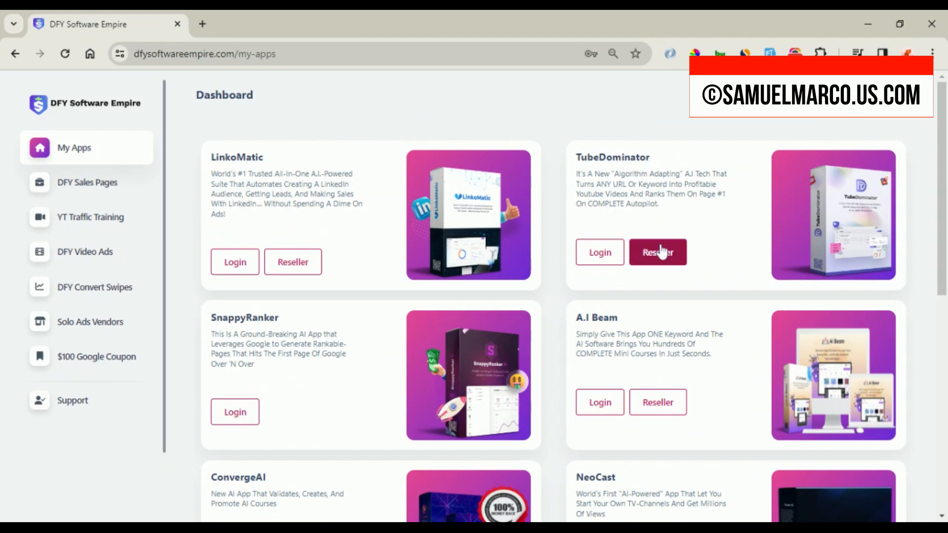
mouse_move(531, 266)
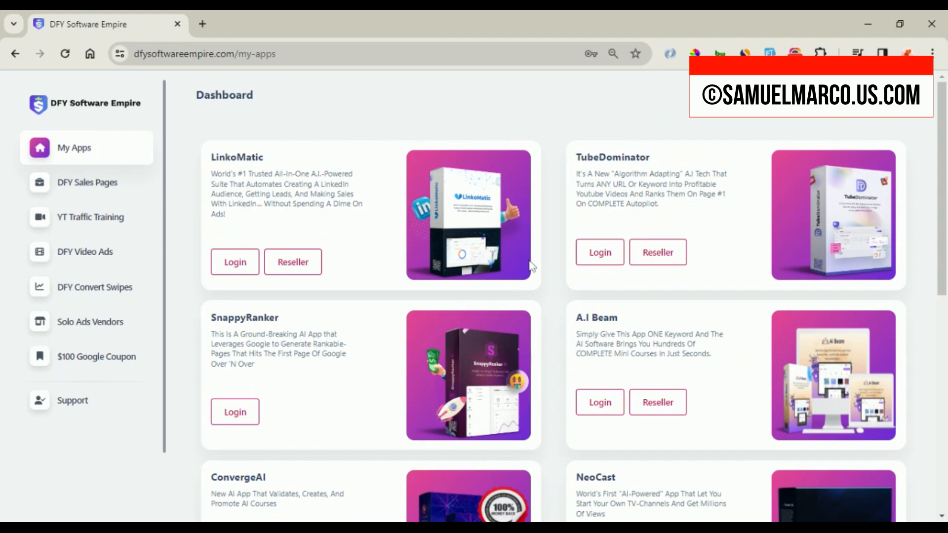
mouse_move(558, 285)
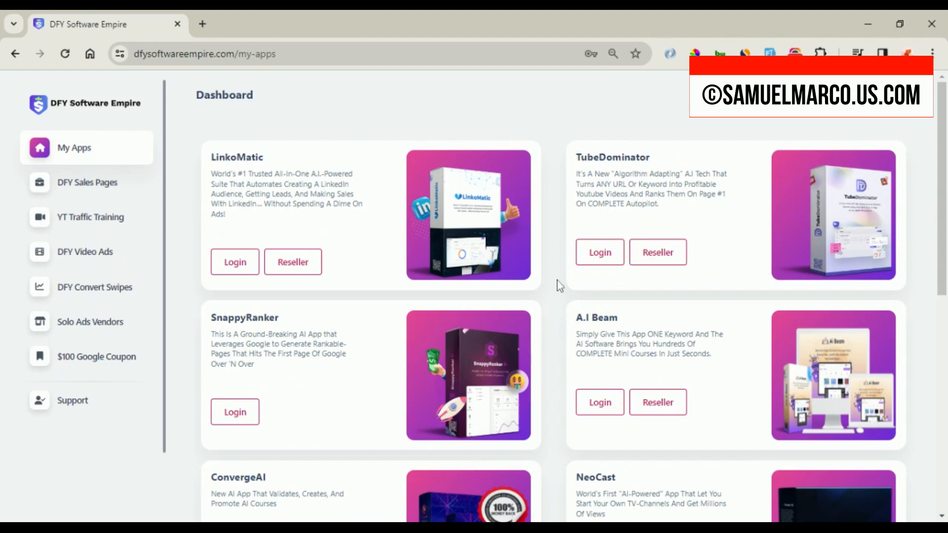
- Enter A.I Beam's reseller dashboard, start the Create User form, and return to the DFY dashboard
left_click(656, 402)
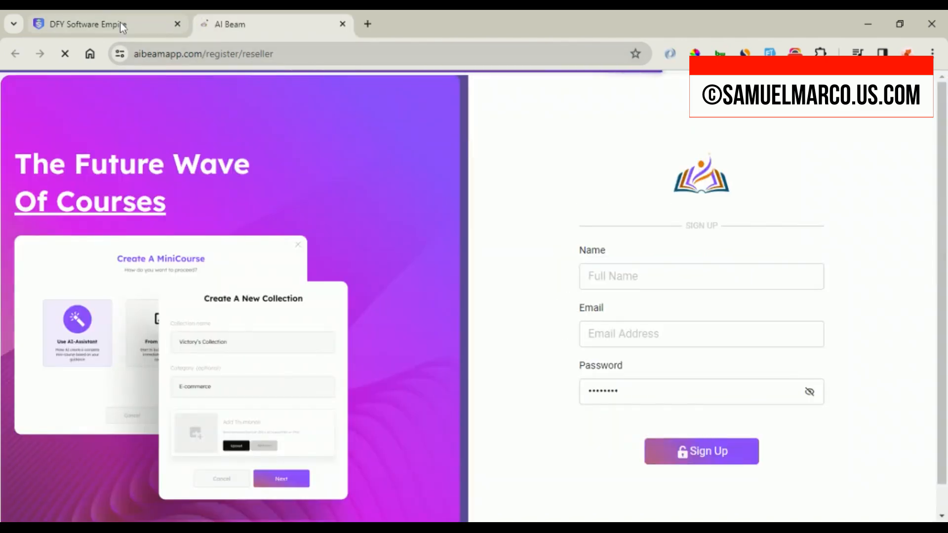
left_click(91, 25)
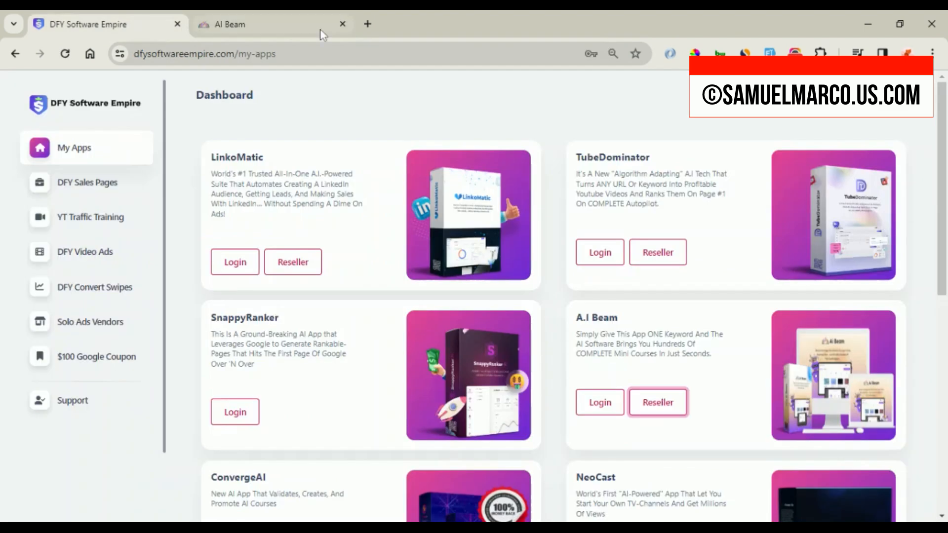
left_click(657, 402)
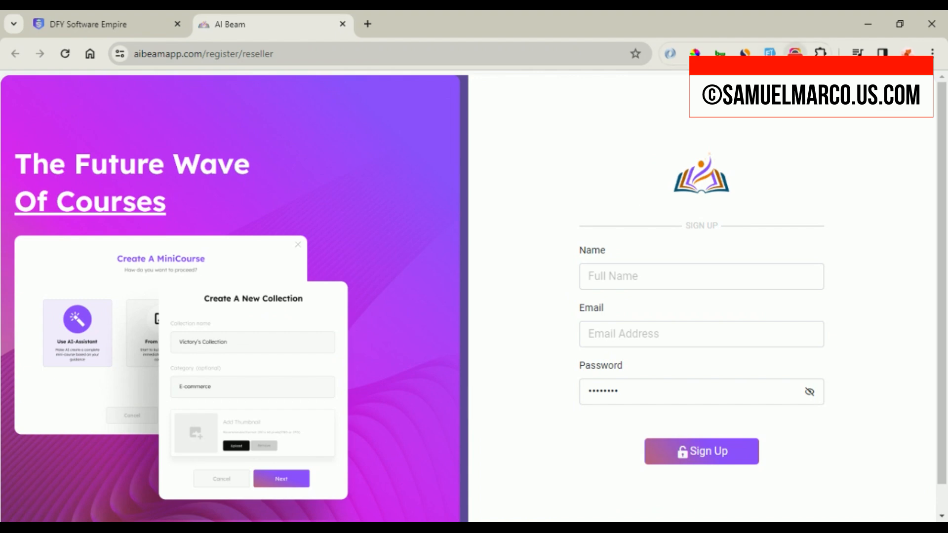
left_click(700, 451)
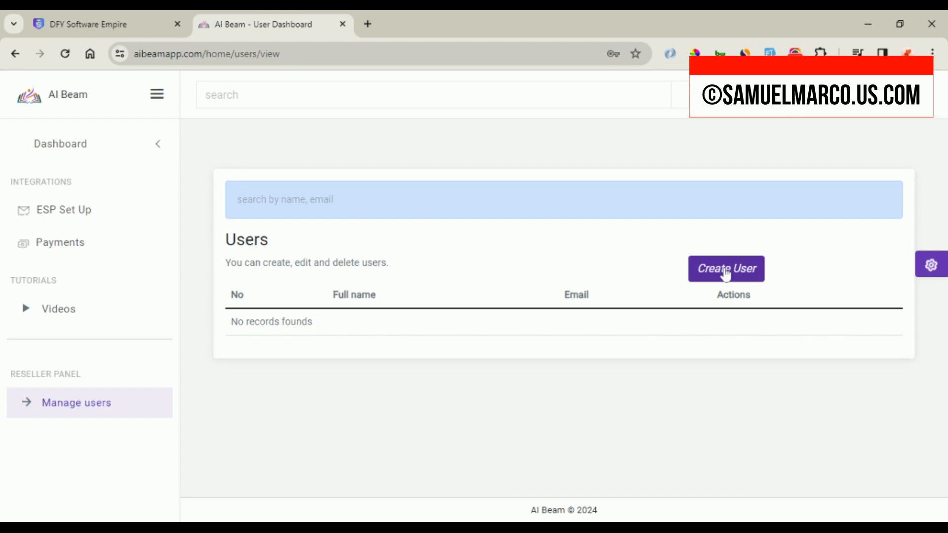
left_click(725, 269)
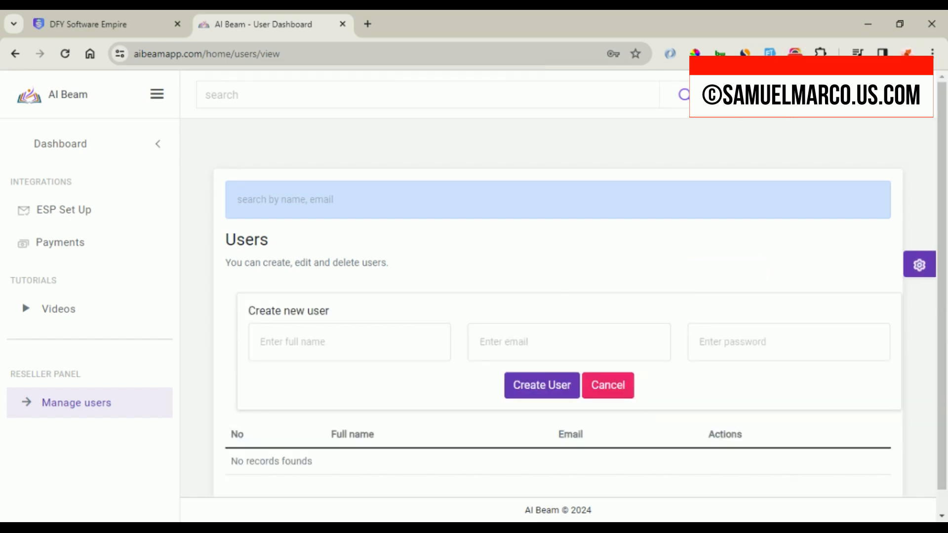
left_click(85, 24)
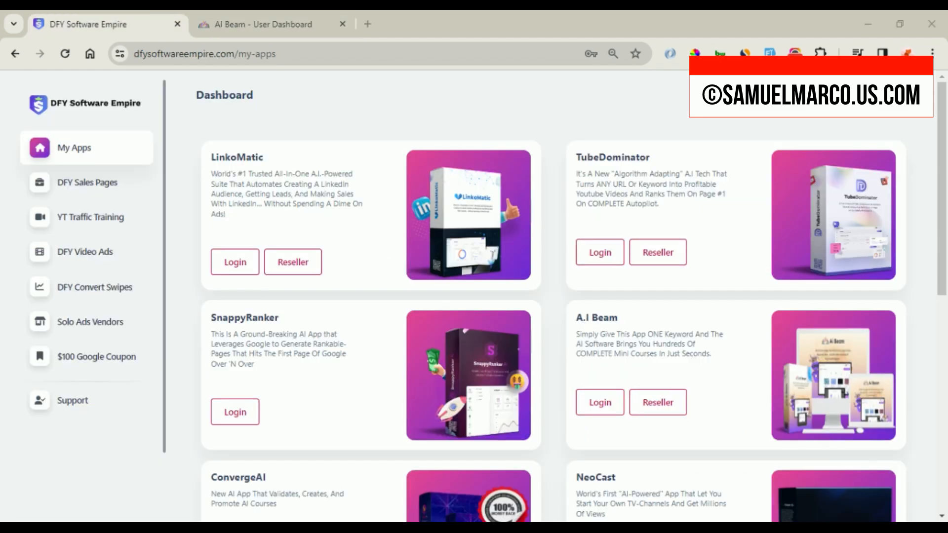
- Start a new sales page from the Ai Beam template
left_click(87, 182)
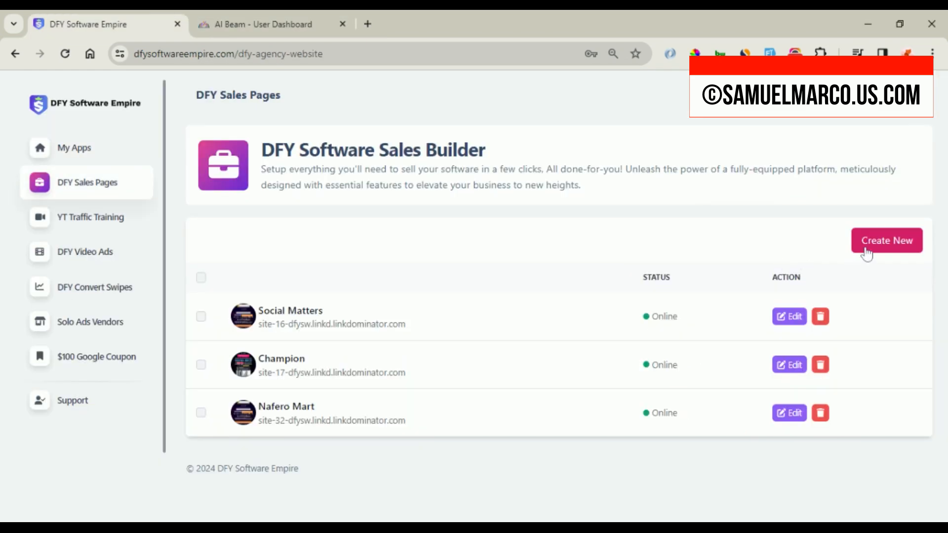
left_click(886, 240)
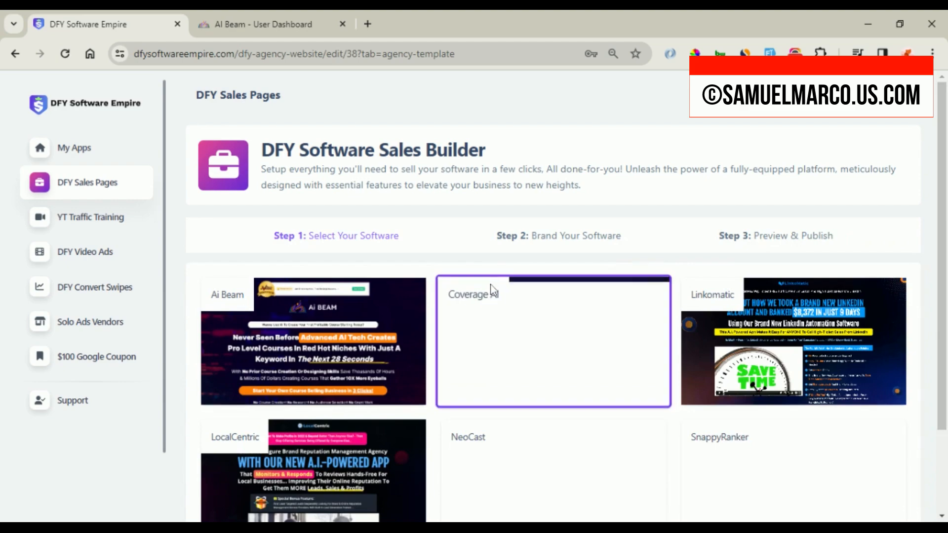
scroll("down", 3)
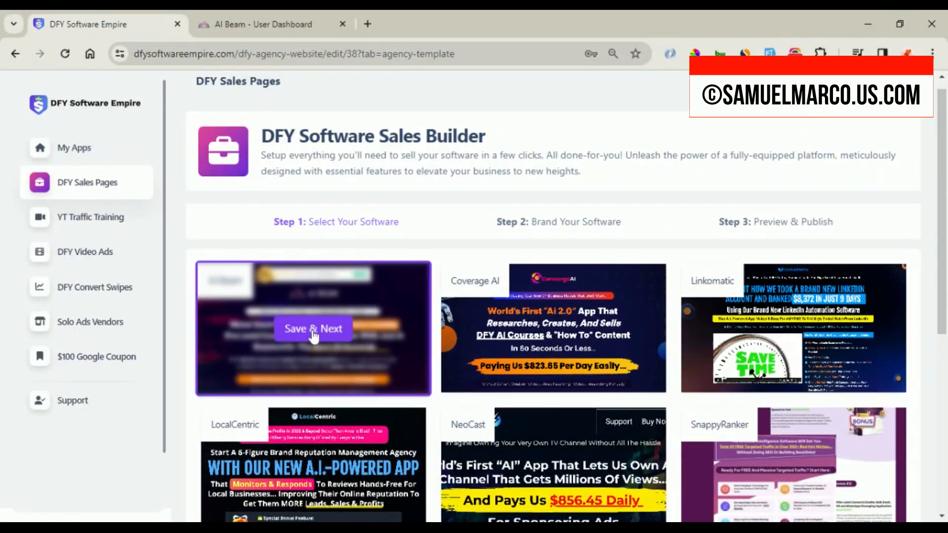
left_click(313, 329)
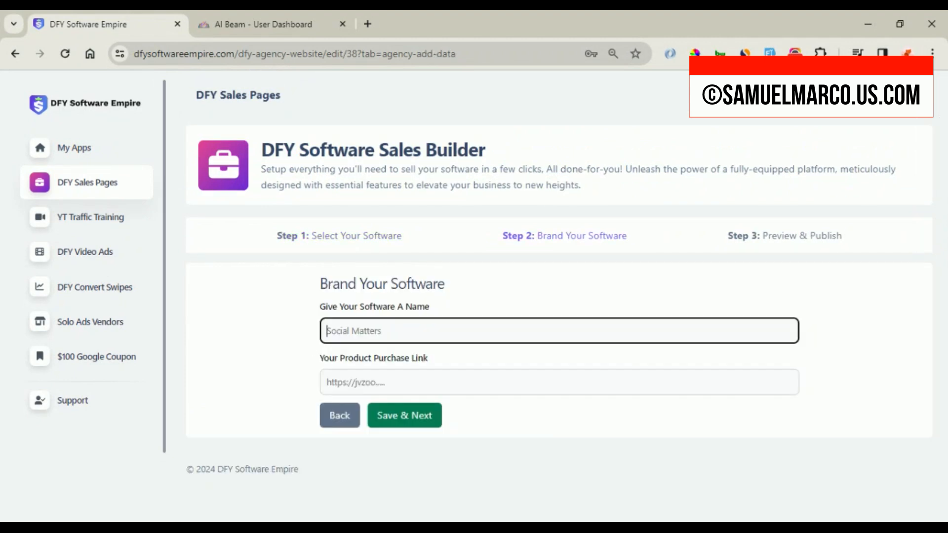
- Save the Social Mart branding, publish the page and scroll through it live
left_click(404, 415)
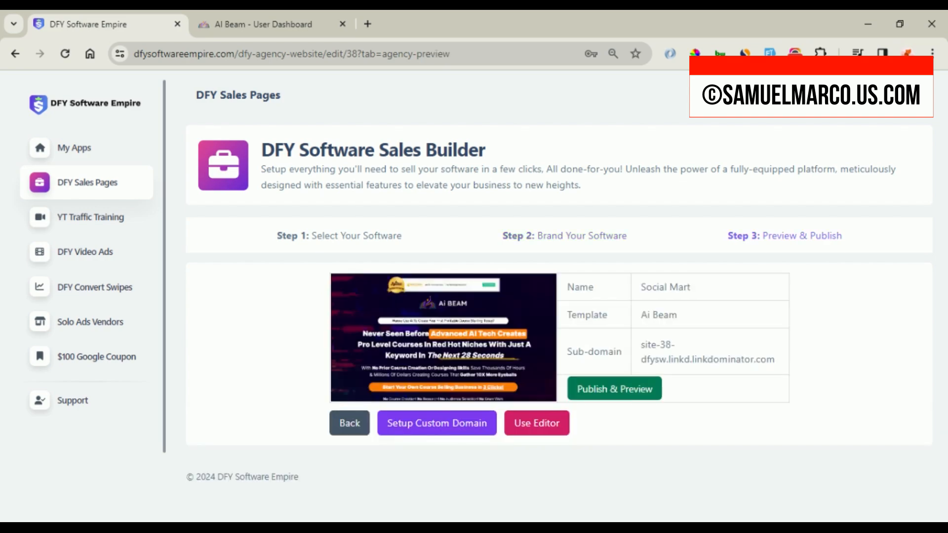
left_click(613, 388)
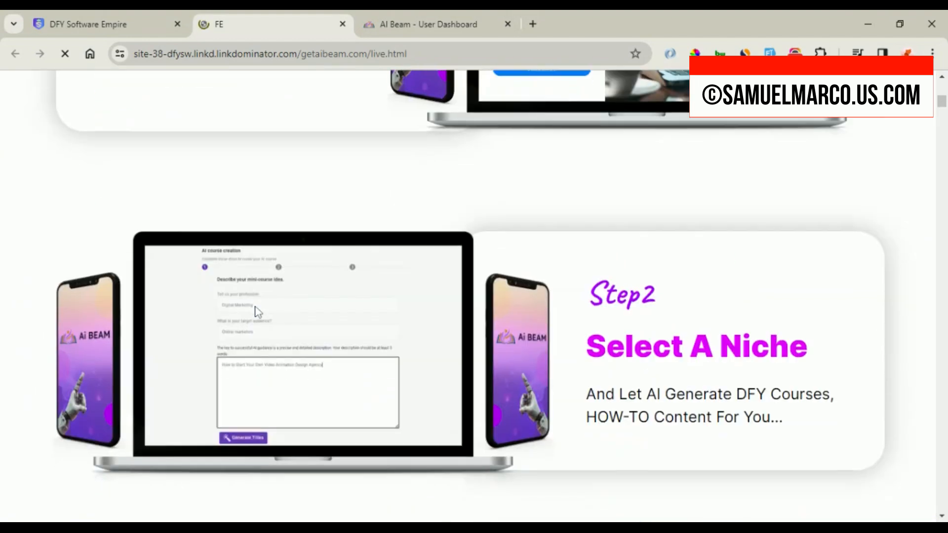
scroll("down", 3)
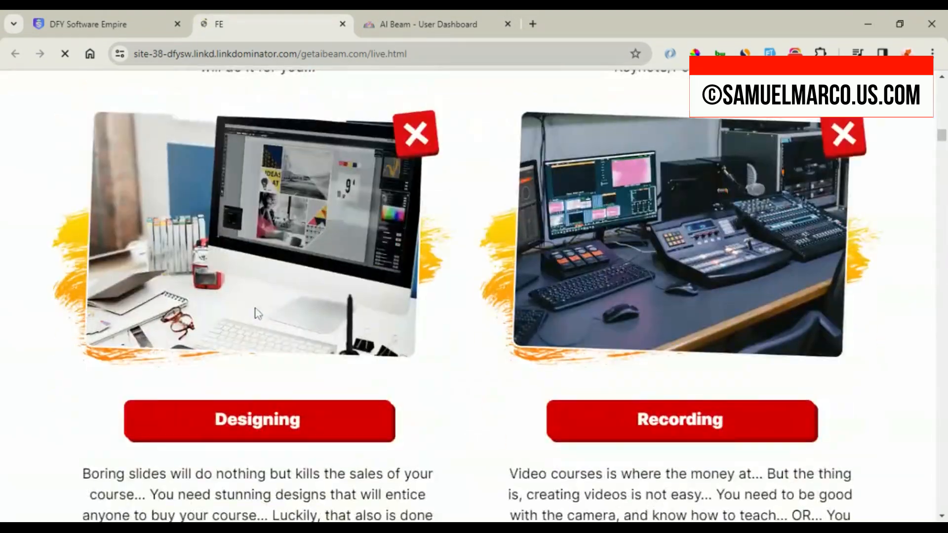
scroll("down", 3)
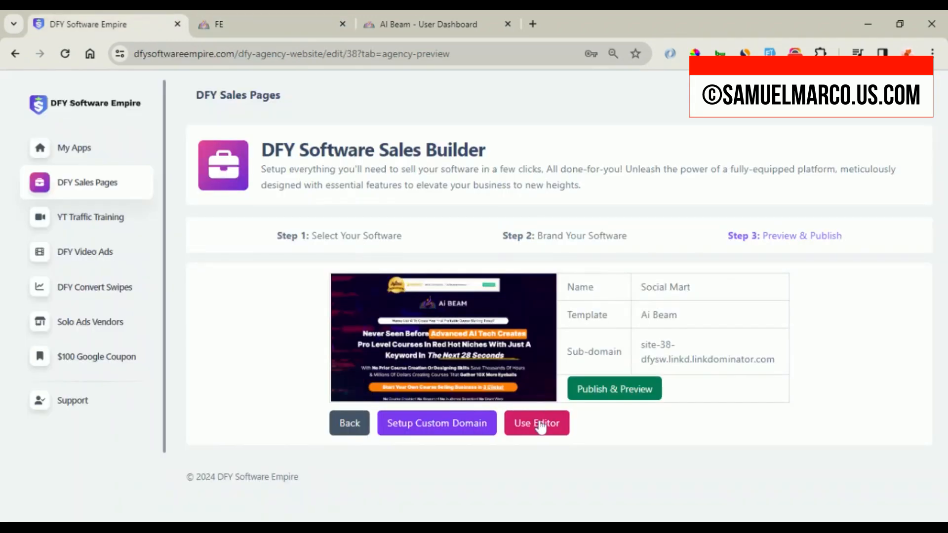
- Open the Social Mart page in the editor and browse its Terms-and-conditions page
left_click(536, 422)
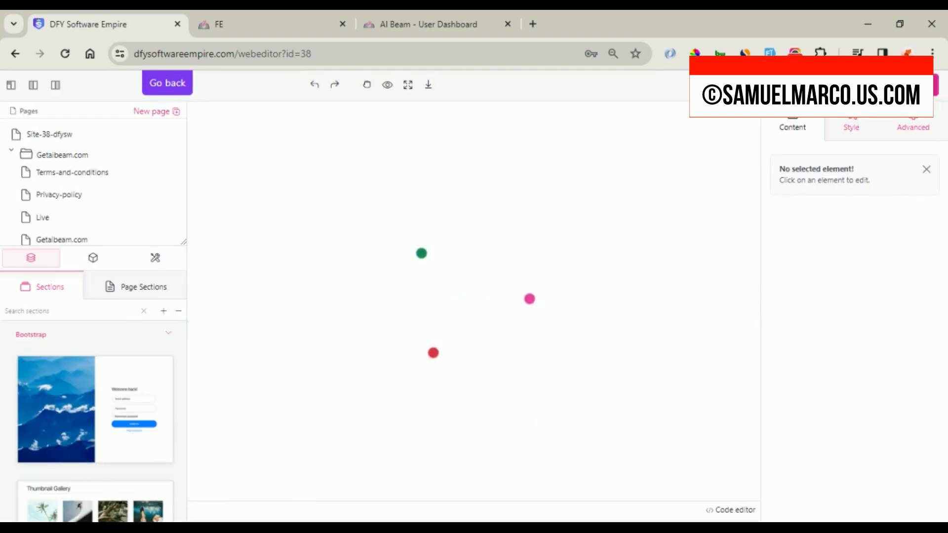
left_click(72, 172)
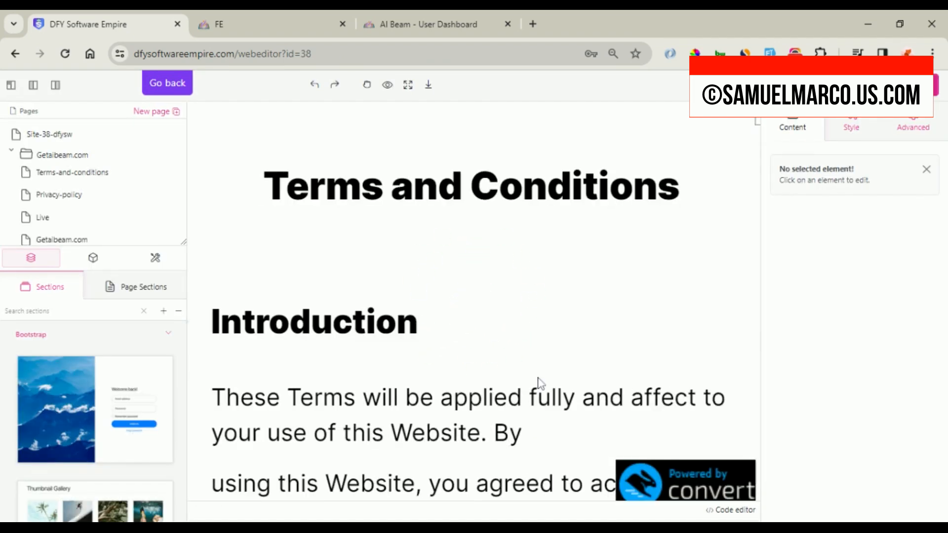
scroll("down", 3)
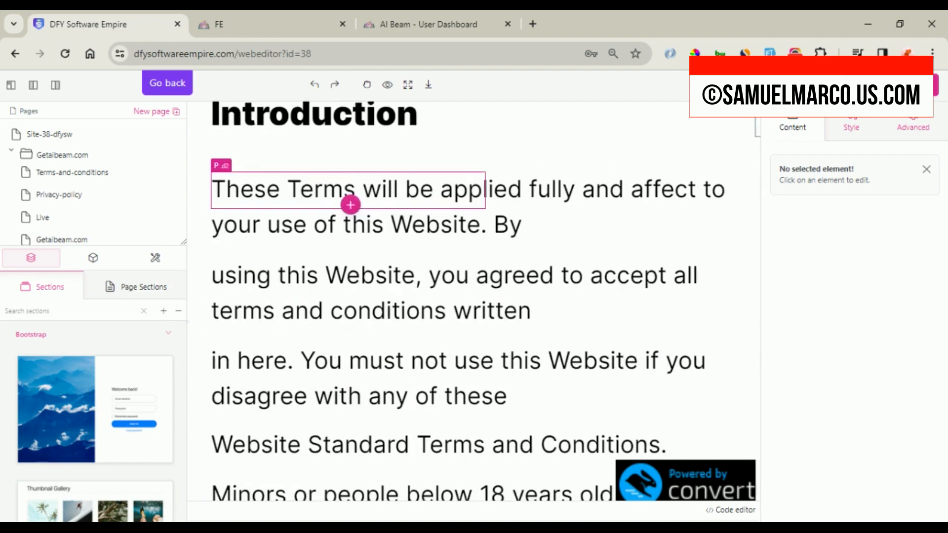
scroll("up", 3)
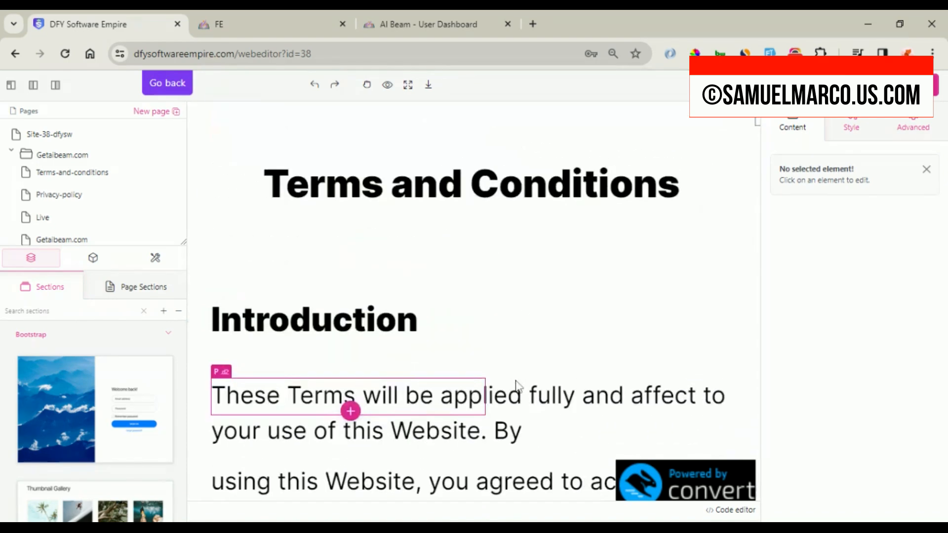
left_click(90, 218)
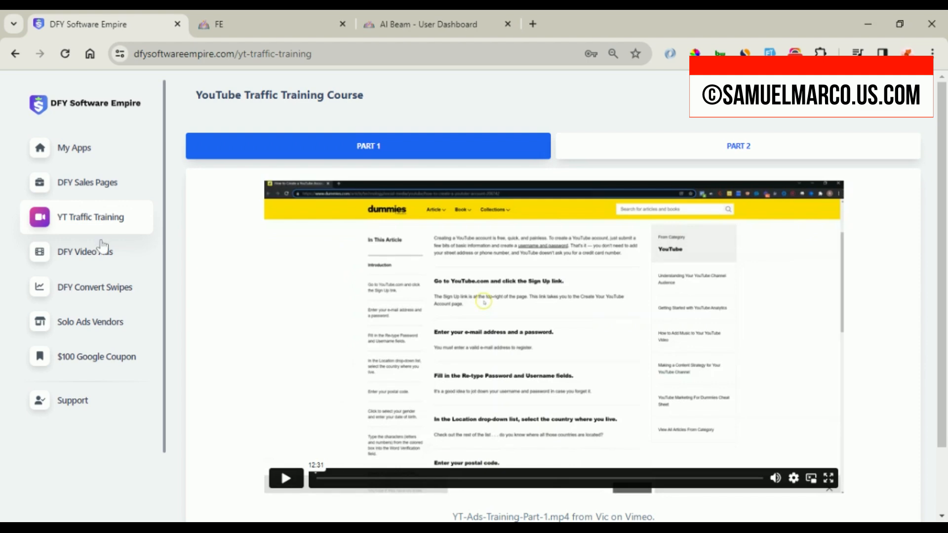
- Visit the DFY Video Ads, Convert Swipes and Solo Ads Vendors pages
left_click(85, 252)
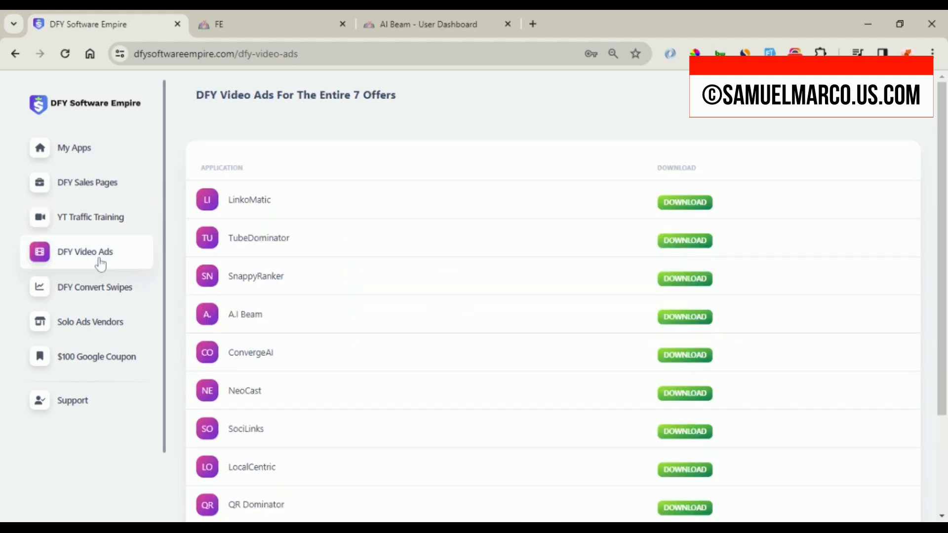
left_click(94, 287)
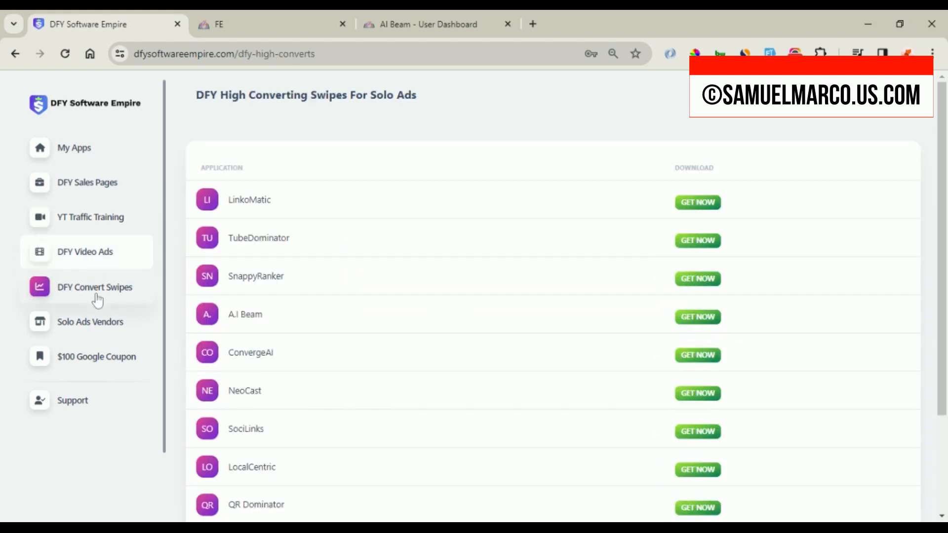
left_click(90, 321)
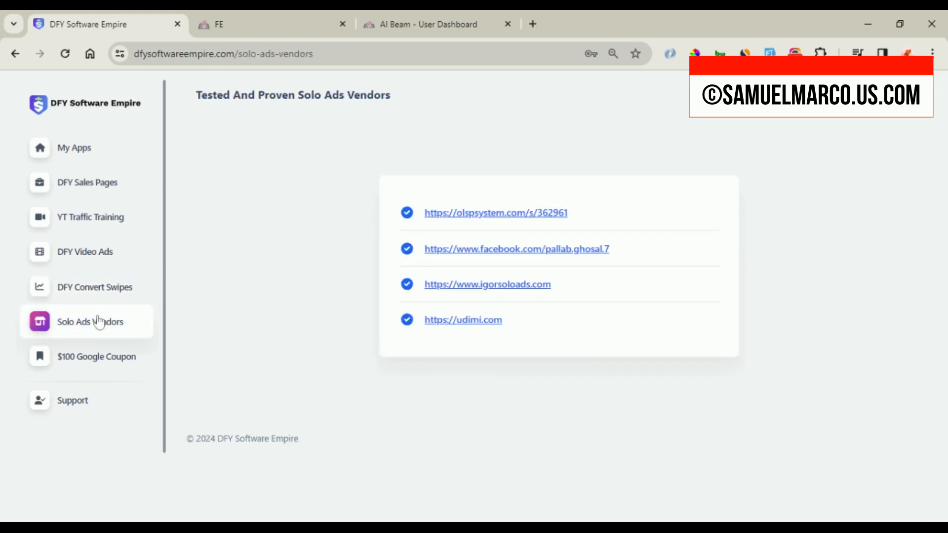
left_click(96, 355)
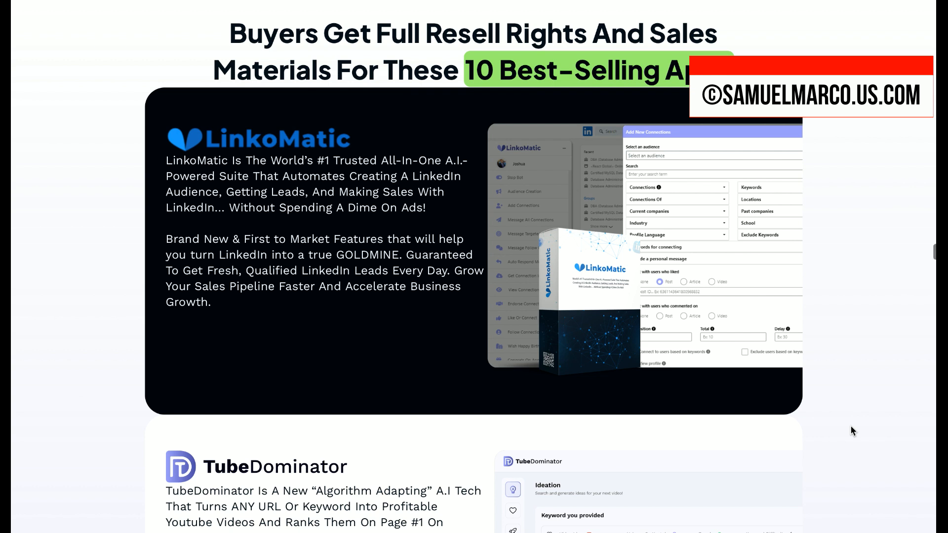
scroll("down", 3)
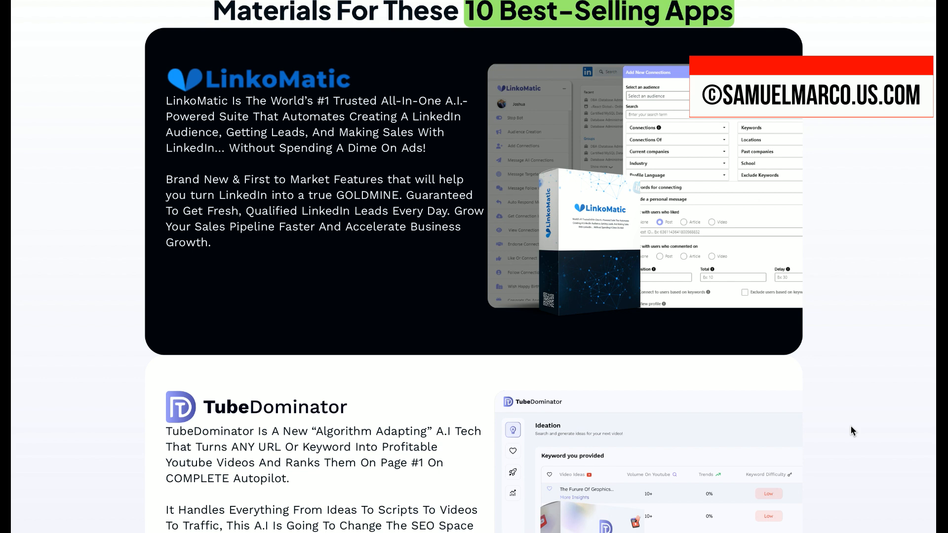
scroll("down", 3)
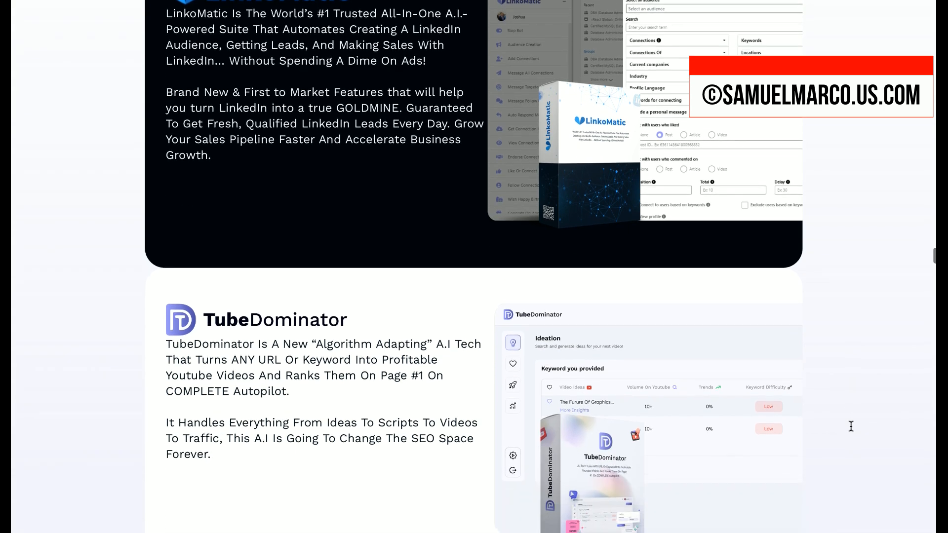
scroll("down", 3)
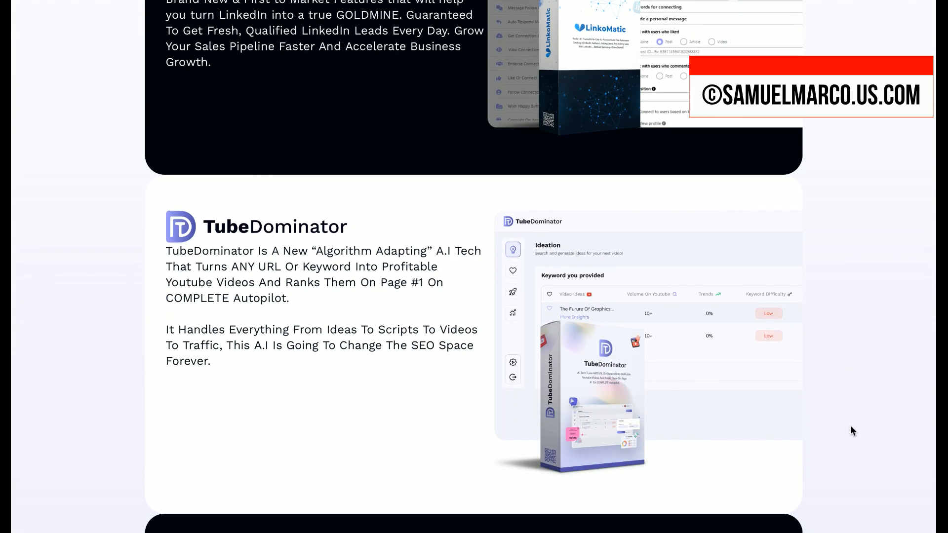
scroll("down", 3)
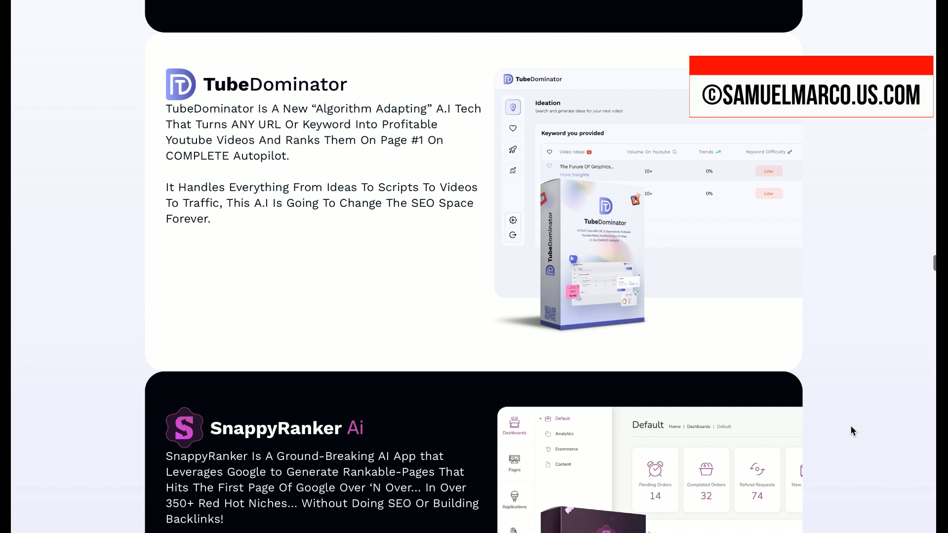
scroll("down", 3)
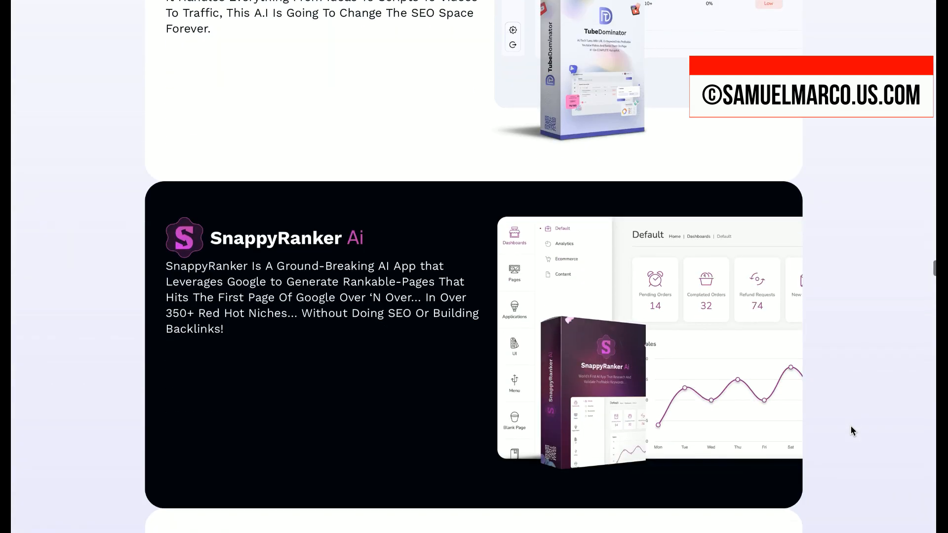
scroll("down", 3)
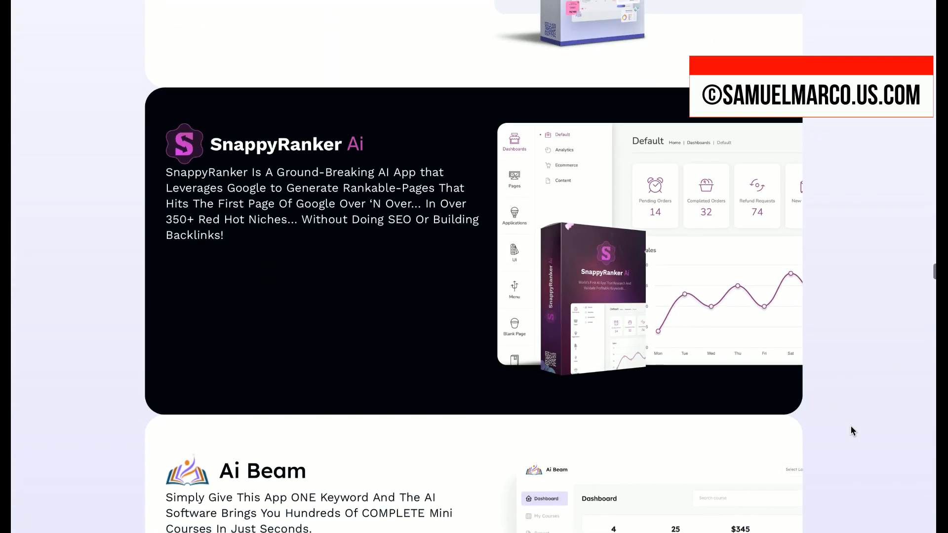
scroll("down", 3)
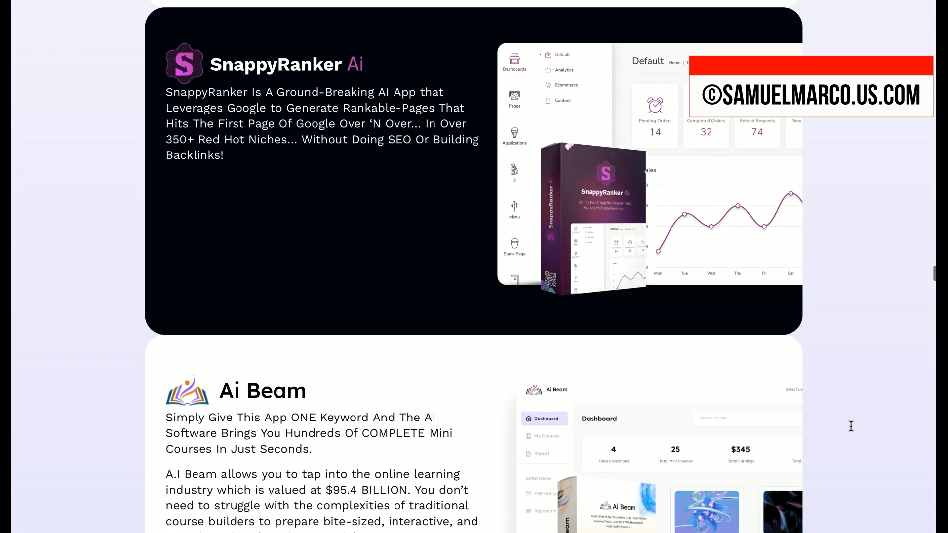
scroll("down", 3)
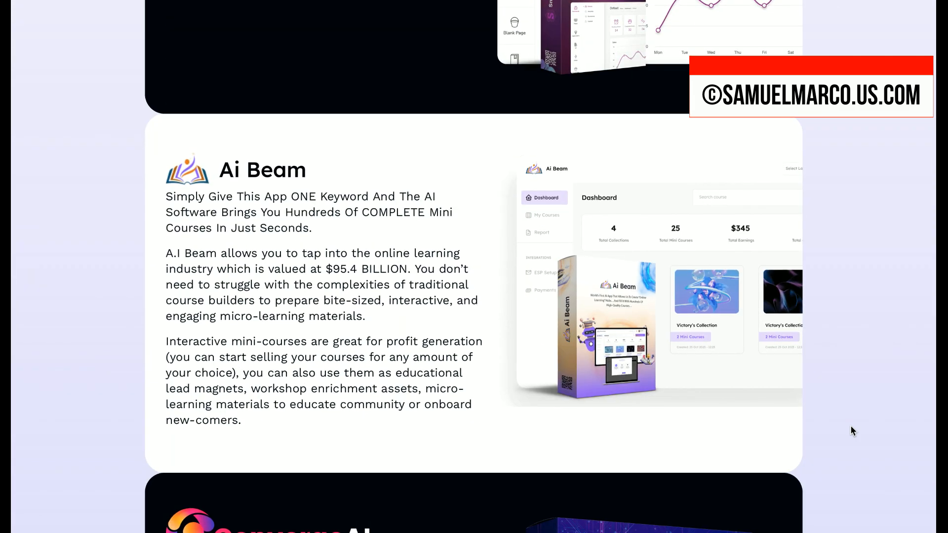
scroll("down", 3)
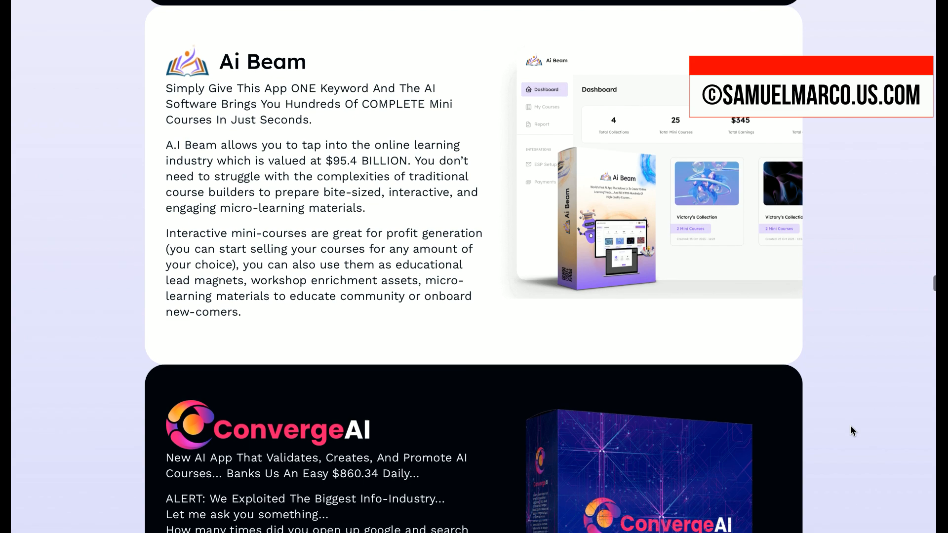
scroll("down", 3)
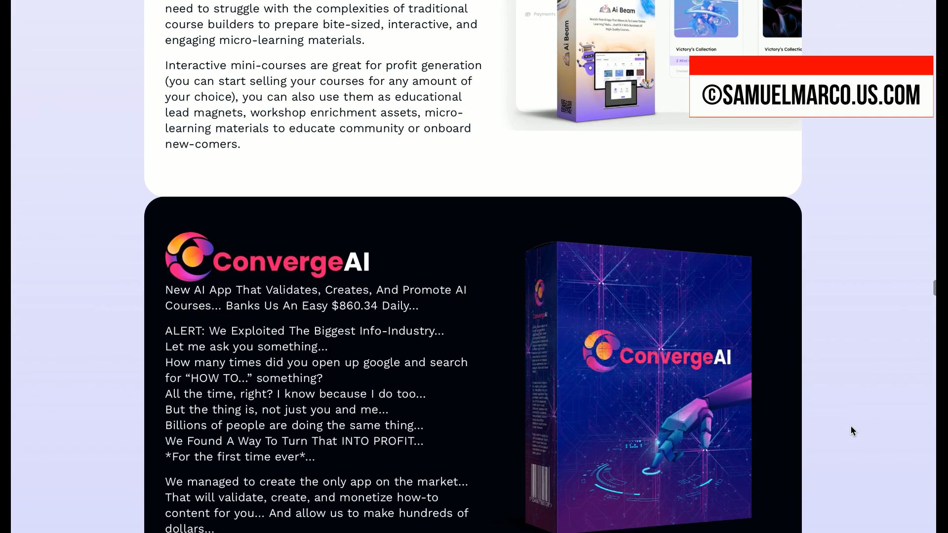
scroll("down", 3)
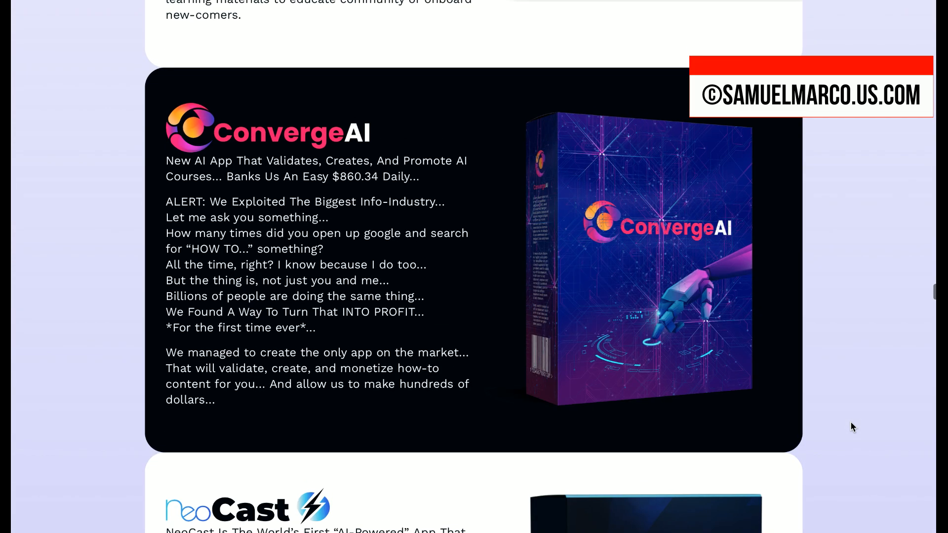
scroll("down", 3)
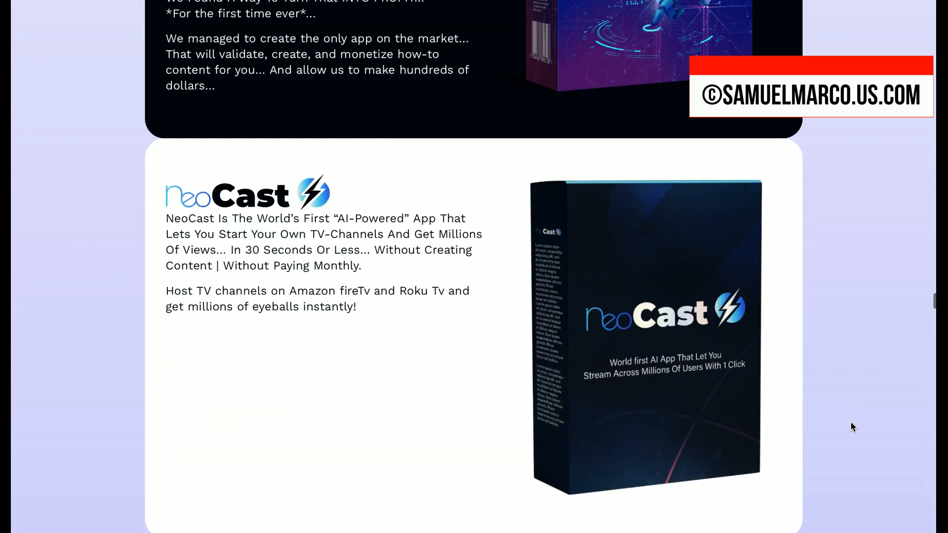
scroll("down", 3)
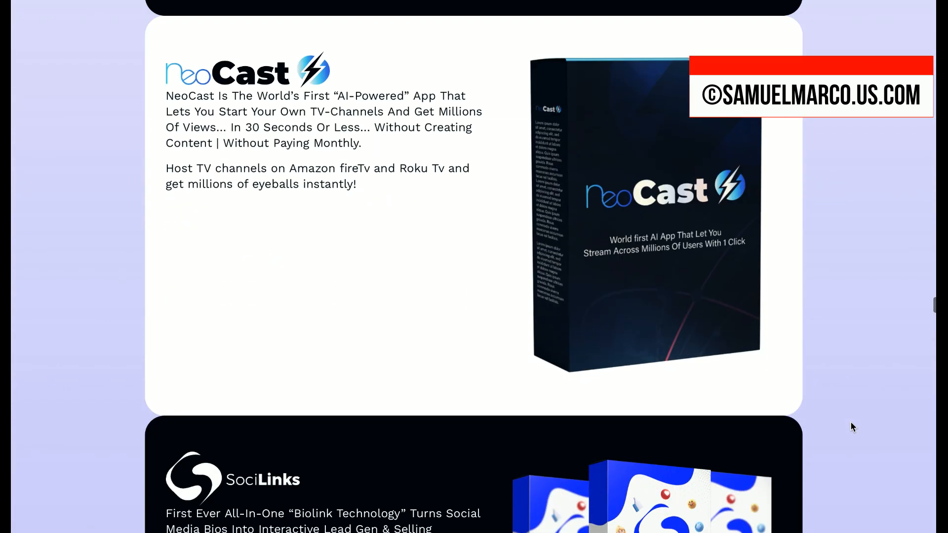
scroll("down", 3)
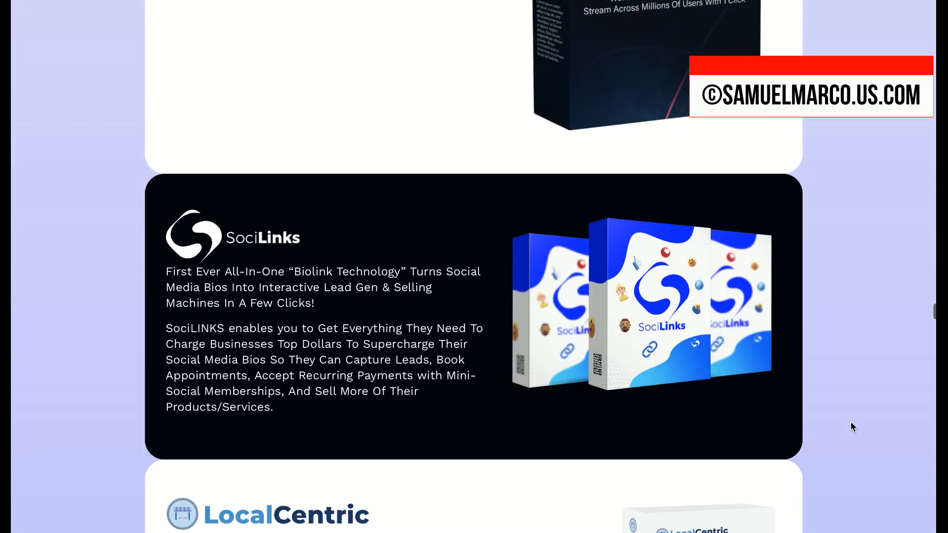
scroll("down", 3)
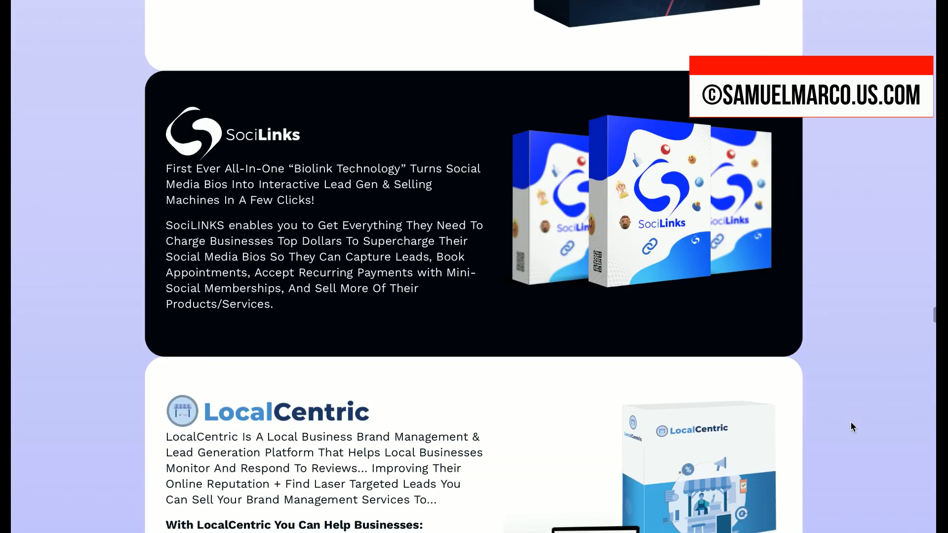
scroll("down", 3)
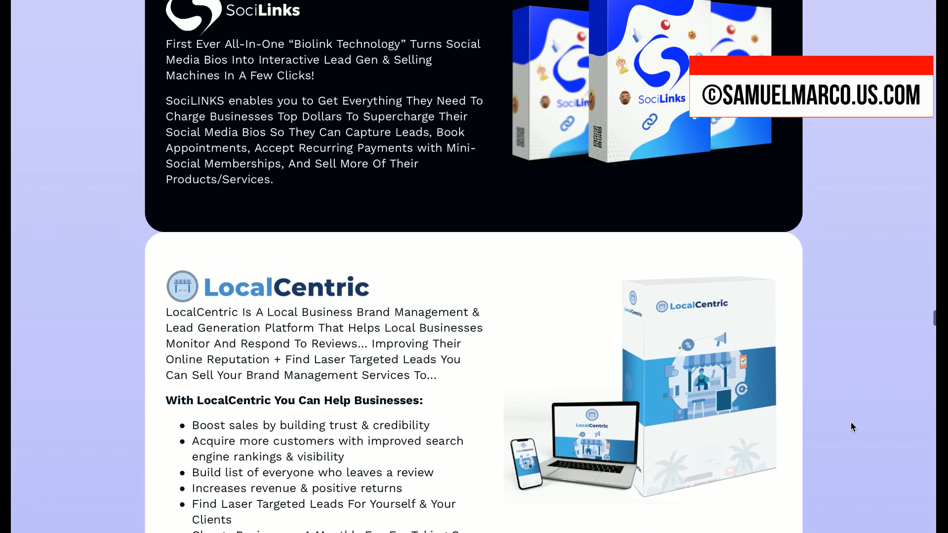
scroll("down", 3)
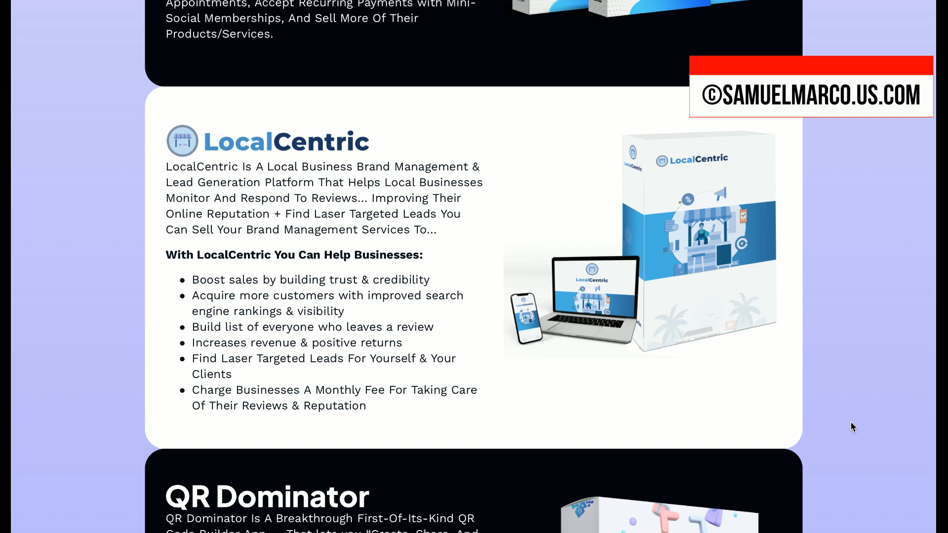
mouse_move(864, 326)
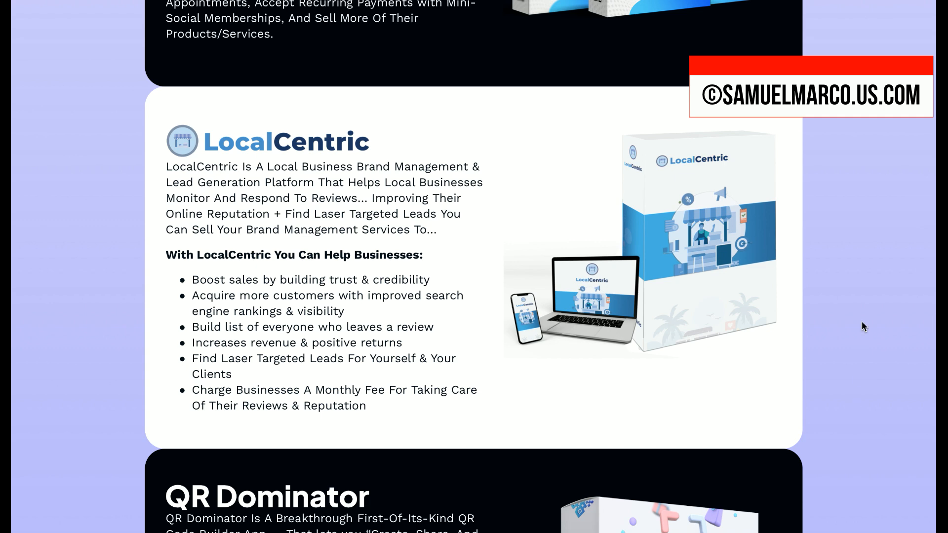
scroll("down", 3)
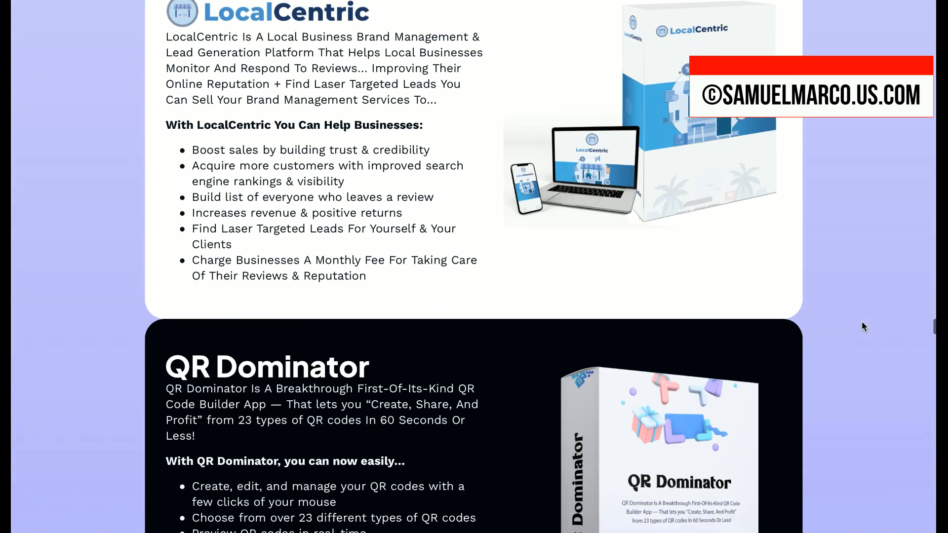
scroll("down", 3)
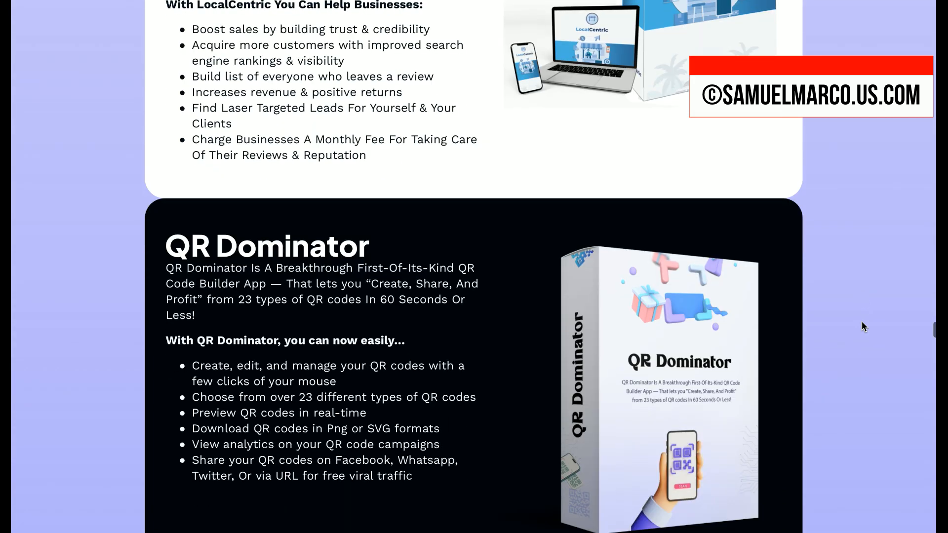
scroll("down", 3)
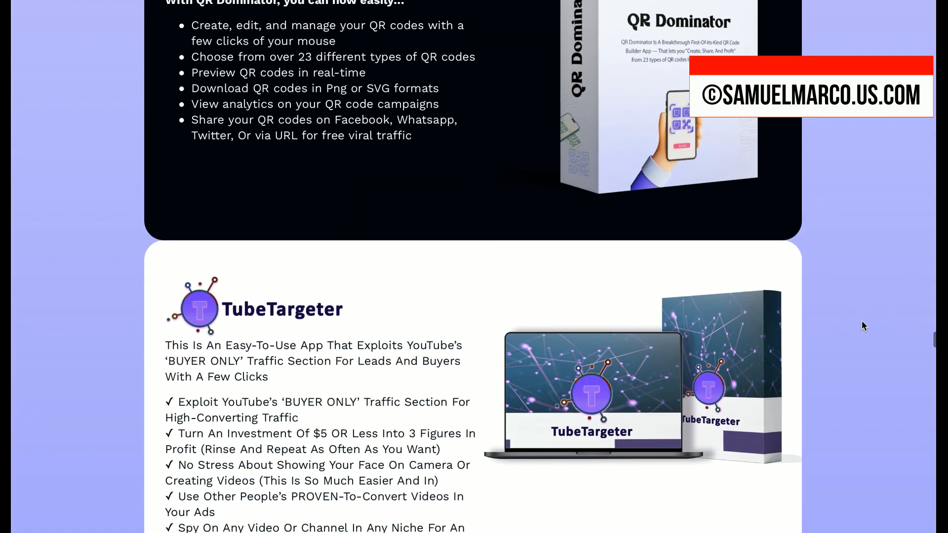
scroll("down", 3)
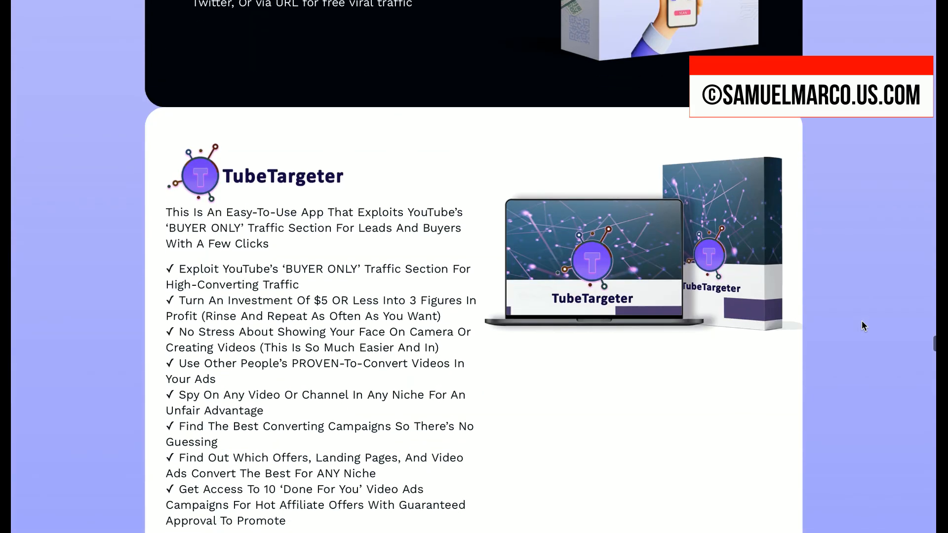
scroll("up", 3)
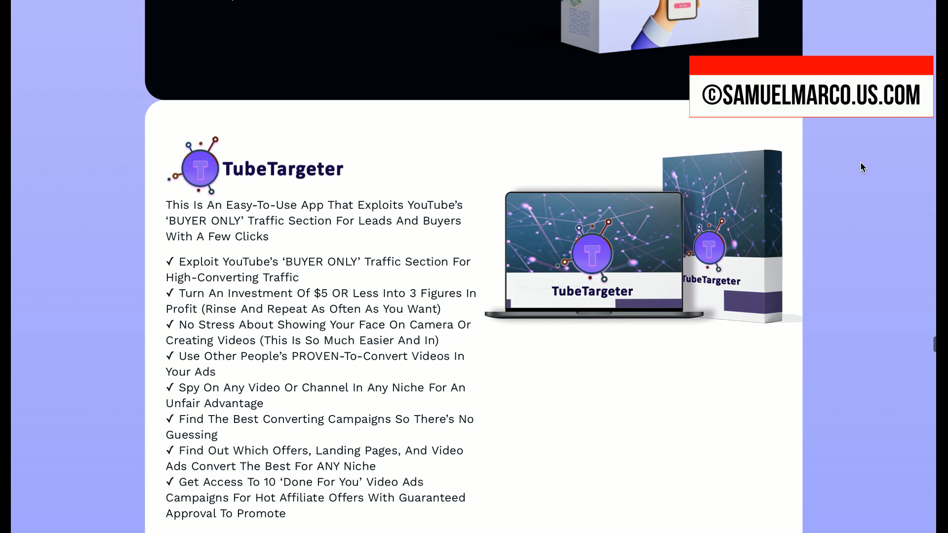
scroll("down", 3)
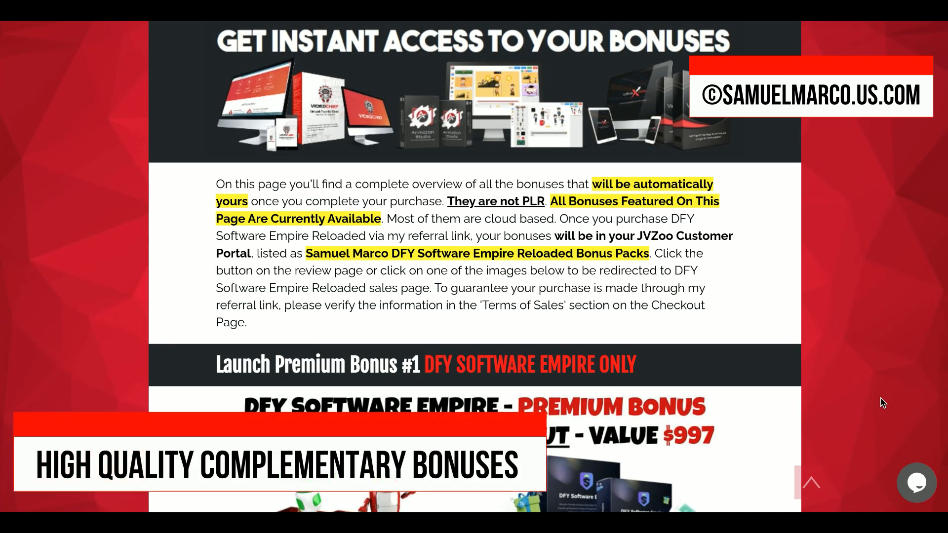
- Scroll past premium bonuses like ListPlace, Ultimate SMS and BuzzLab to Premium Bonus #16
scroll("down", 3)
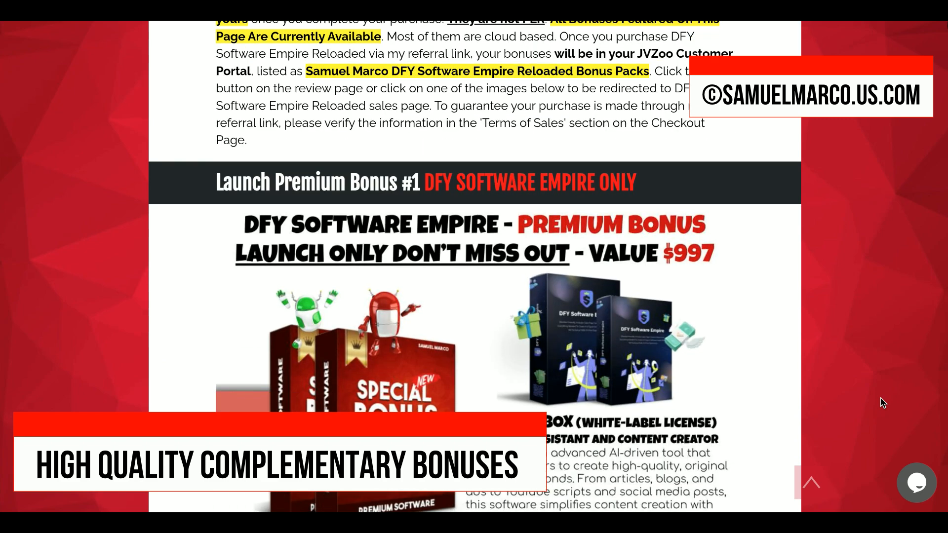
scroll("down", 3)
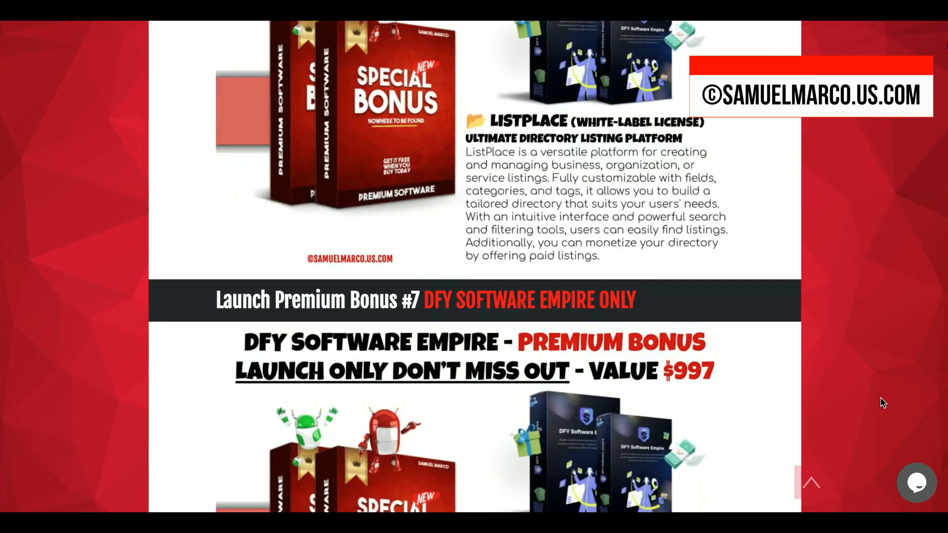
scroll("down", 3)
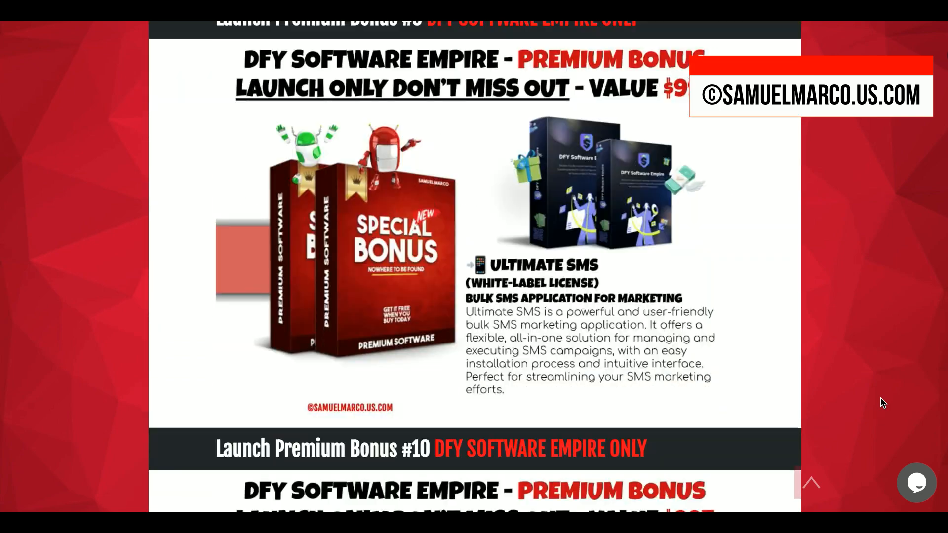
scroll("down", 3)
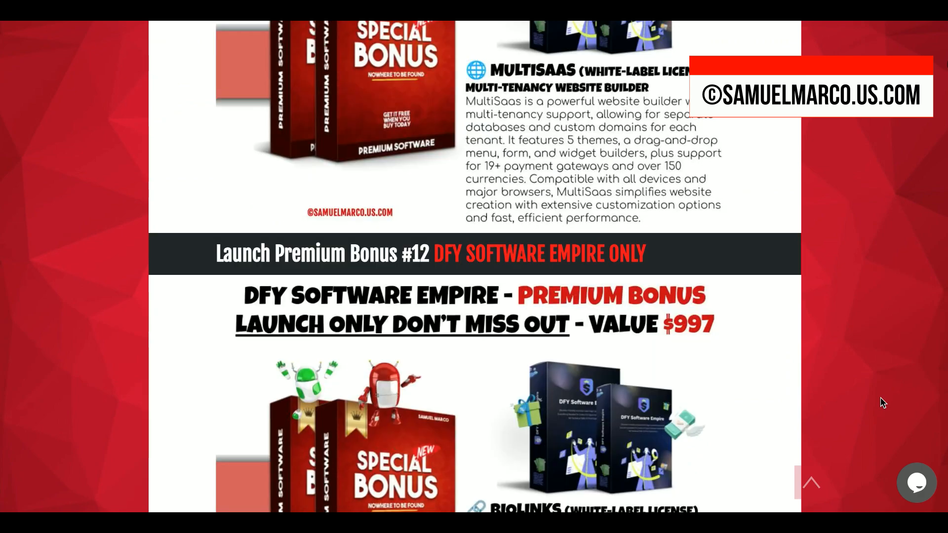
scroll("down", 3)
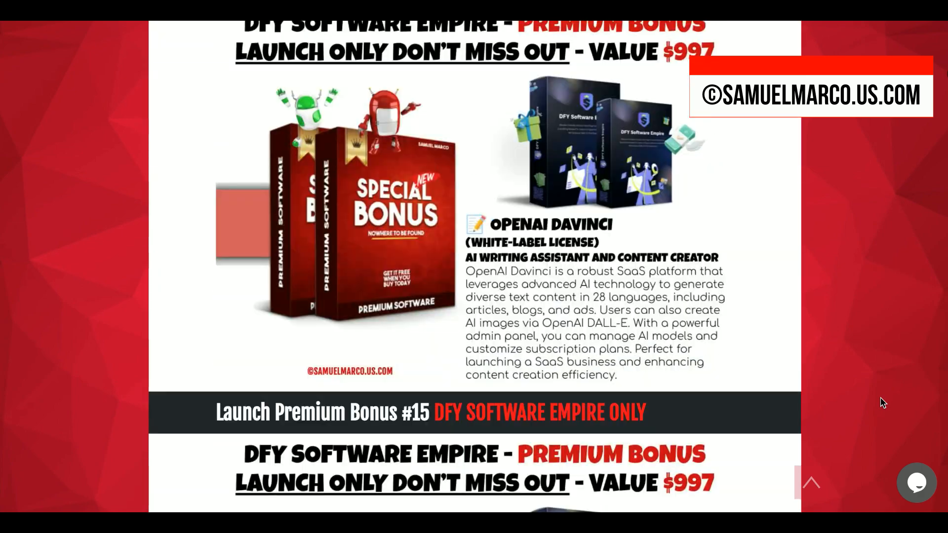
scroll("down", 3)
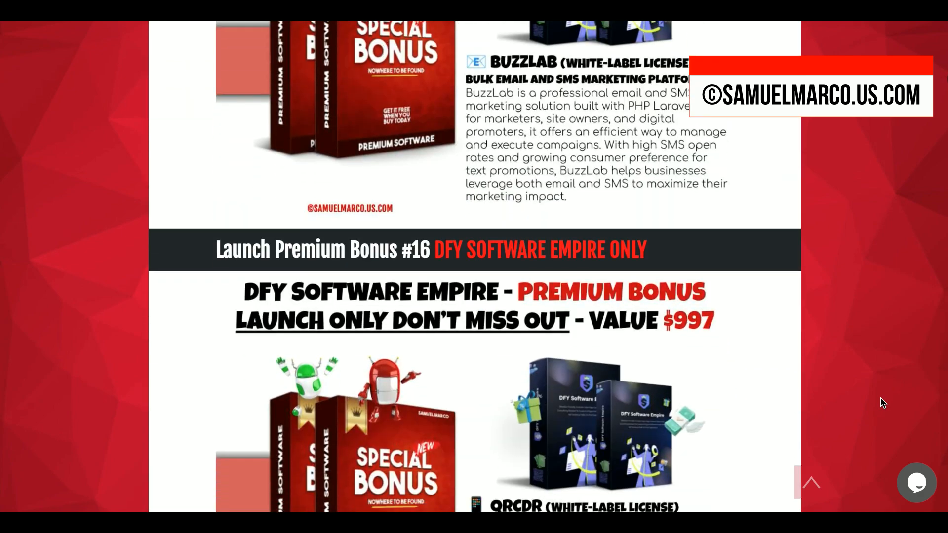
scroll("down", 3)
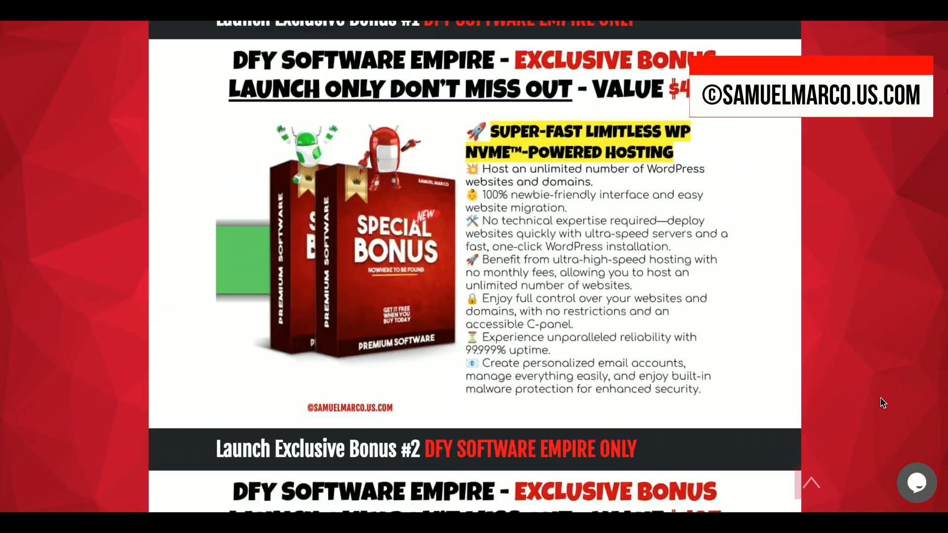
- Scroll through Exclusive Bonuses #1 to #27, including AI content and SEO backlink tools
scroll("down", 3)
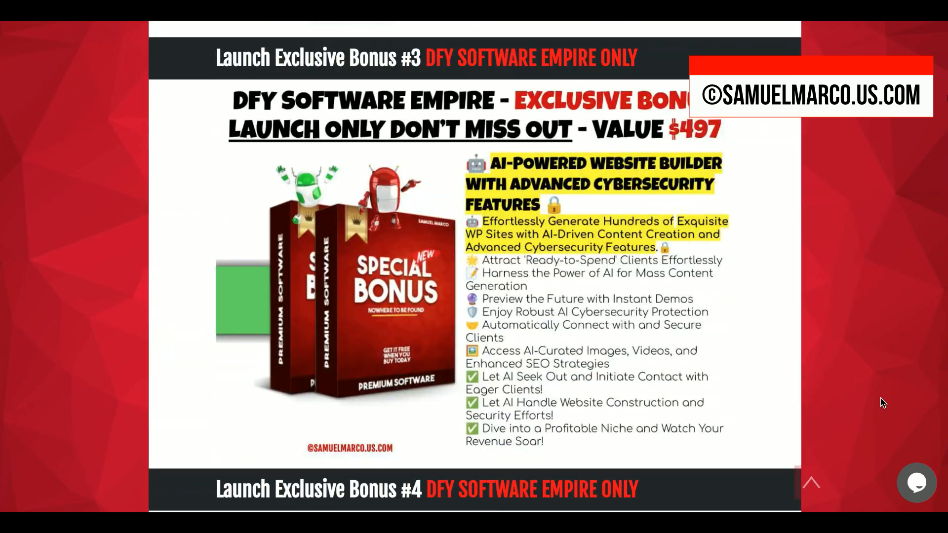
scroll("down", 3)
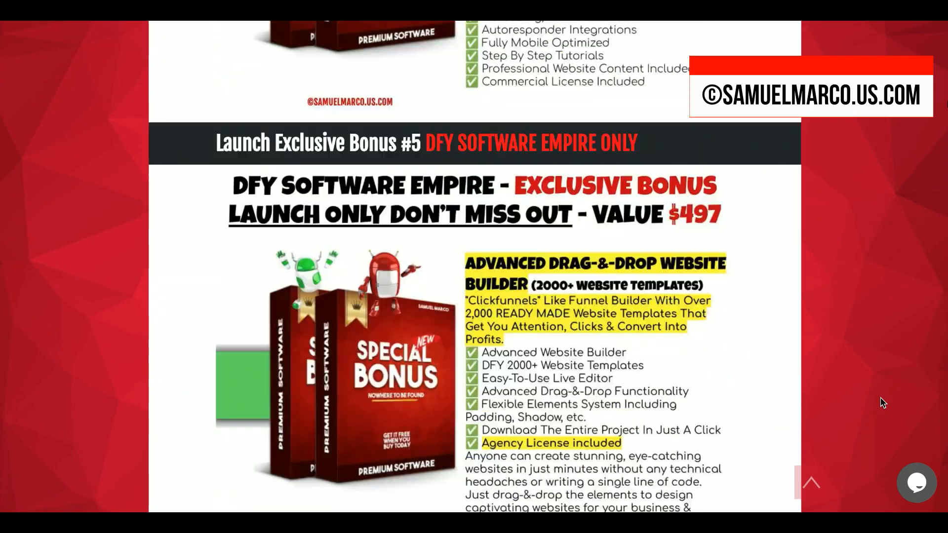
scroll("down", 3)
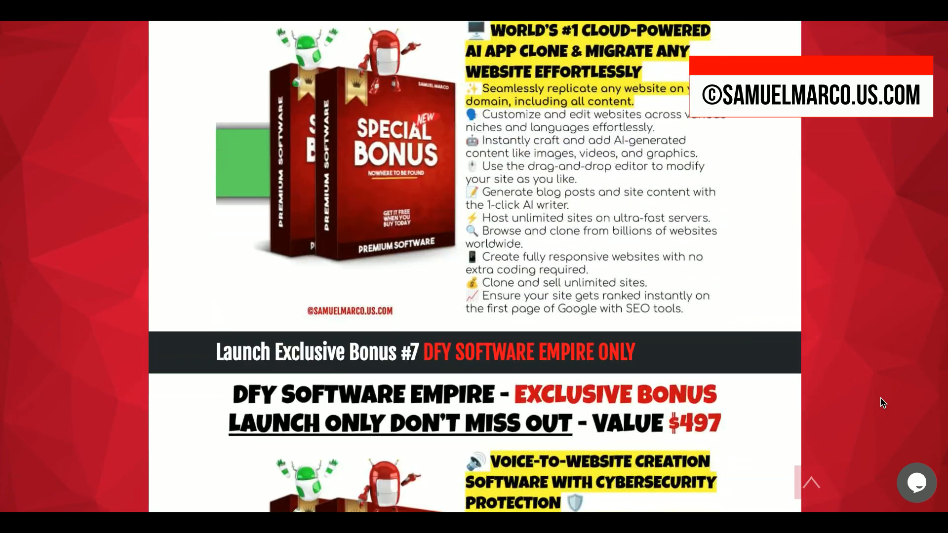
scroll("down", 3)
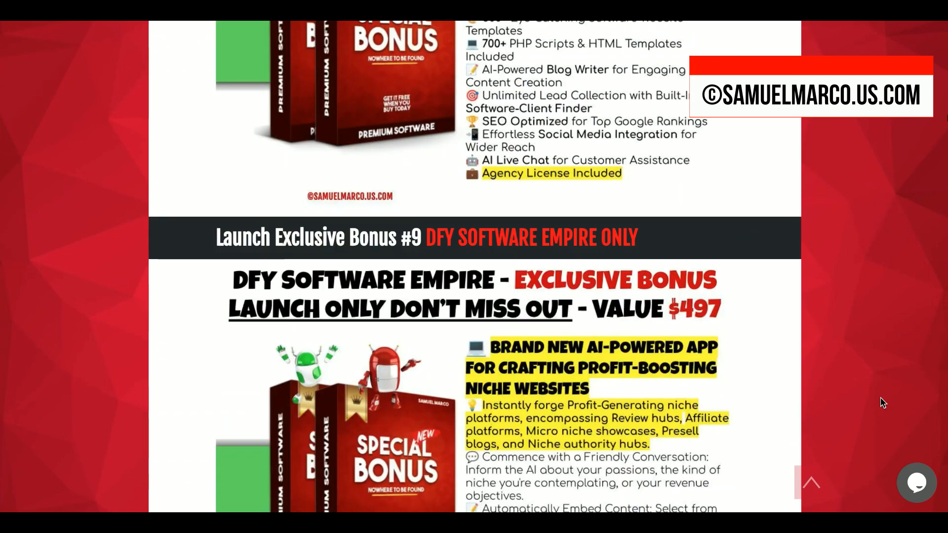
scroll("down", 3)
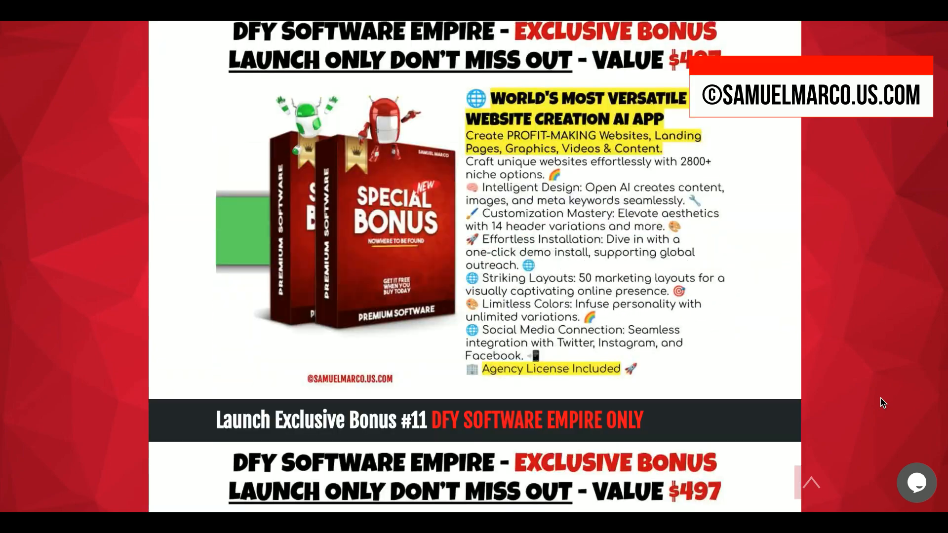
scroll("down", 3)
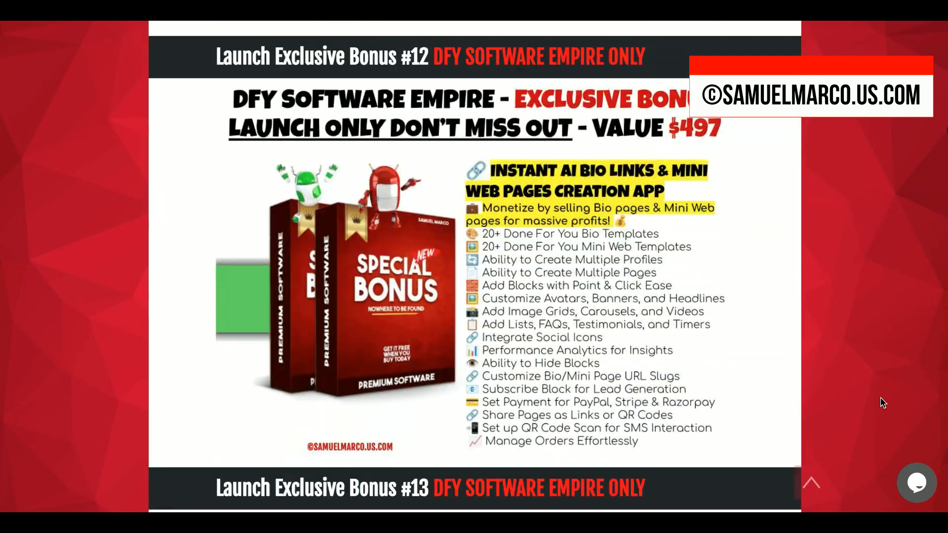
scroll("down", 3)
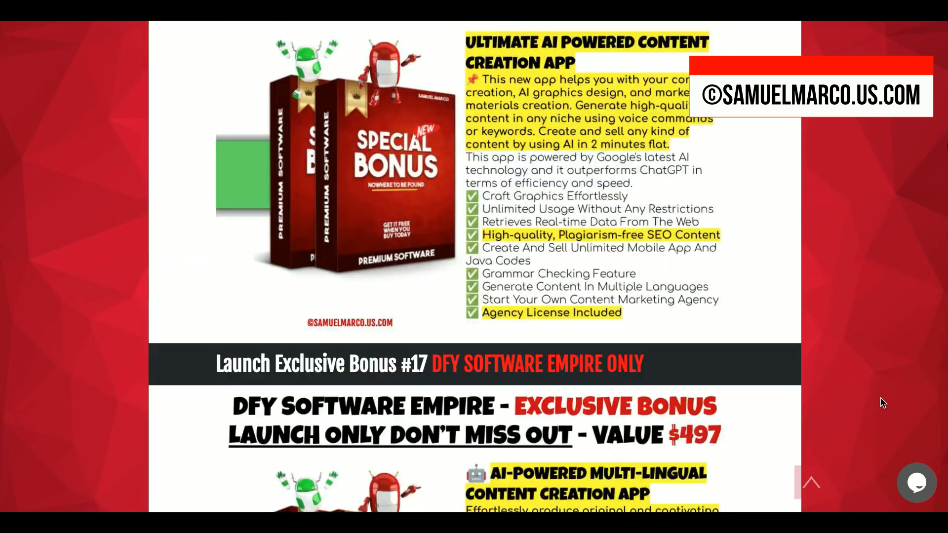
scroll("down", 3)
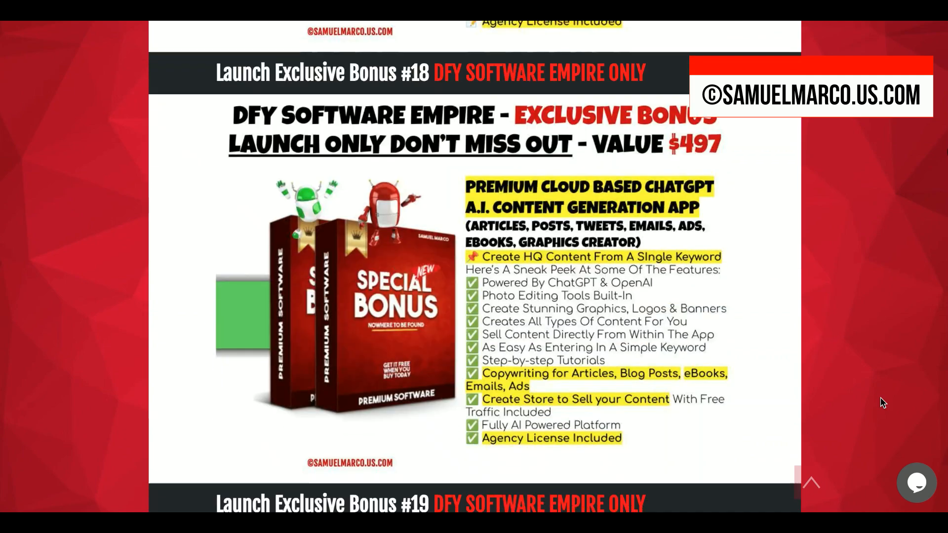
scroll("down", 3)
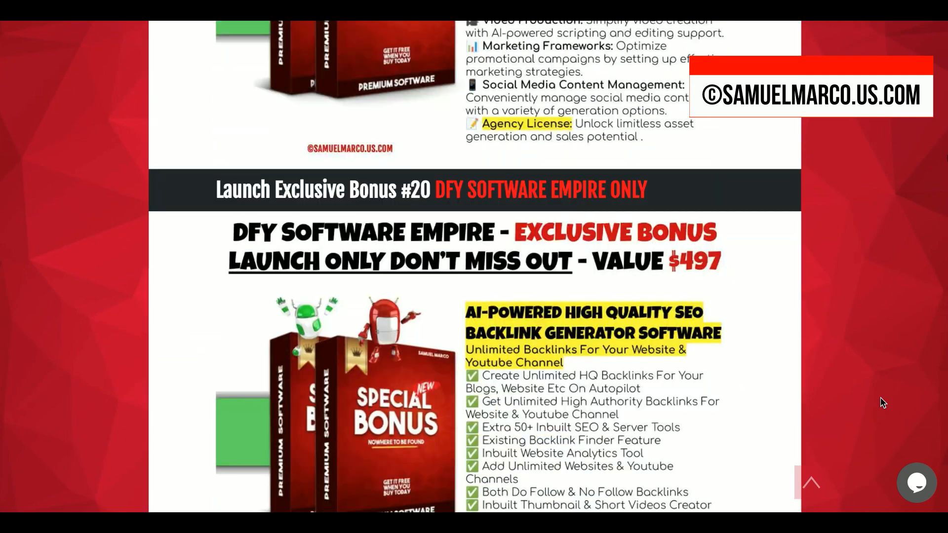
scroll("down", 3)
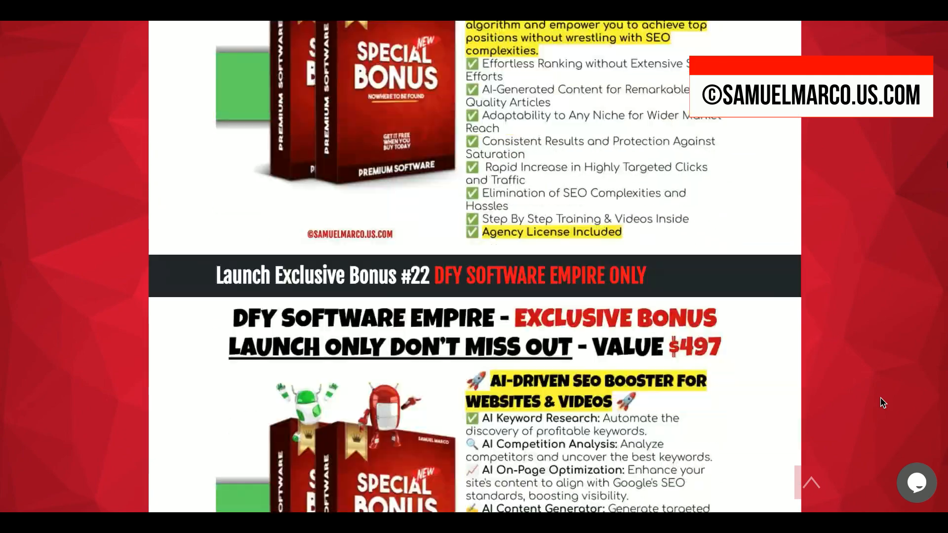
scroll("down", 3)
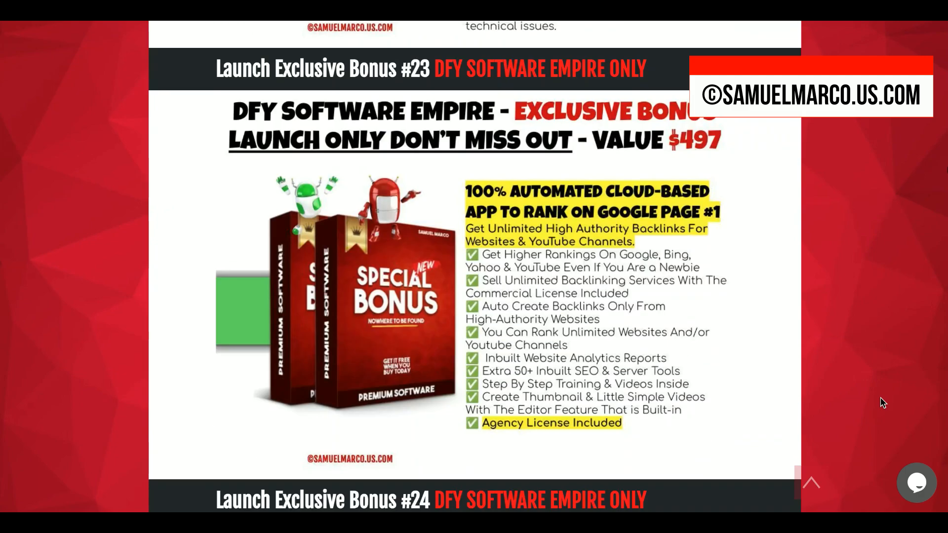
scroll("down", 3)
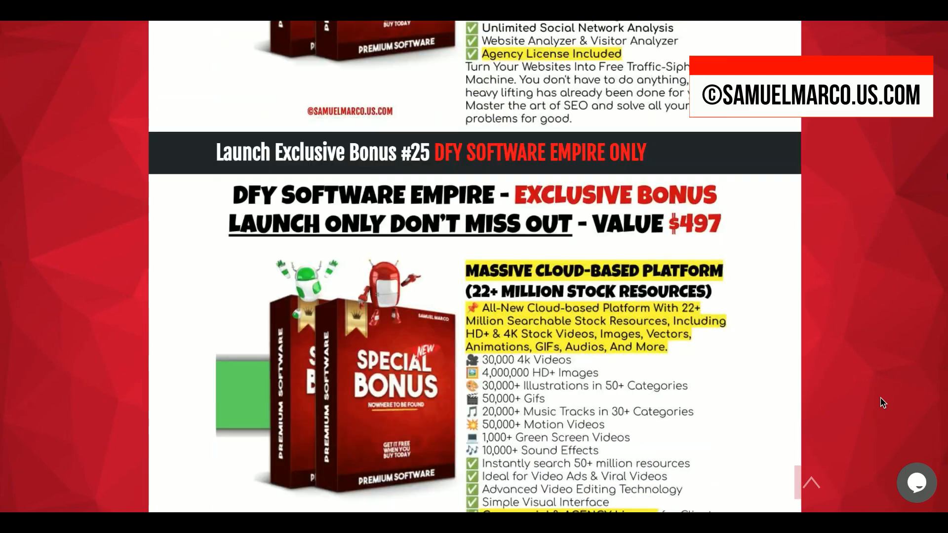
scroll("down", 3)
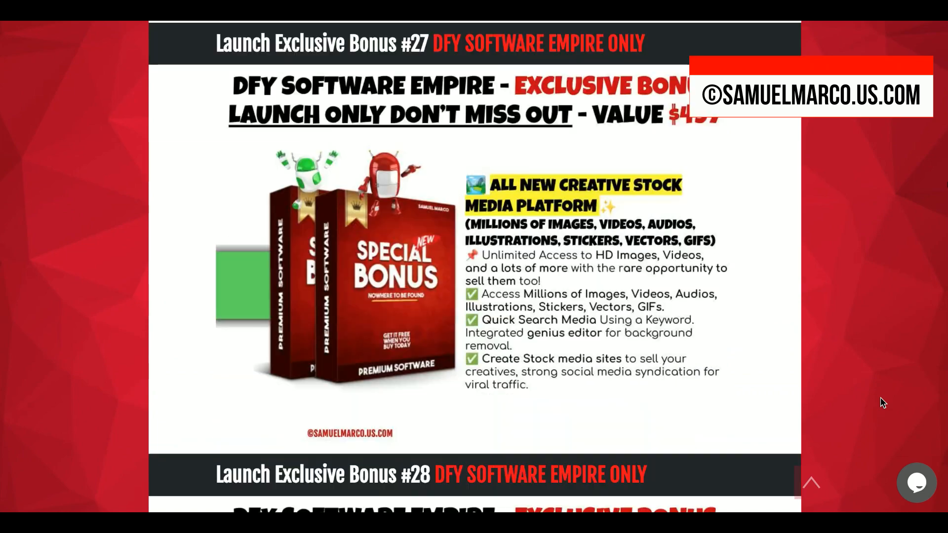
- Scroll past Exclusive Bonuses #74–#79 to NoWhere To Be Found Bonus Pack #1
scroll("down", 3)
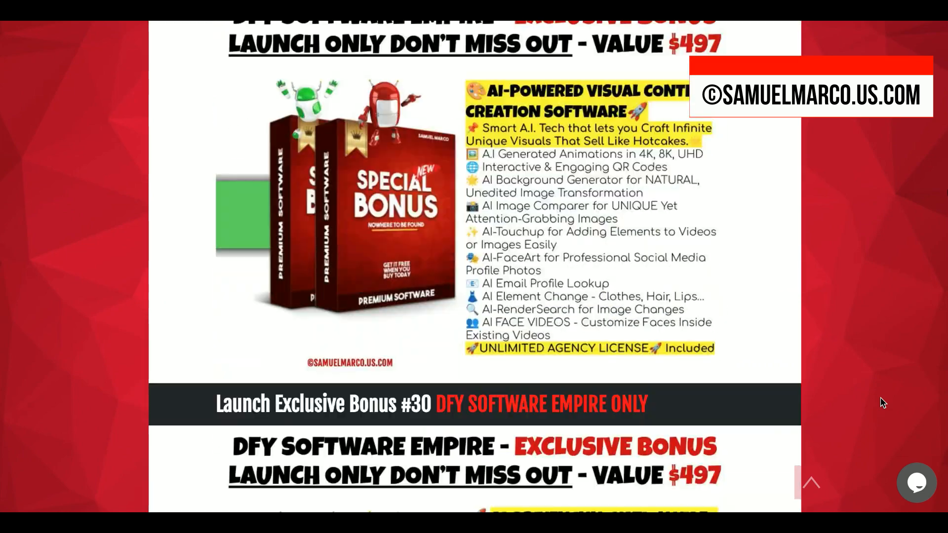
scroll("down", 3)
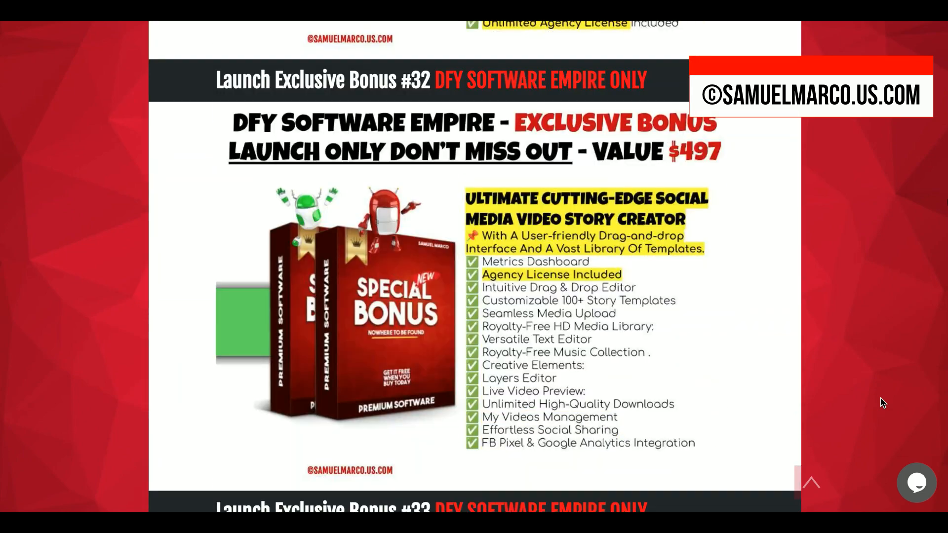
scroll("down", 3)
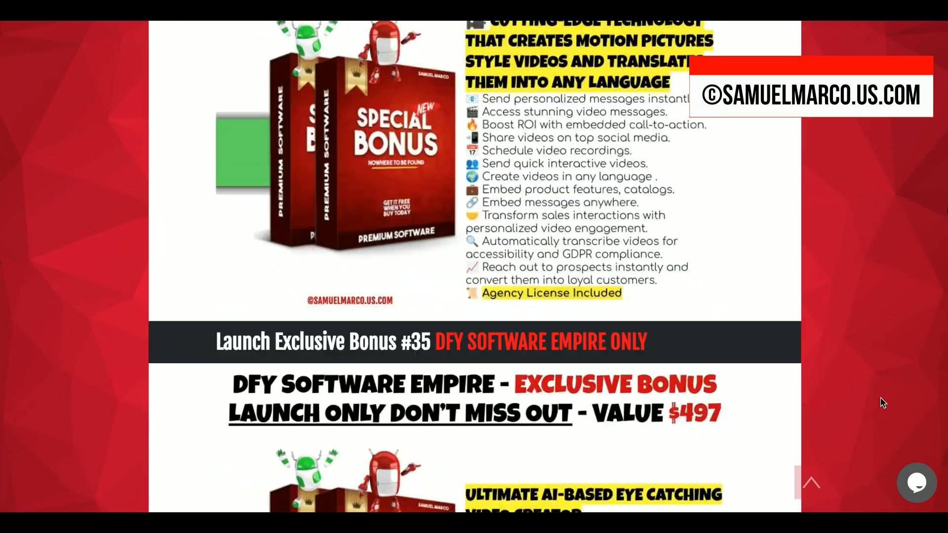
scroll("down", 3)
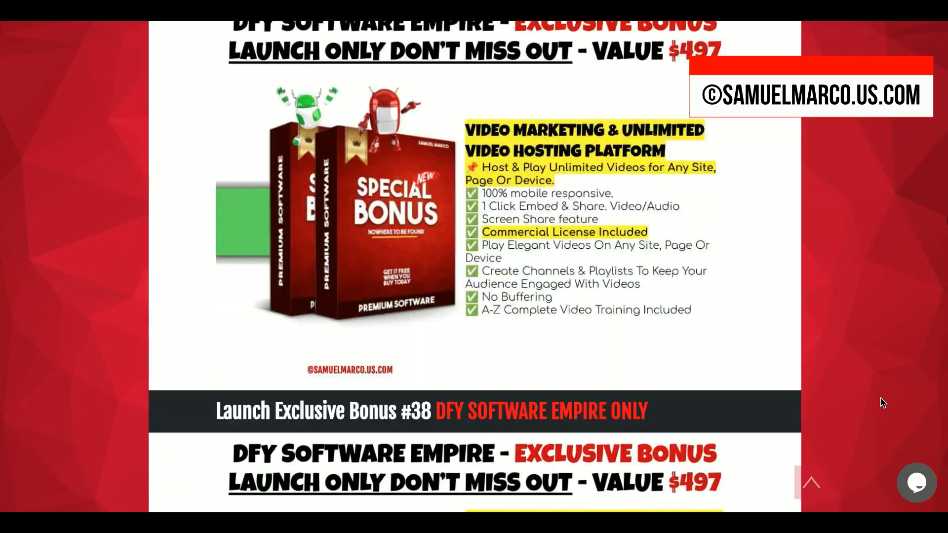
scroll("down", 3)
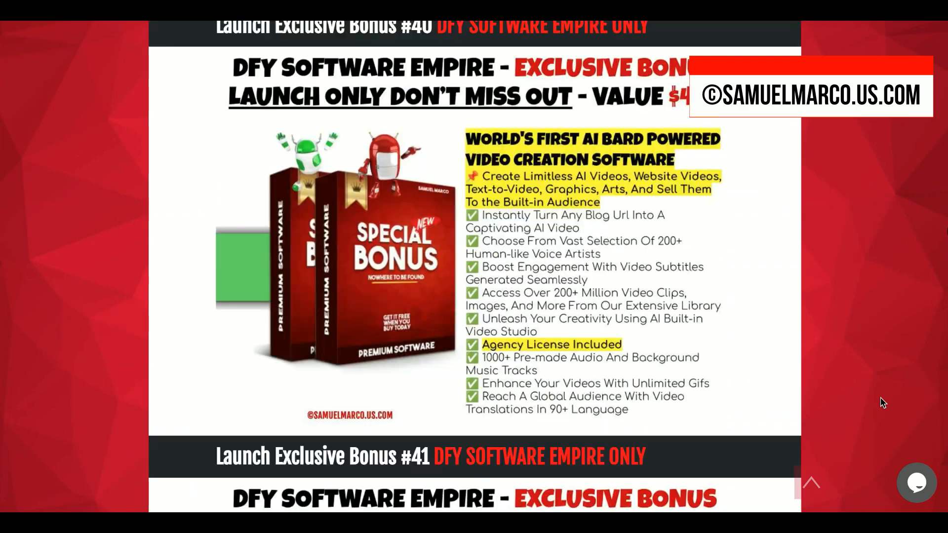
scroll("down", 3)
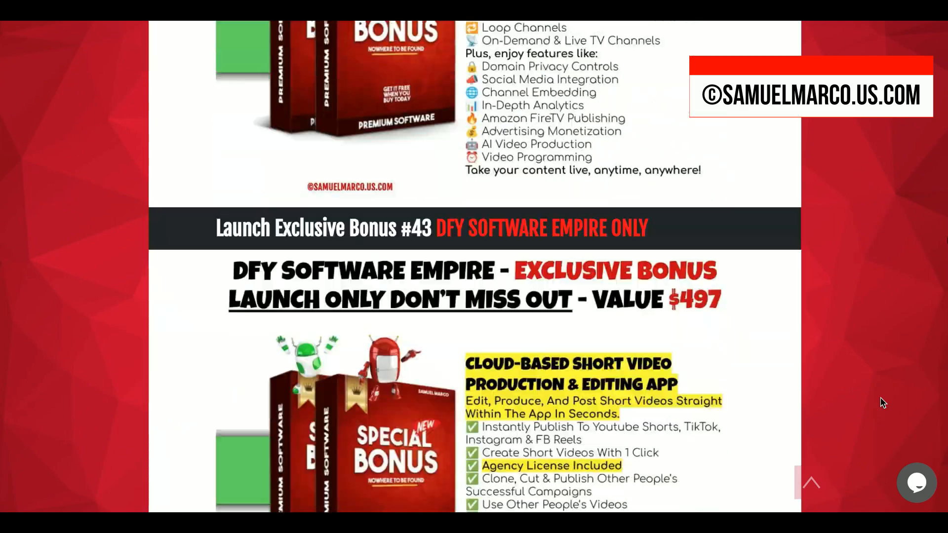
scroll("down", 3)
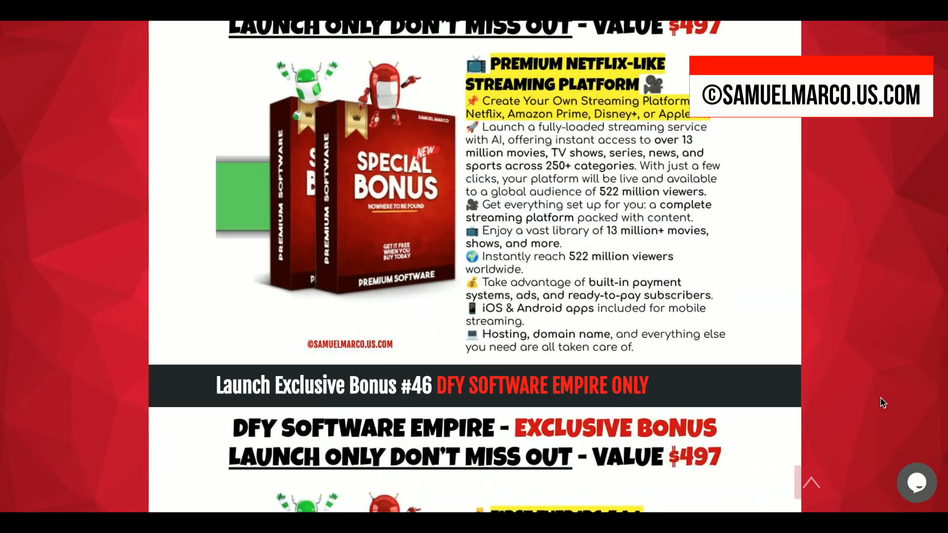
scroll("down", 3)
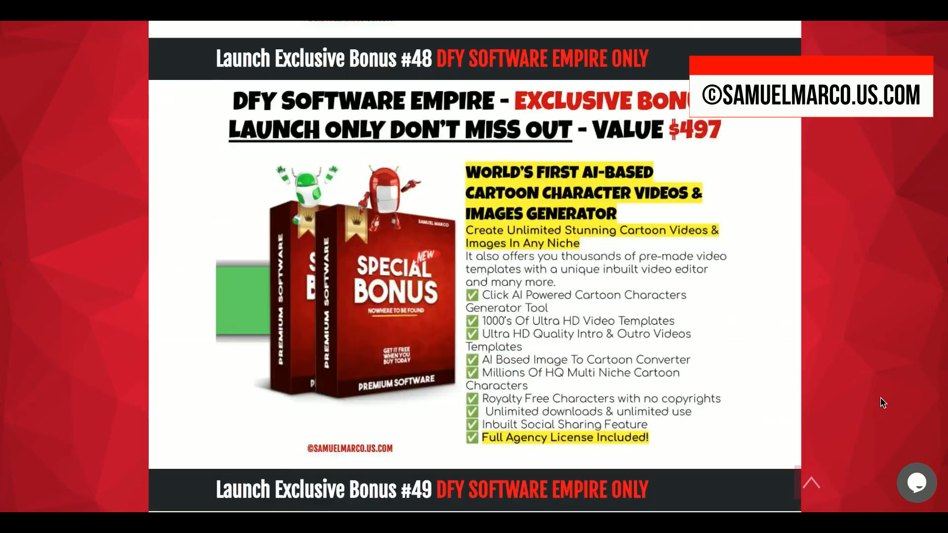
scroll("down", 3)
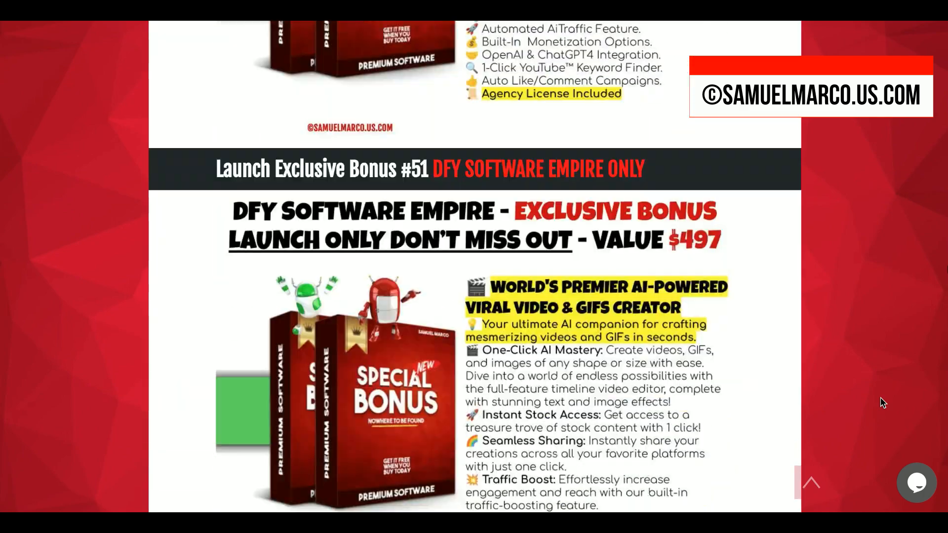
scroll("down", 3)
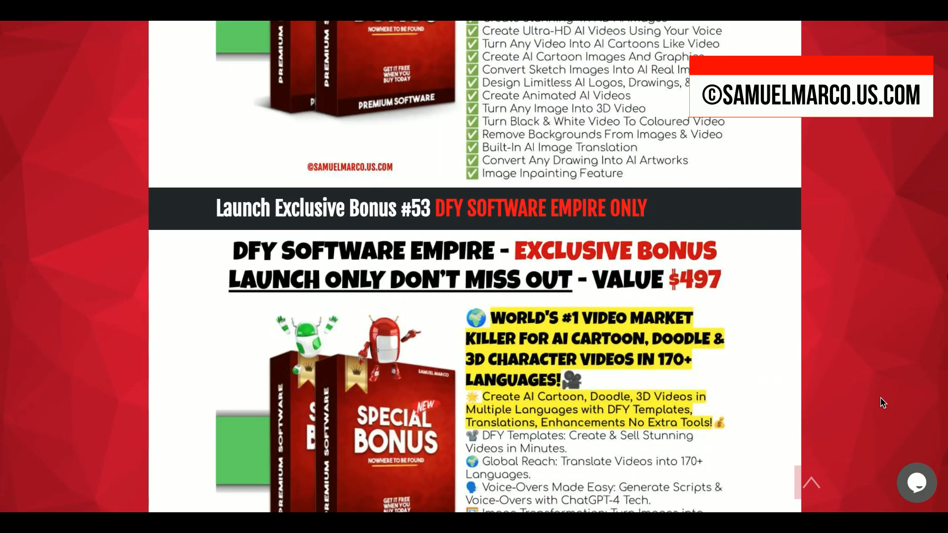
scroll("down", 3)
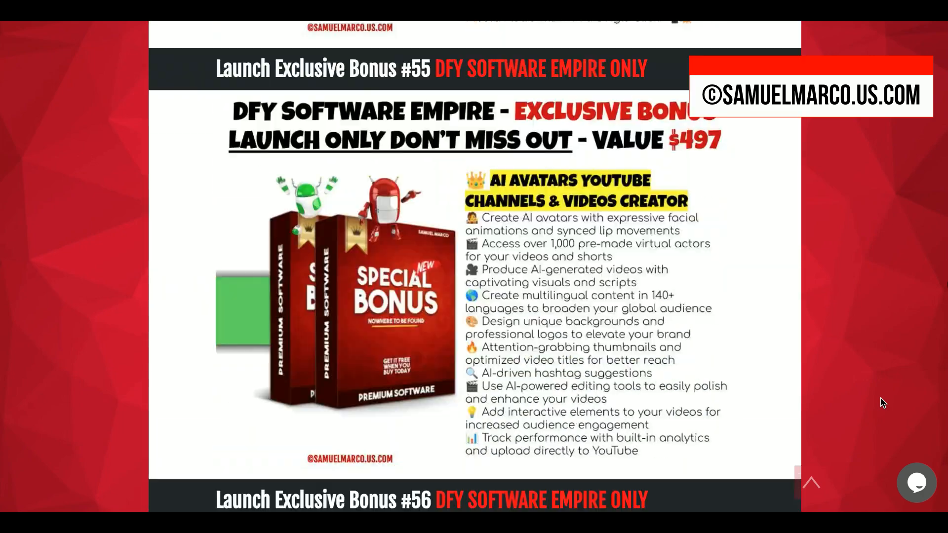
scroll("down", 3)
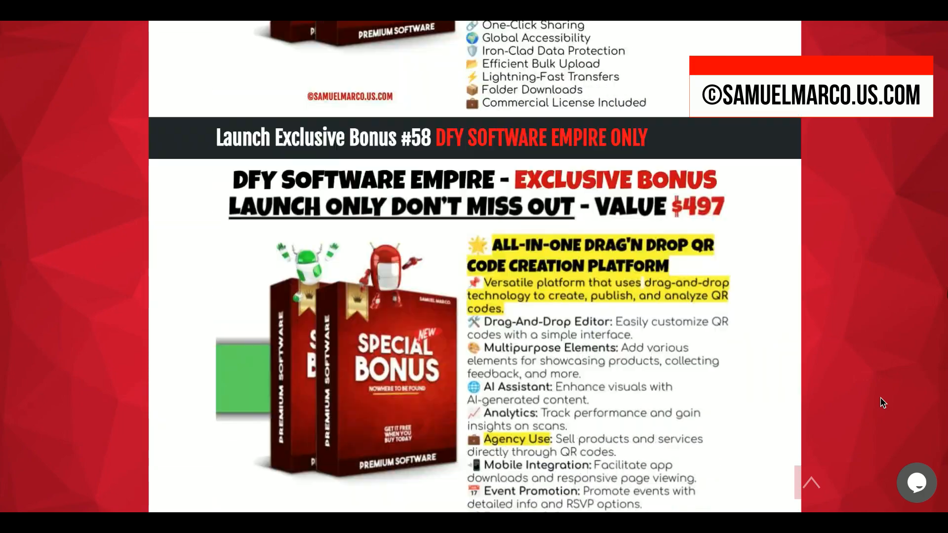
scroll("down", 3)
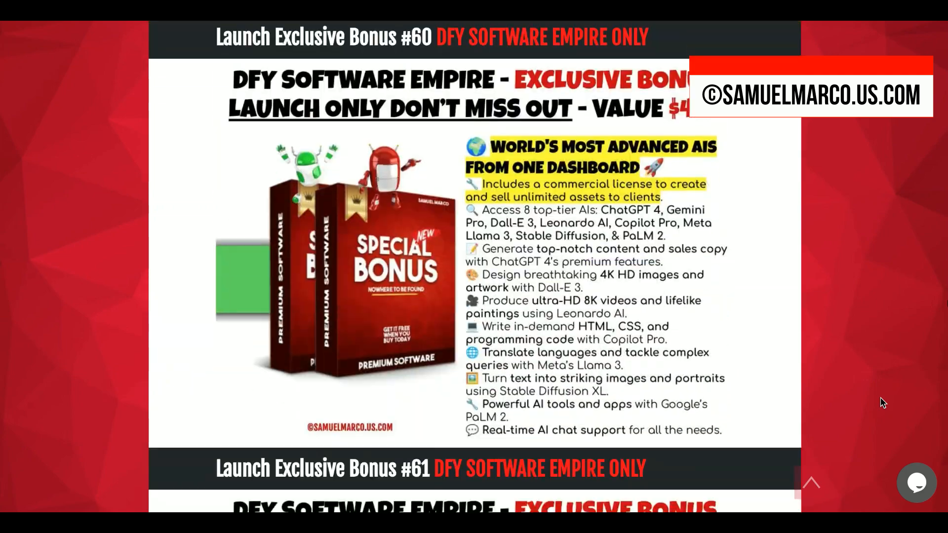
scroll("down", 3)
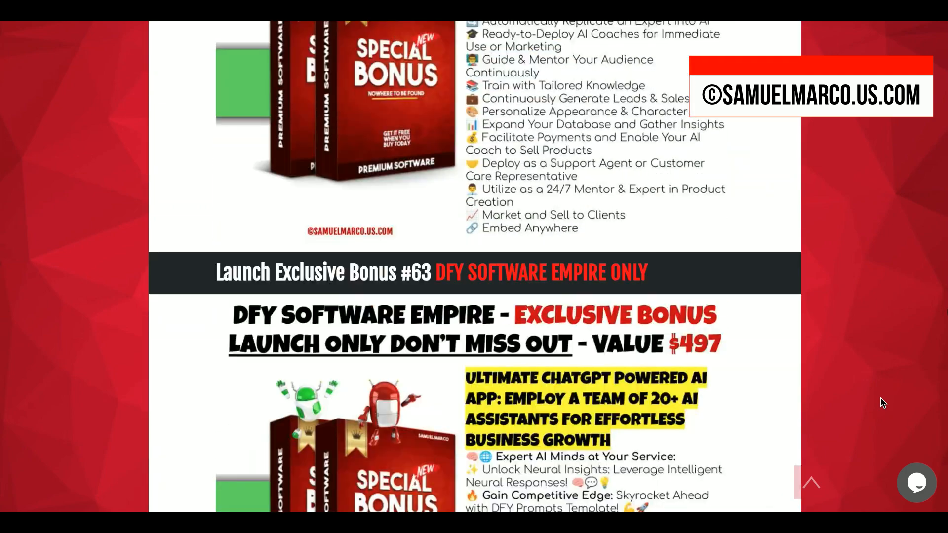
scroll("down", 3)
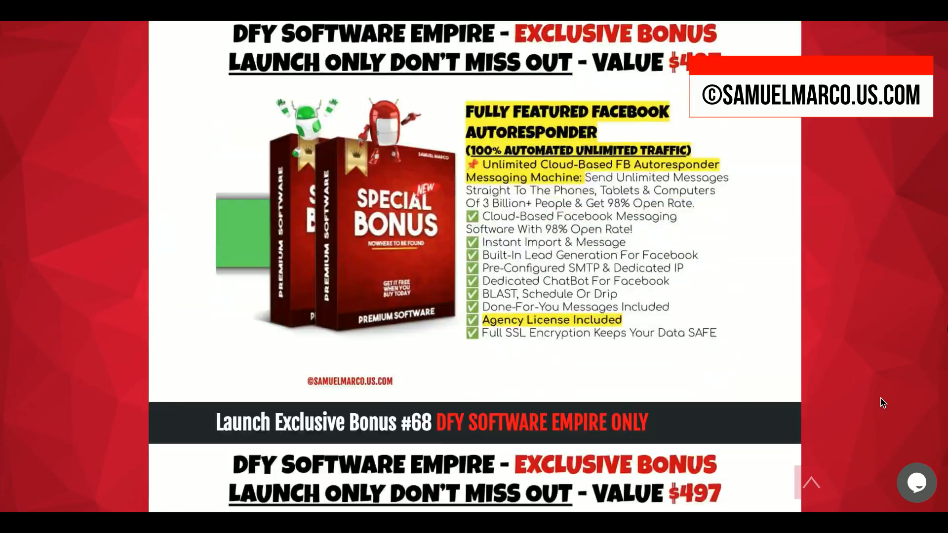
scroll("down", 3)
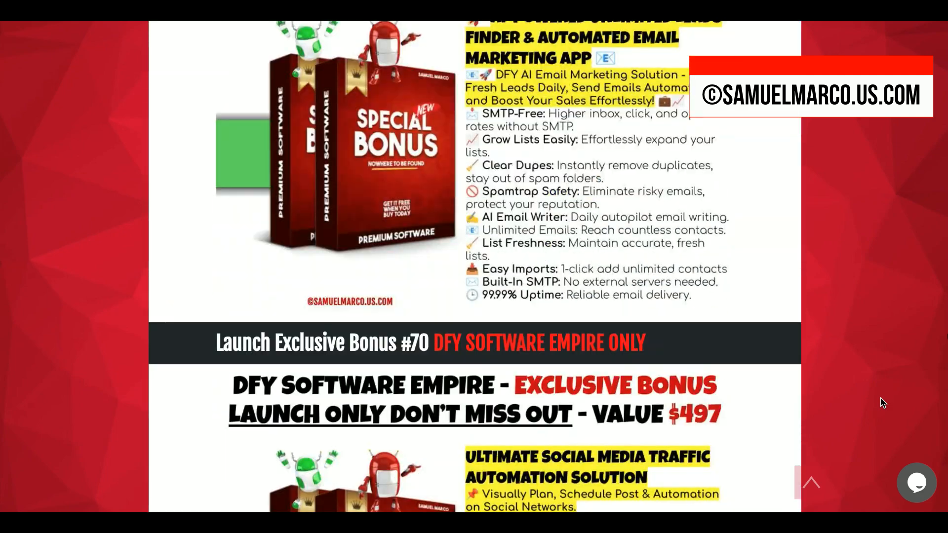
scroll("down", 3)
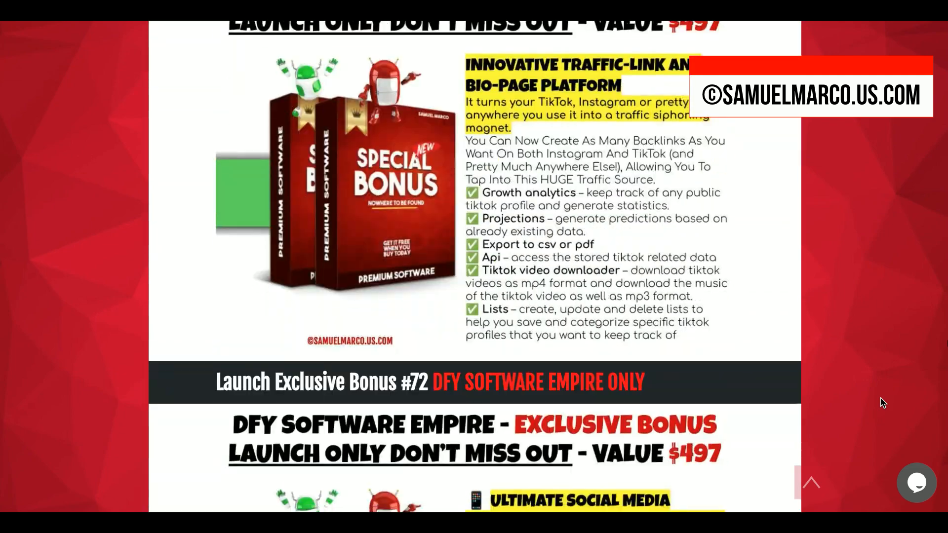
scroll("down", 3)
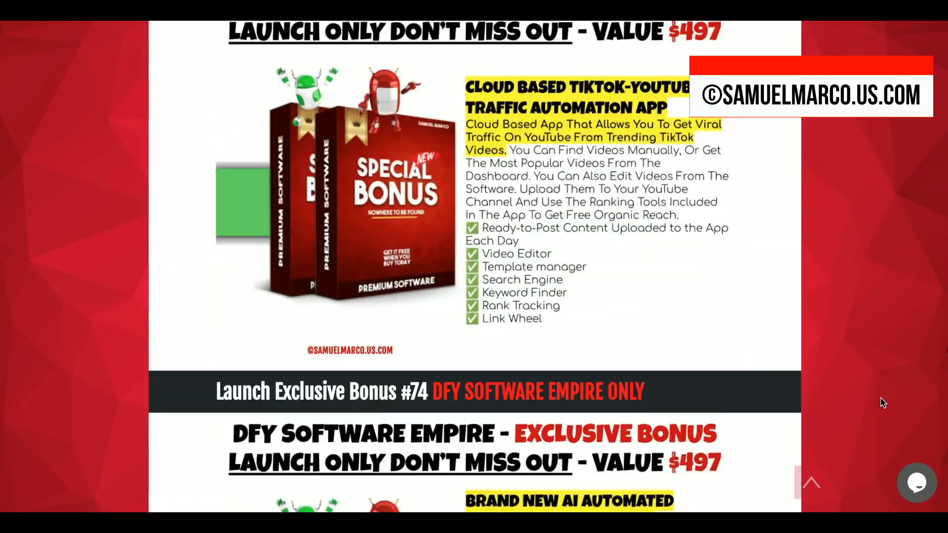
scroll("down", 3)
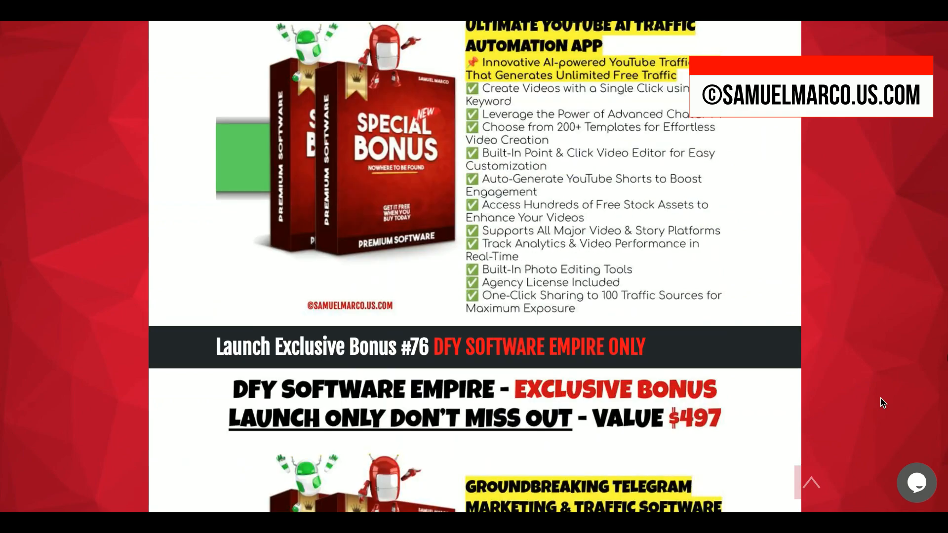
scroll("down", 3)
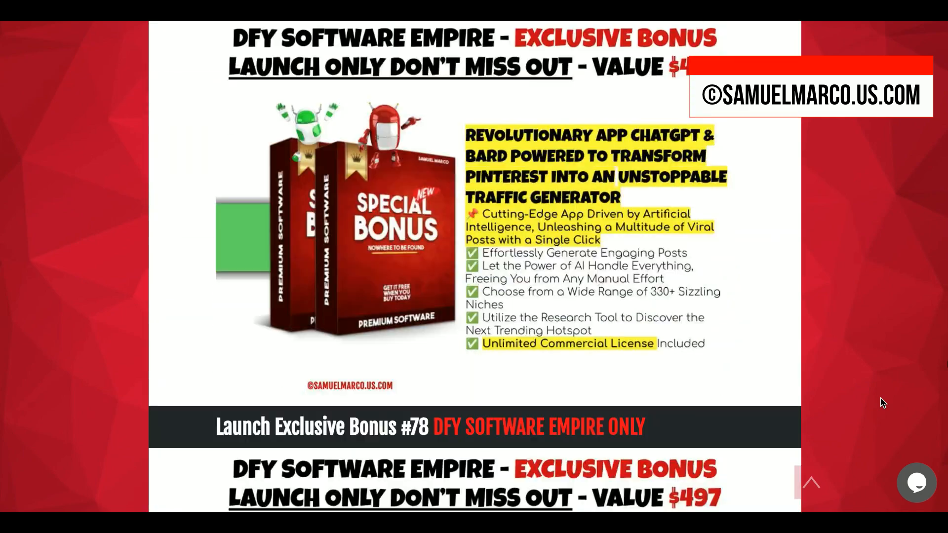
scroll("down", 3)
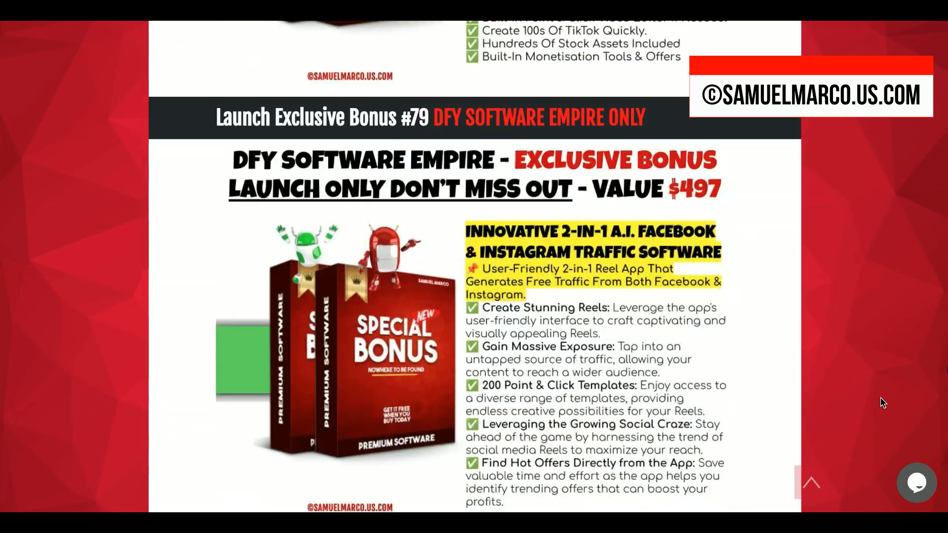
scroll("down", 3)
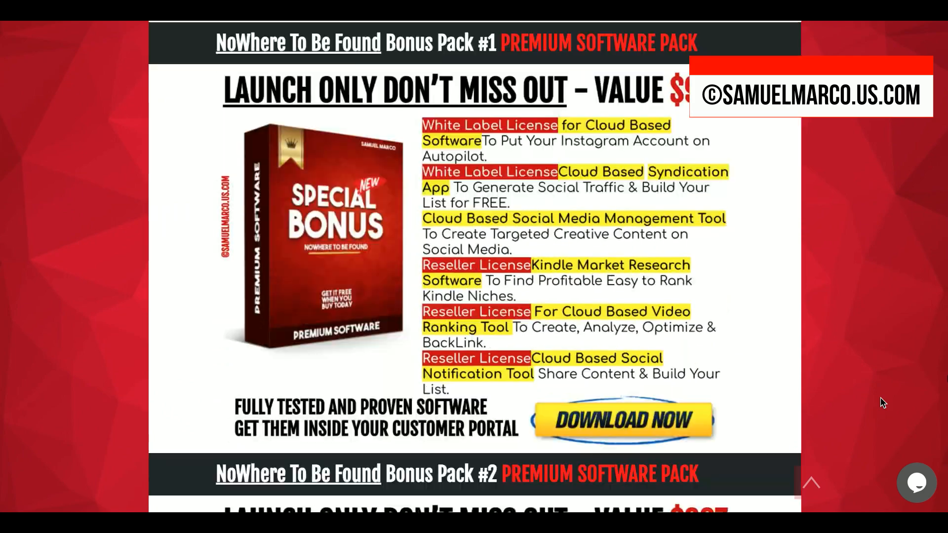
- Scroll through the NoWhere To Be Found packs down to Bonus Pack #36, the music pack
scroll("down", 3)
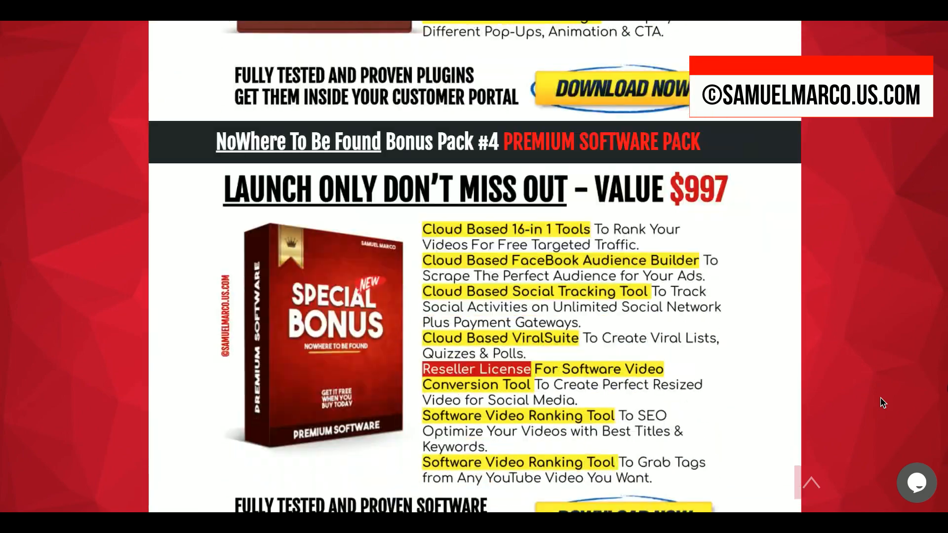
scroll("down", 3)
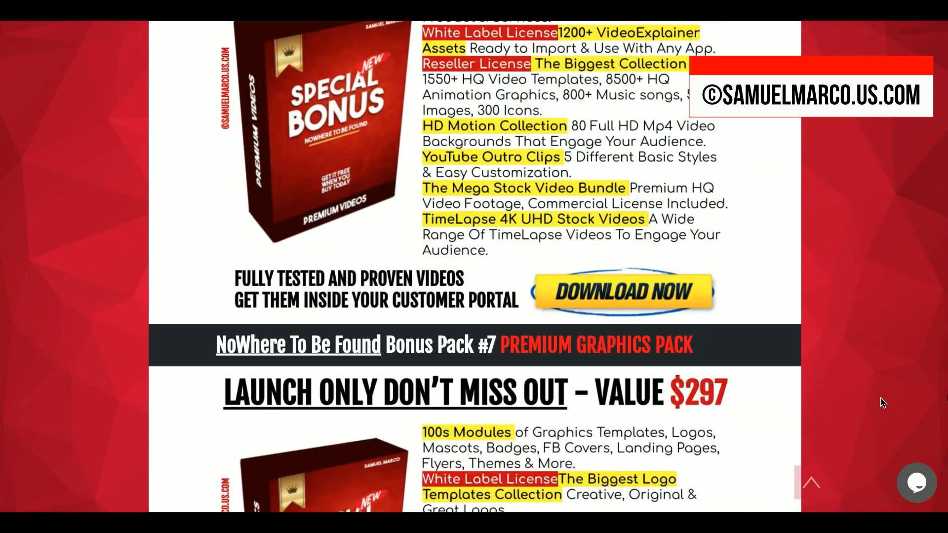
scroll("down", 3)
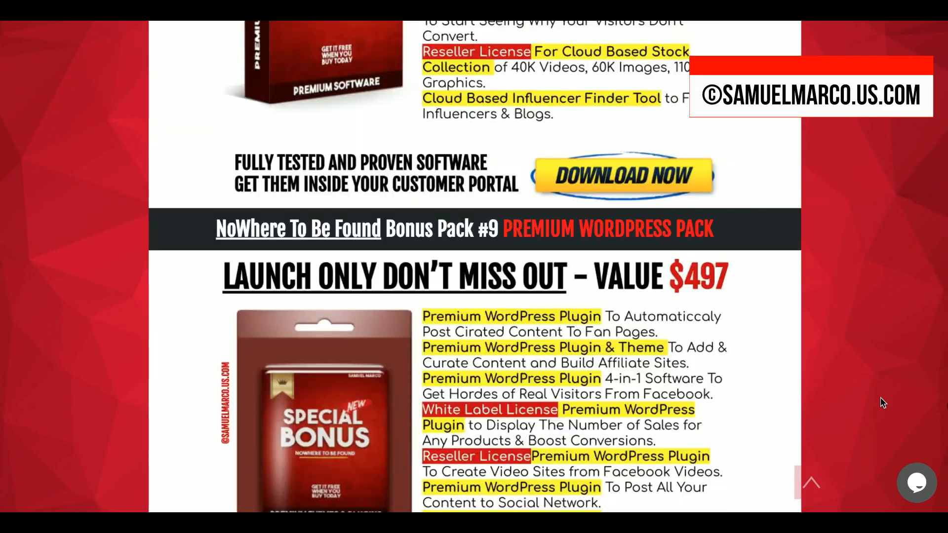
scroll("down", 3)
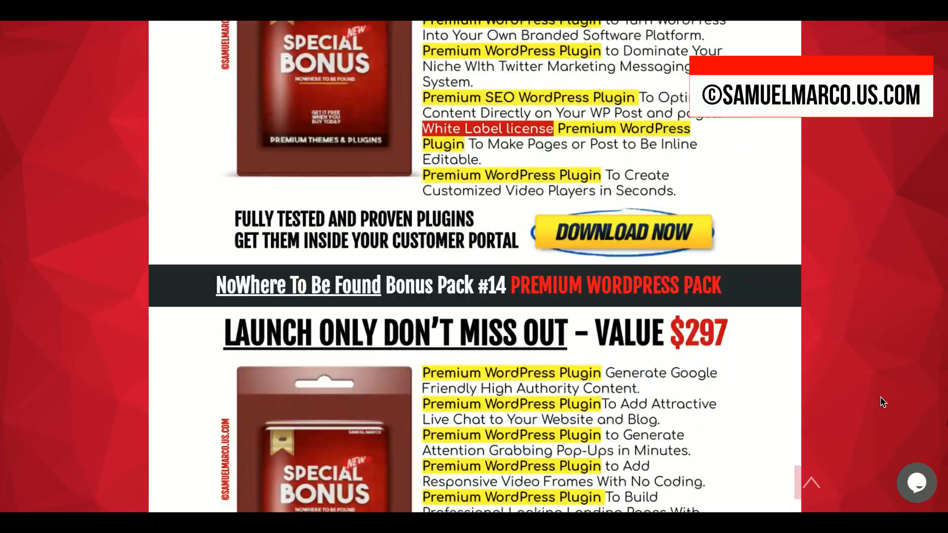
scroll("down", 3)
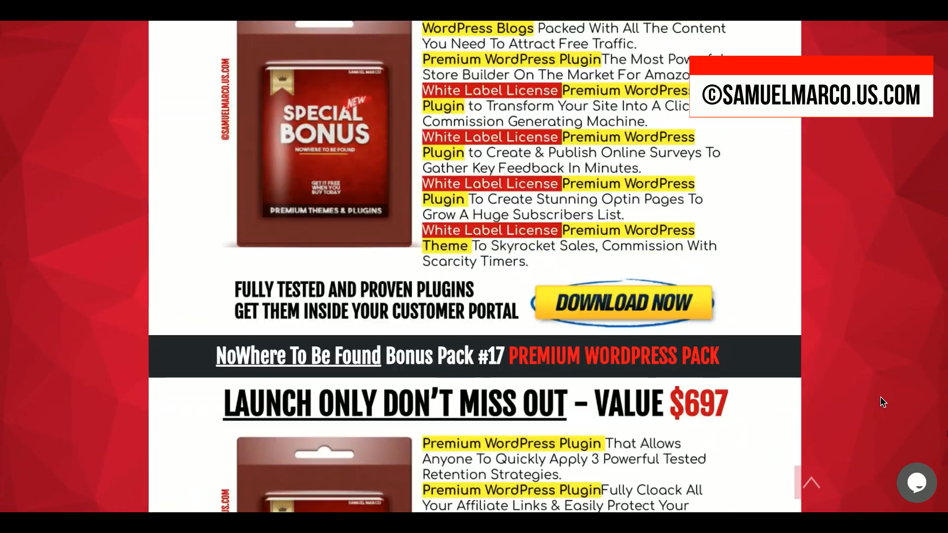
scroll("down", 3)
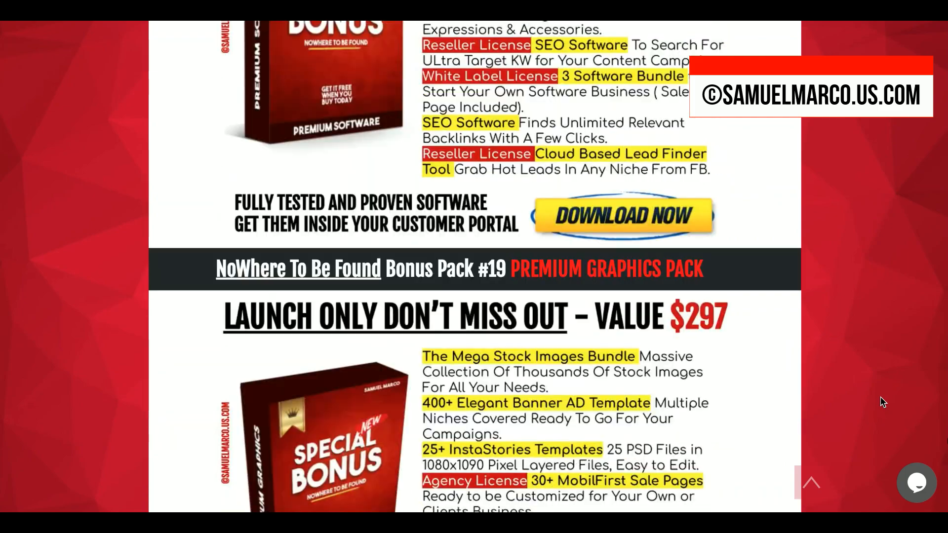
scroll("down", 3)
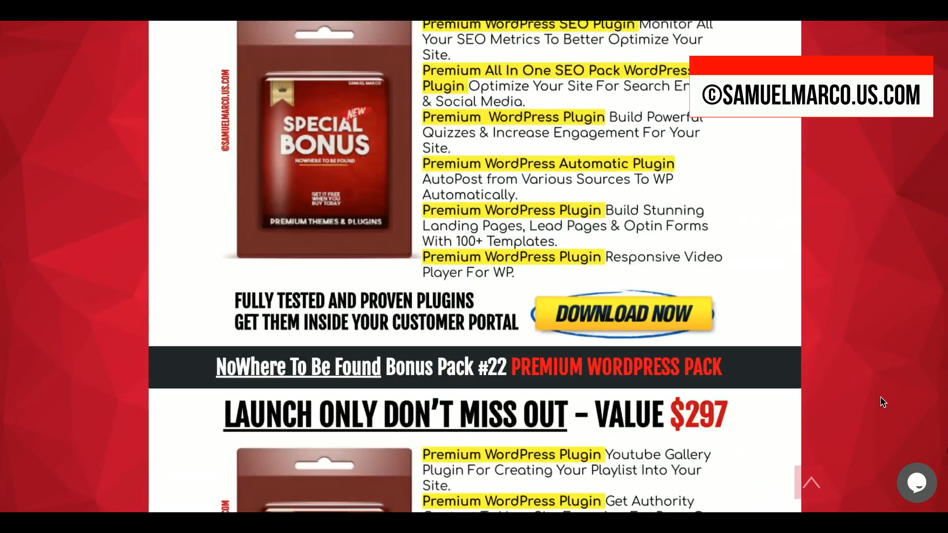
scroll("down", 3)
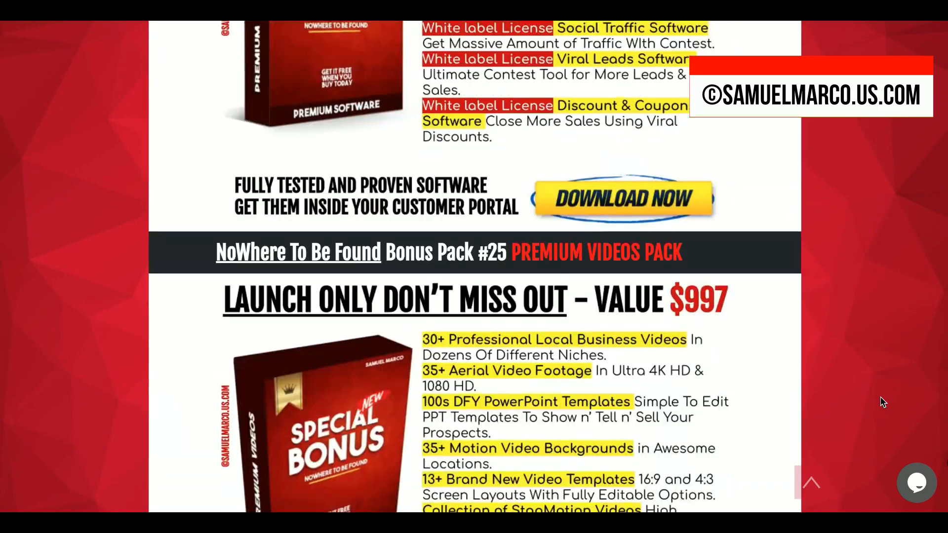
scroll("down", 3)
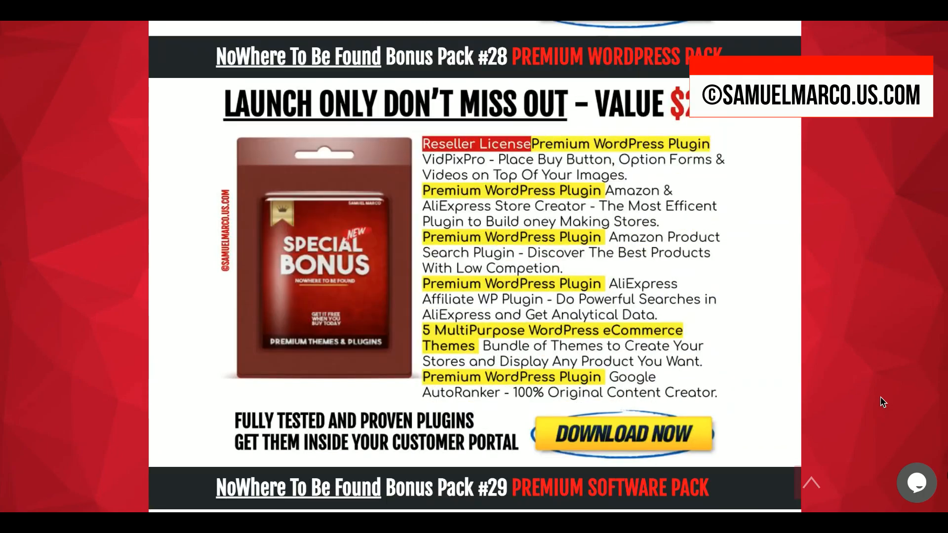
scroll("down", 3)
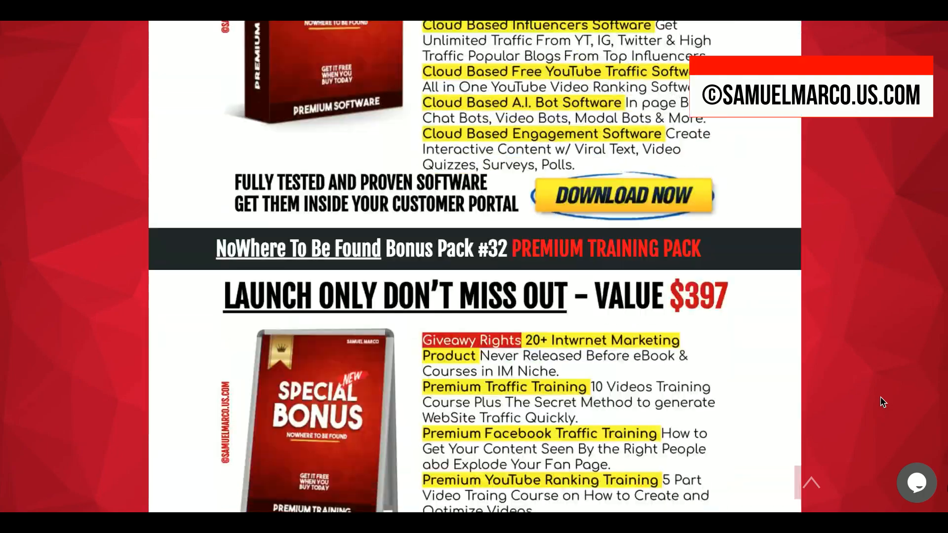
scroll("down", 3)
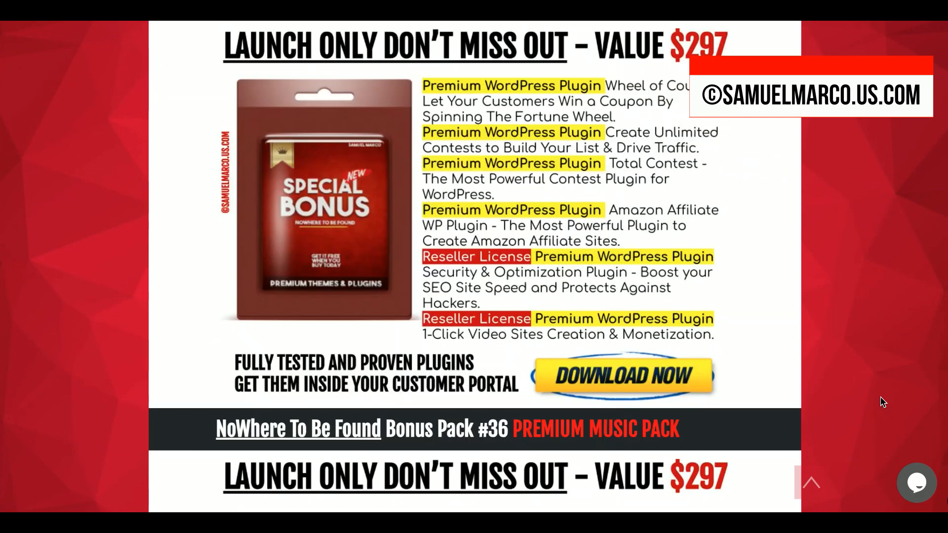
scroll("down", 3)
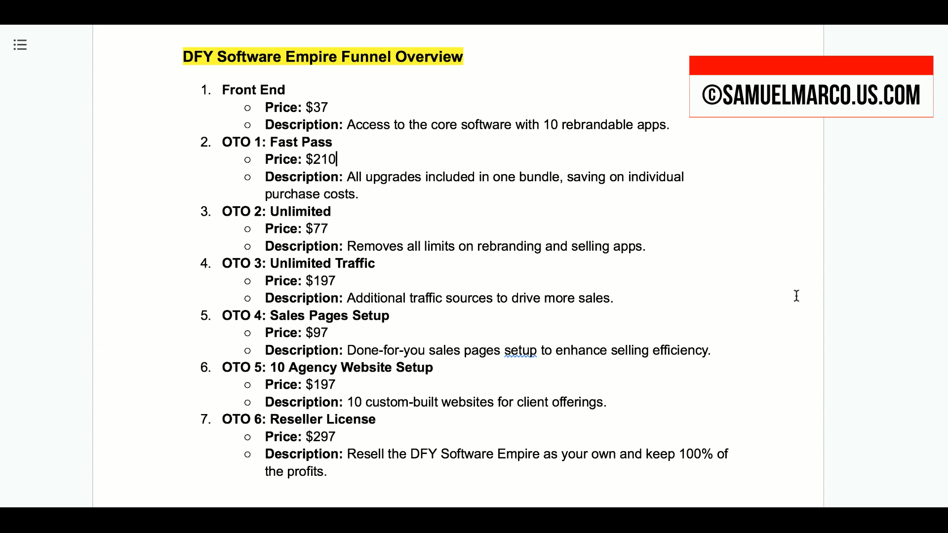
mouse_move(302, 108)
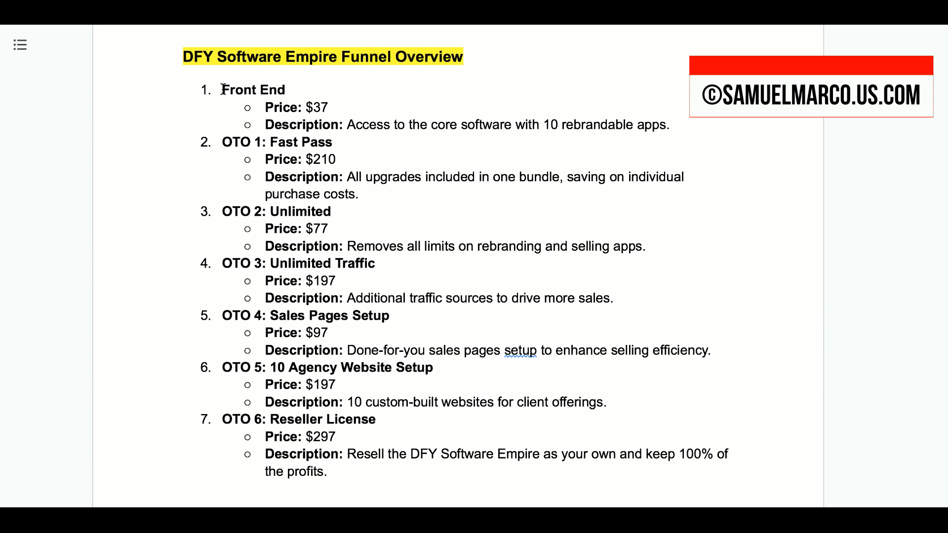
- Cyan-highlight the Front End, OTO 1 and OTO 2 headings, then select OTO 3
double_click(253, 89)
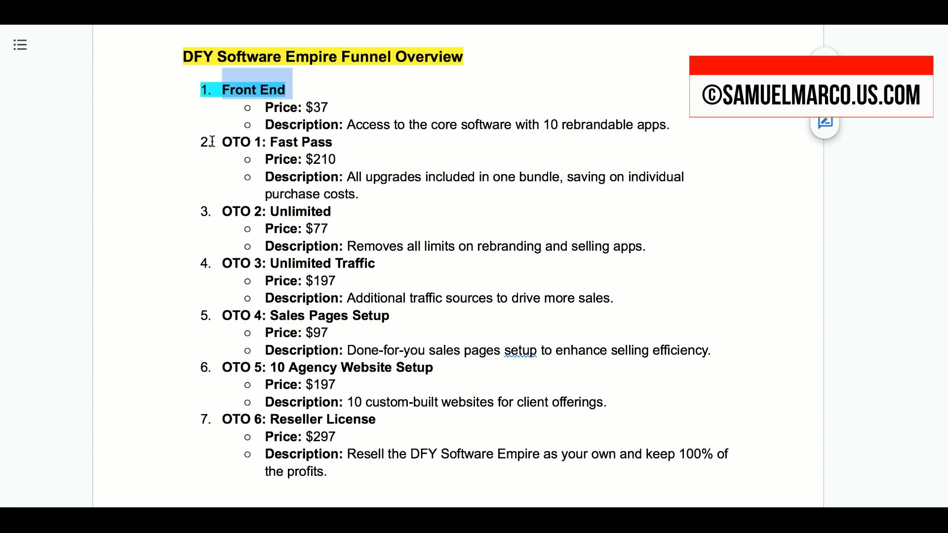
double_click(277, 142)
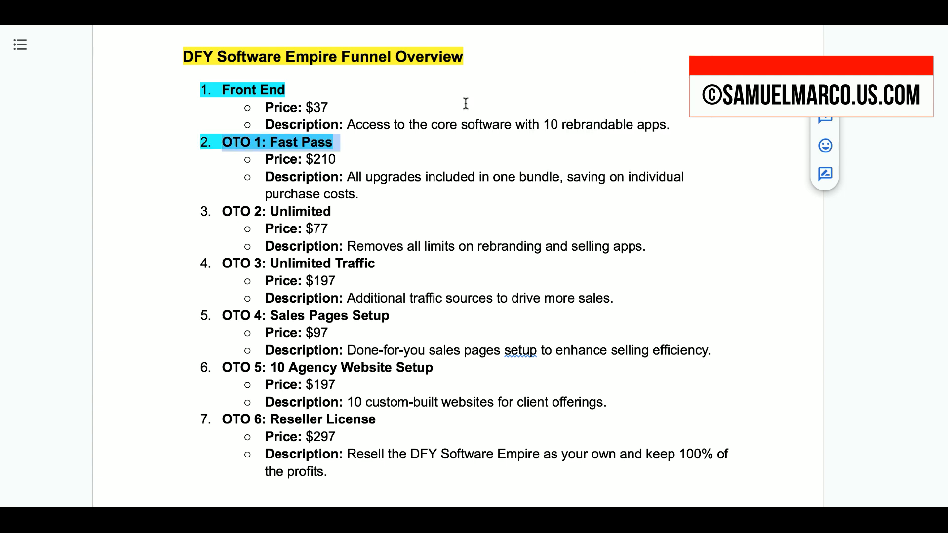
mouse_move(201, 210)
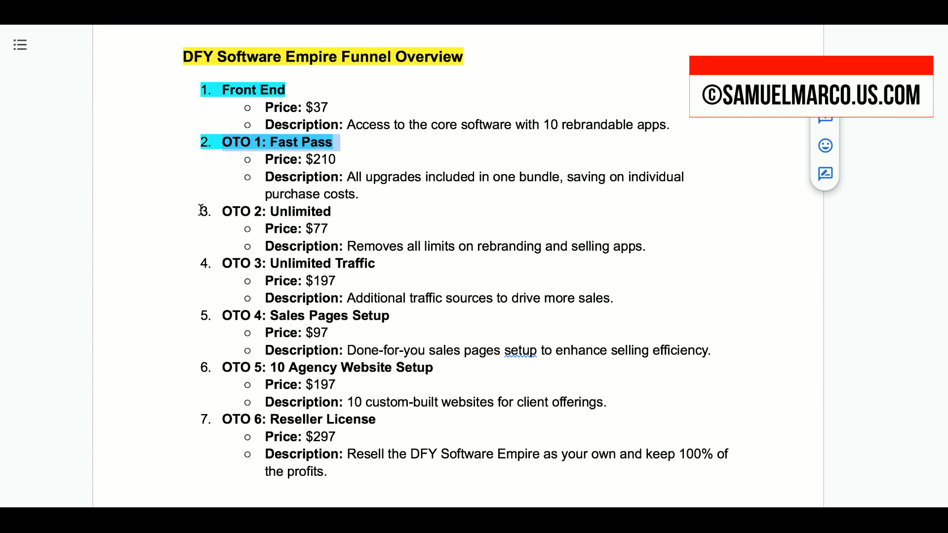
double_click(276, 210)
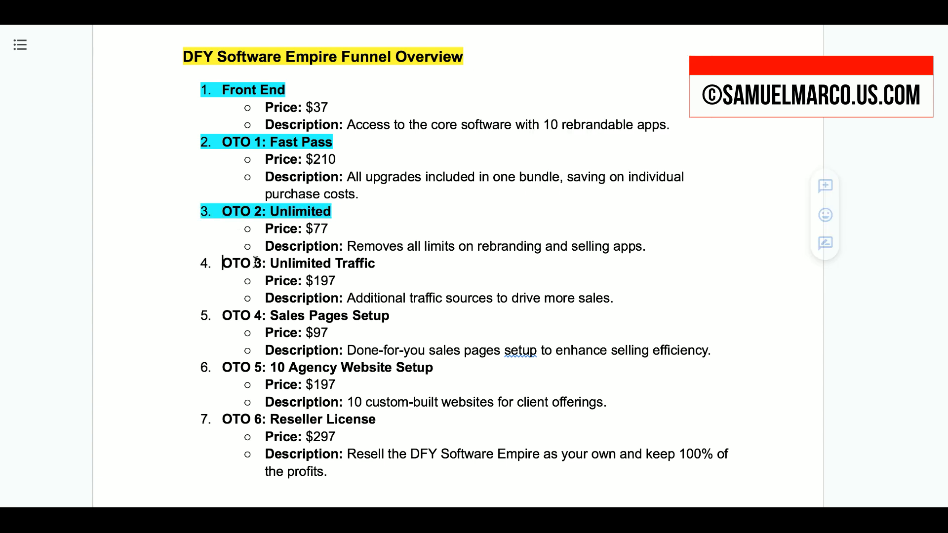
double_click(298, 263)
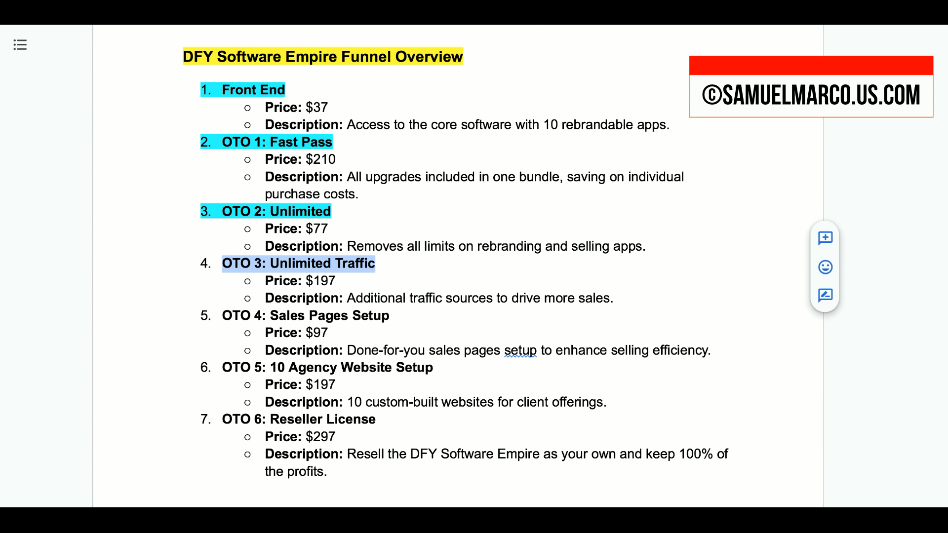
- Highlight the 'OTO 3: Unlimited Traffic' heading cyan, then select the OTO 5 and OTO 6 headings
left_click(824, 295)
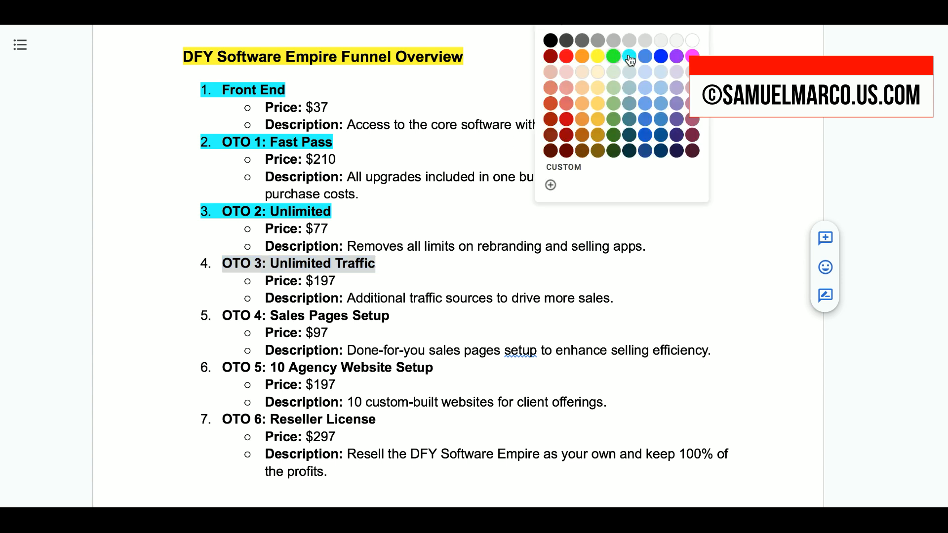
left_click(628, 56)
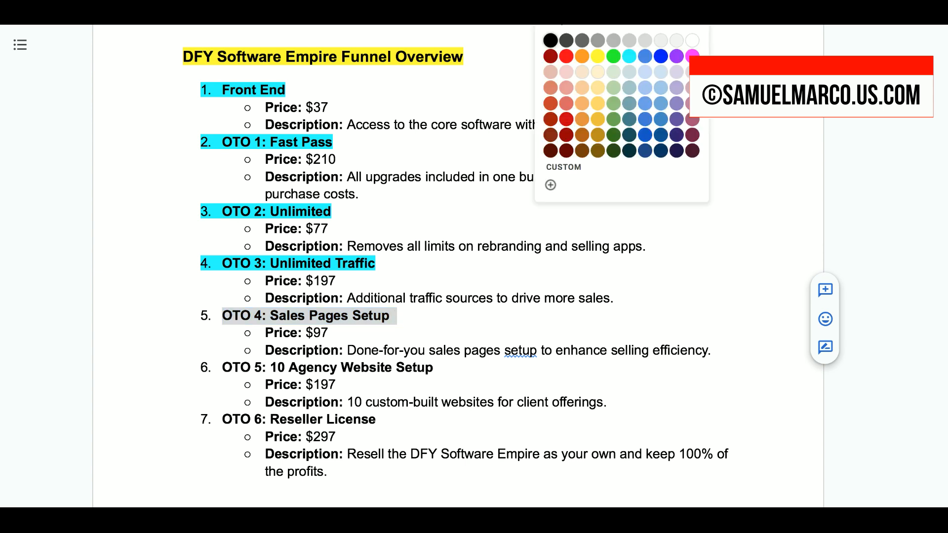
mouse_move(632, 60)
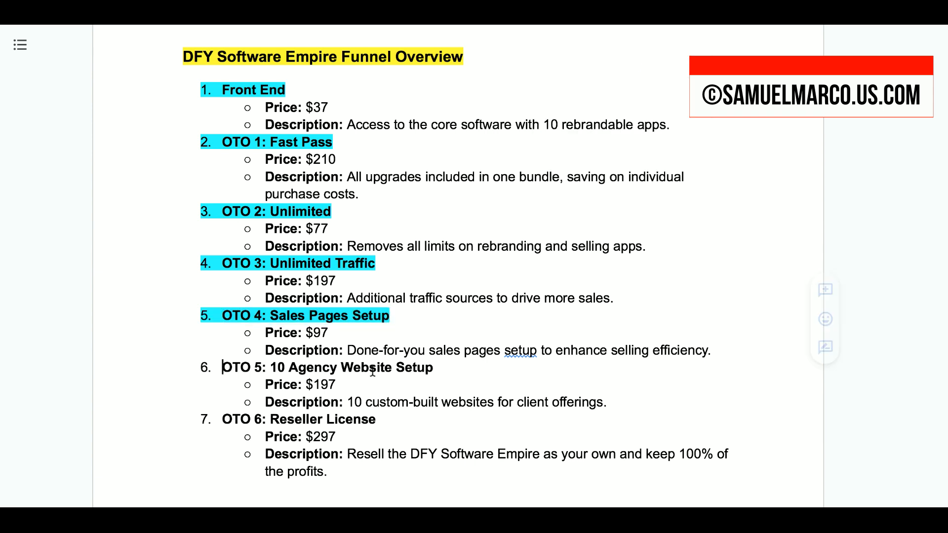
double_click(326, 366)
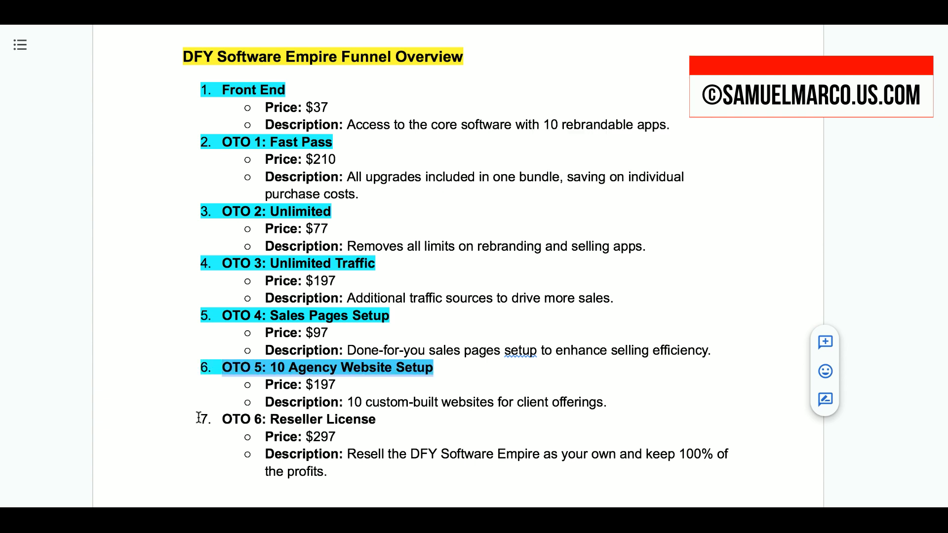
double_click(298, 419)
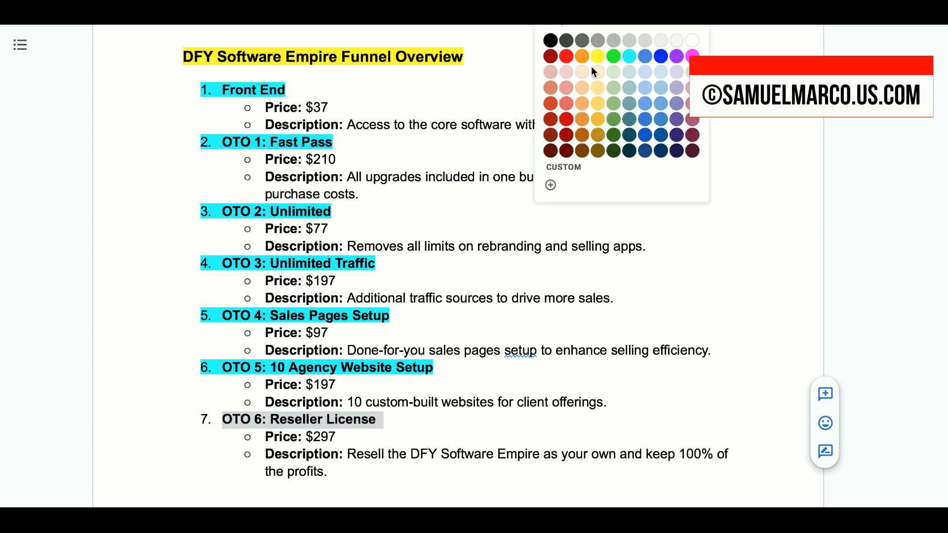
mouse_move(628, 56)
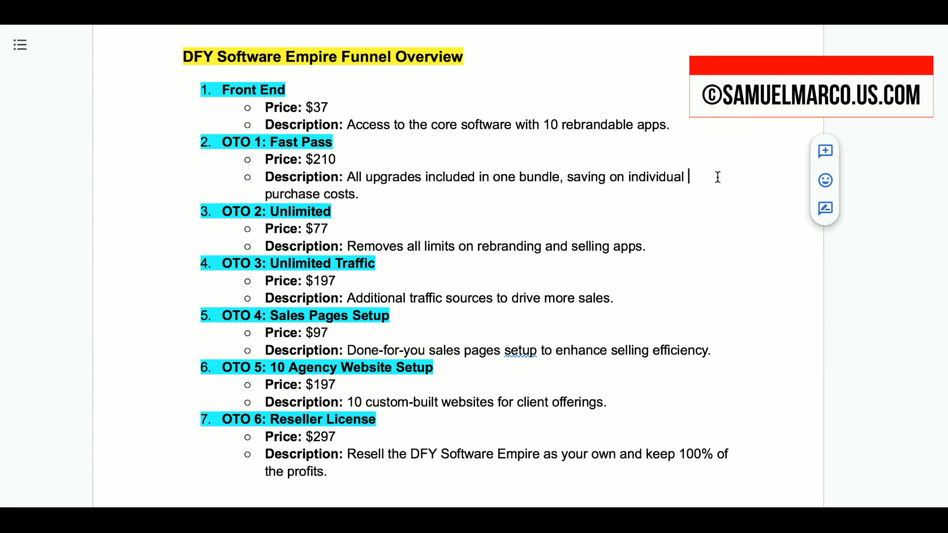
mouse_move(889, 39)
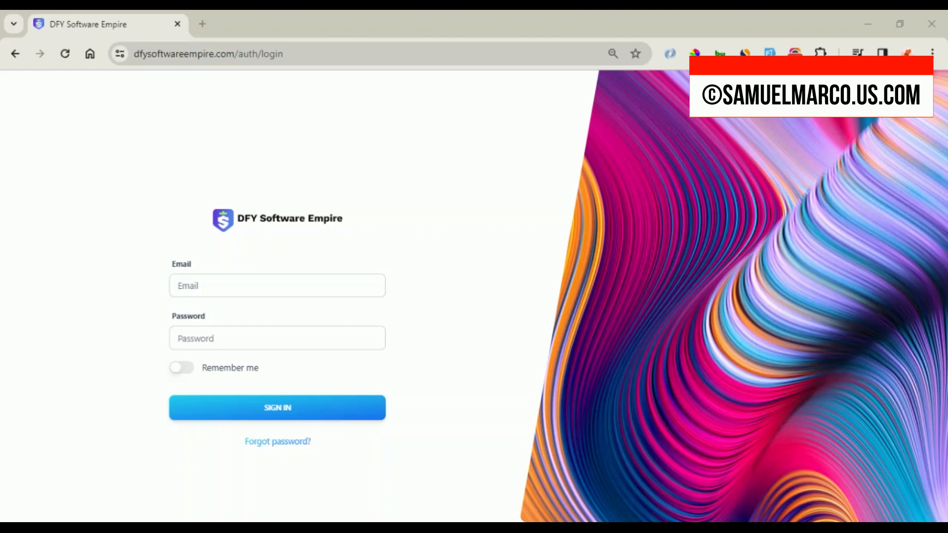
mouse_move(712, 250)
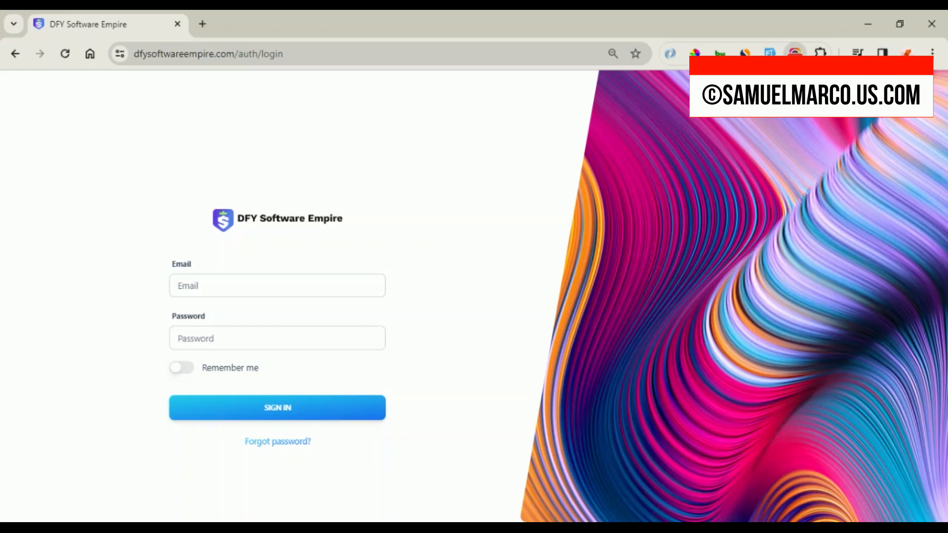
- Sign in to the members area to reach My Apps, showing LinkoMatic, TubeDominator, SnappyRanker and A.I Beam
left_click(276, 408)
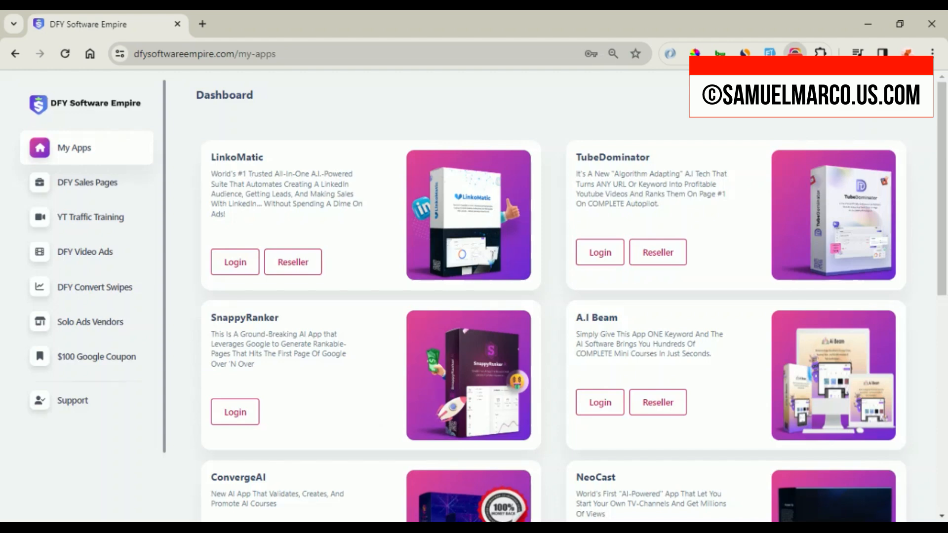
mouse_move(557, 213)
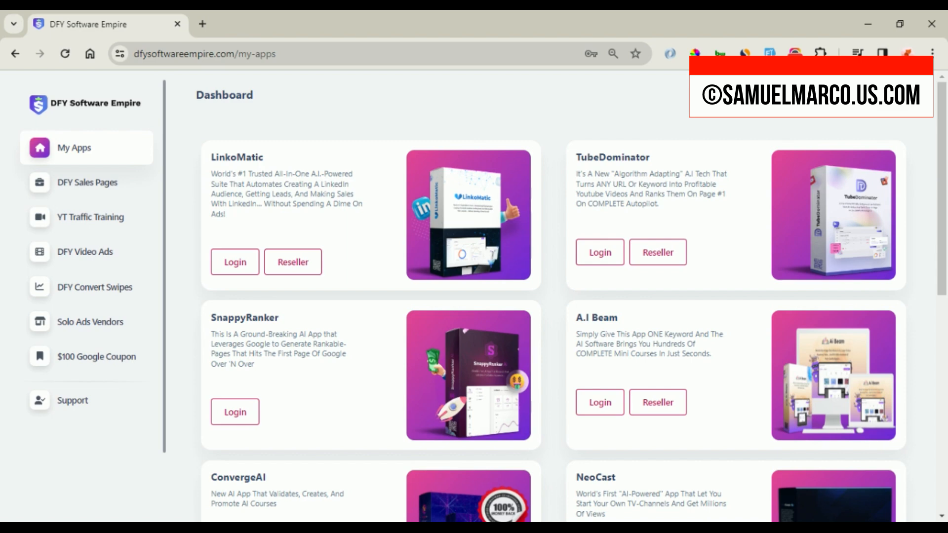
mouse_move(557, 222)
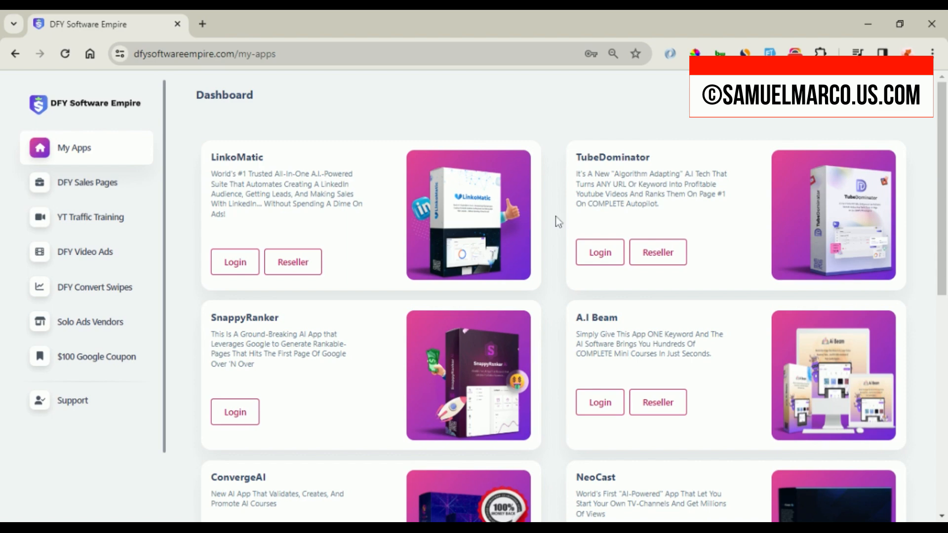
scroll("down", 3)
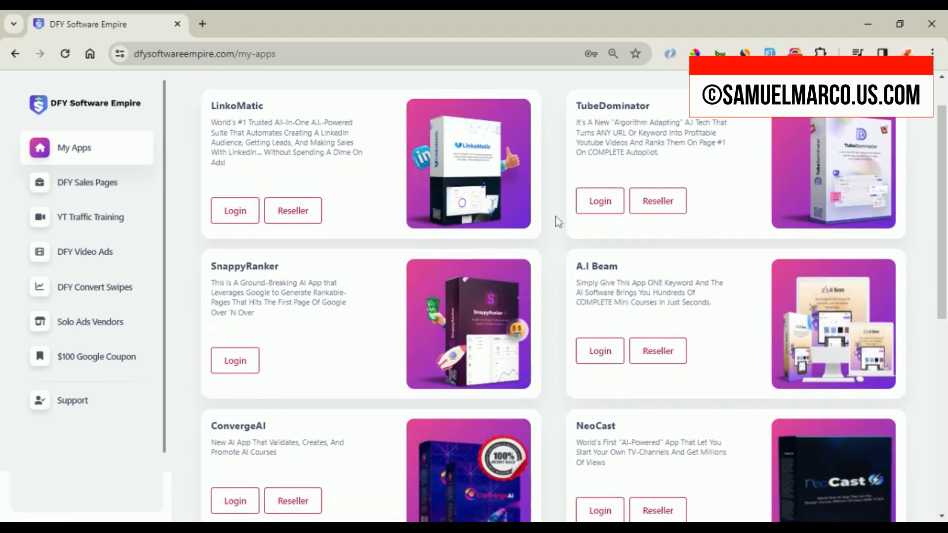
scroll("down", 3)
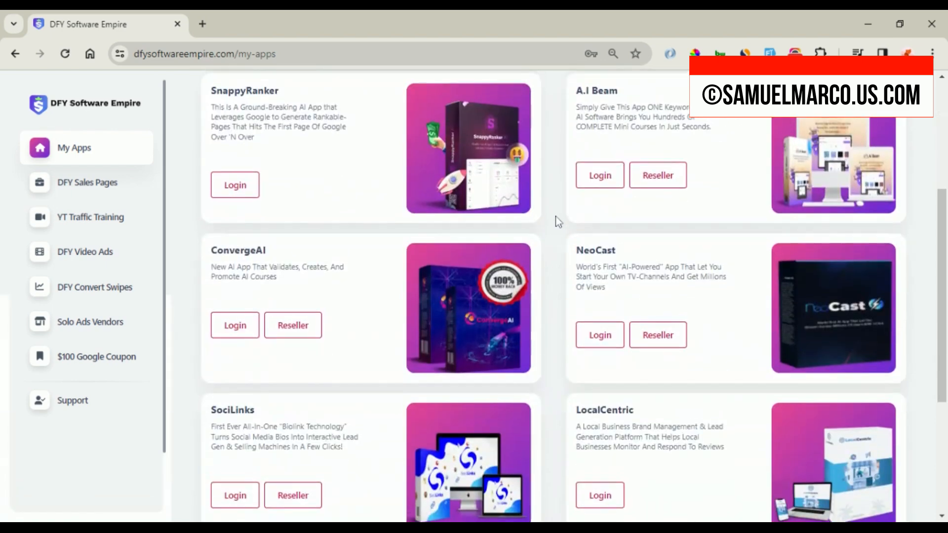
scroll("down", 3)
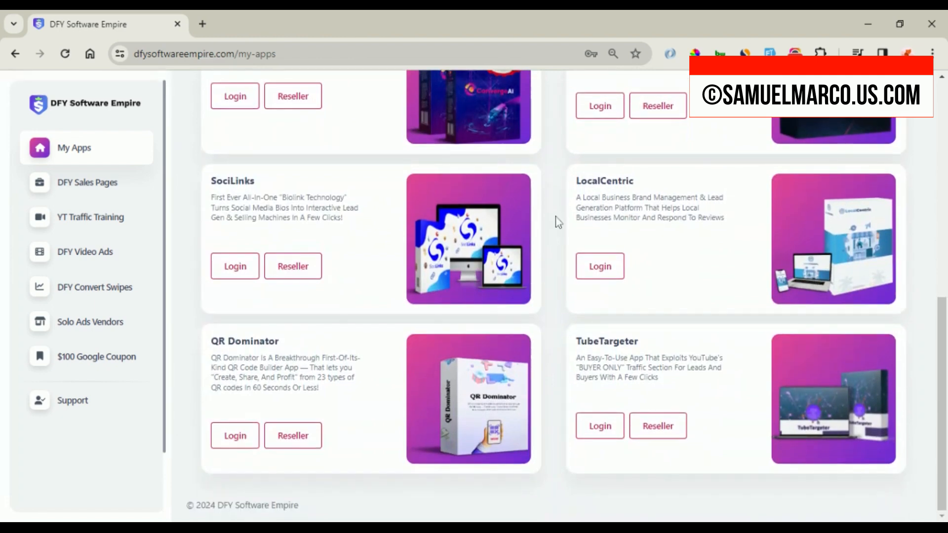
scroll("up", 3)
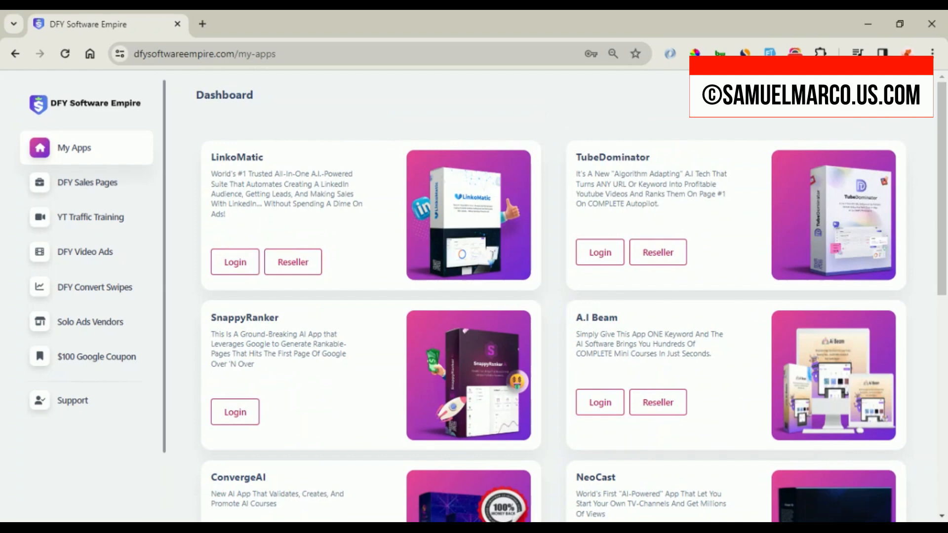
mouse_move(588, 219)
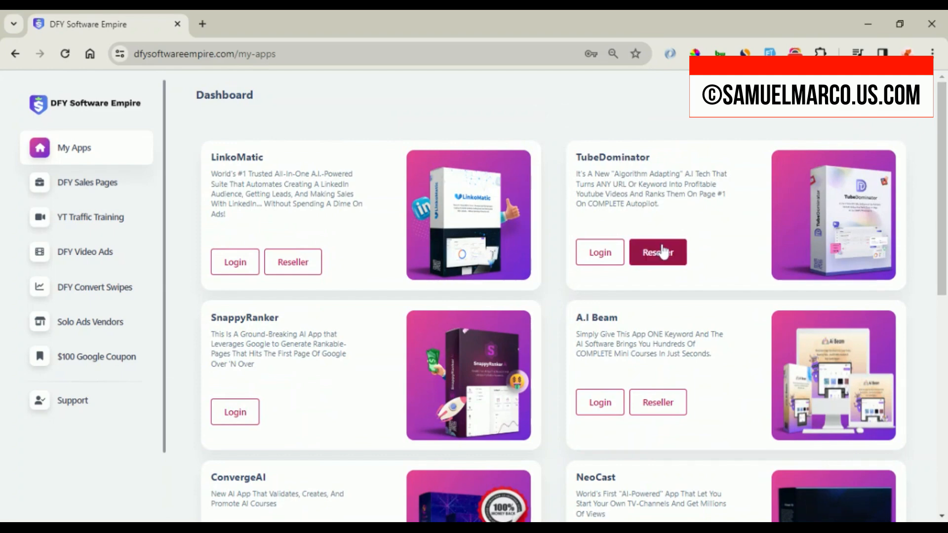
mouse_move(511, 226)
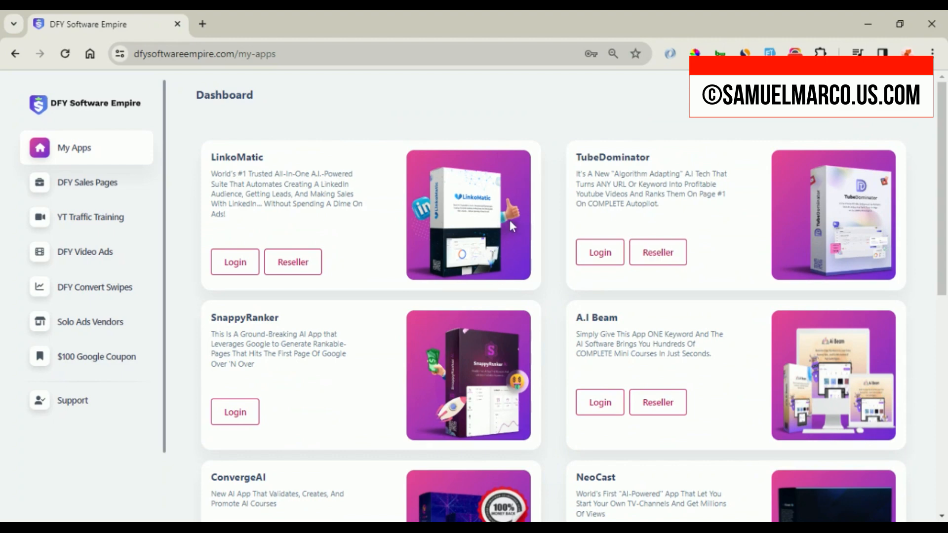
mouse_move(558, 285)
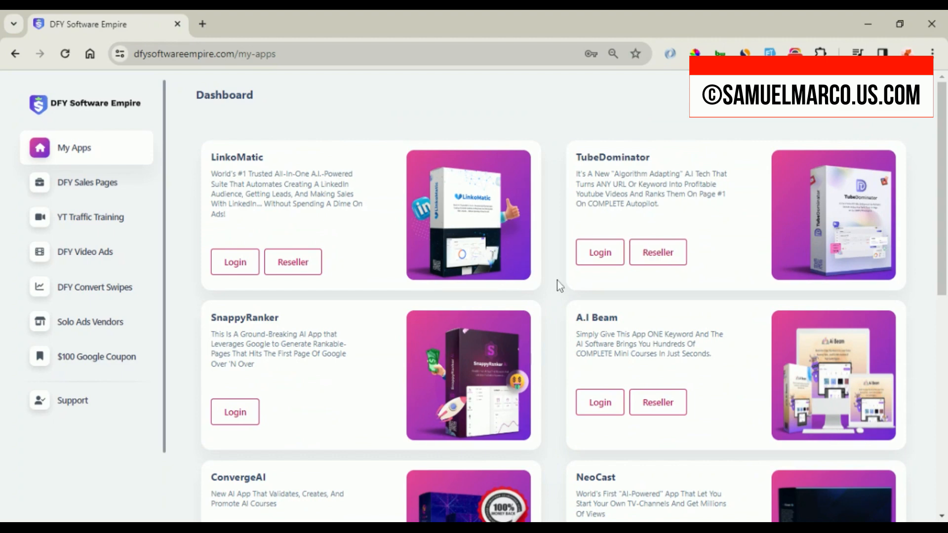
- Open A.I Beam's reseller registration and submit the prefilled sign-up to reach Manage users
left_click(656, 402)
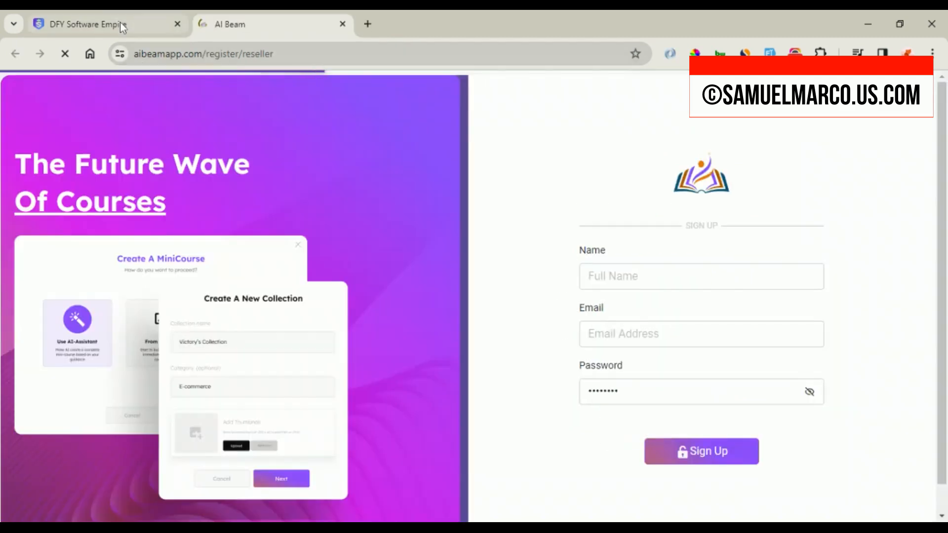
left_click(85, 25)
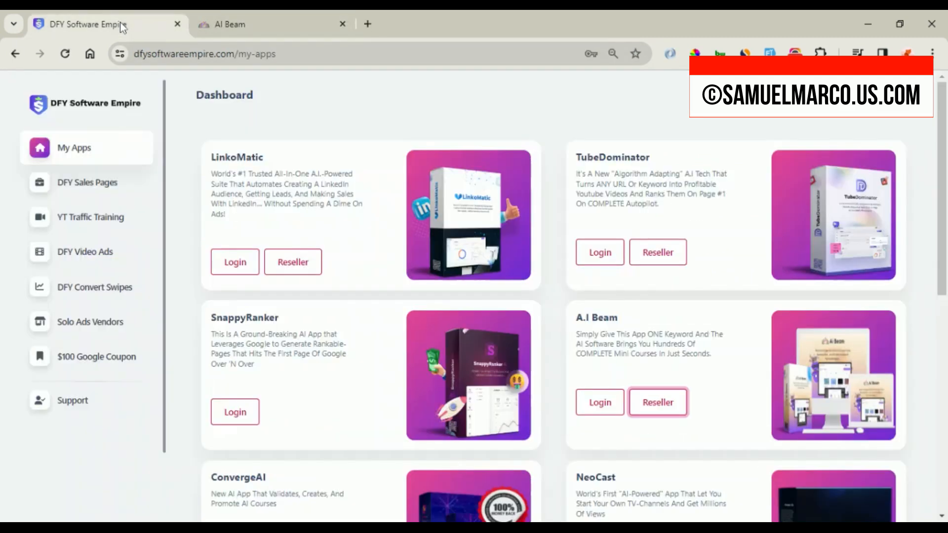
left_click(657, 402)
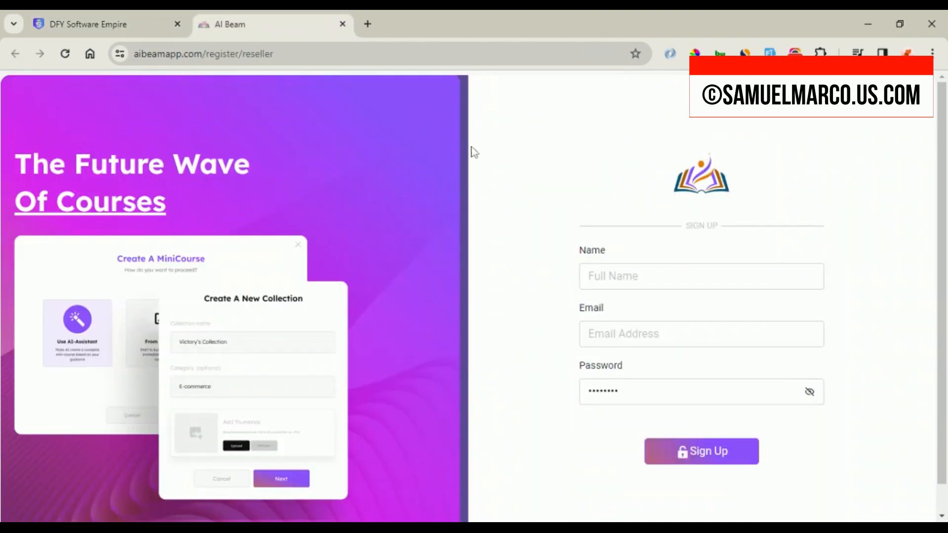
mouse_move(481, 165)
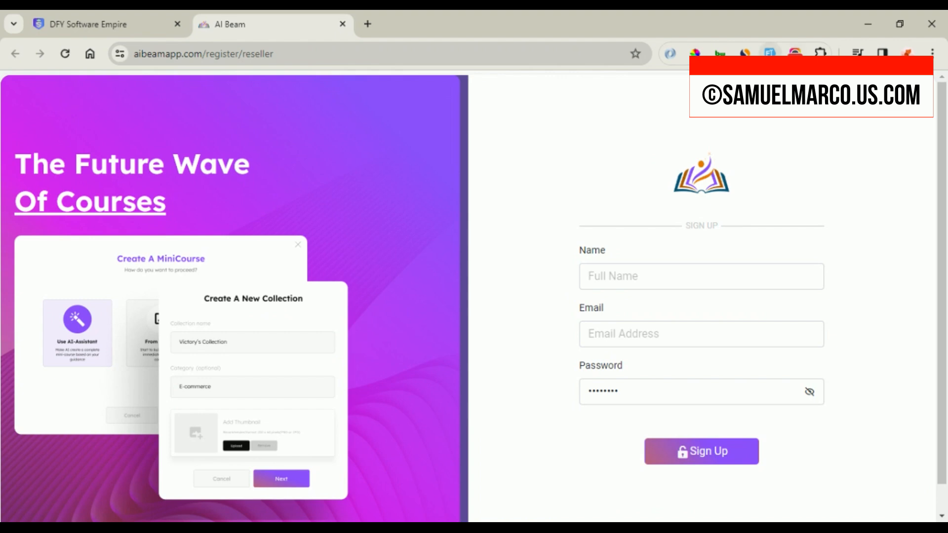
left_click(701, 450)
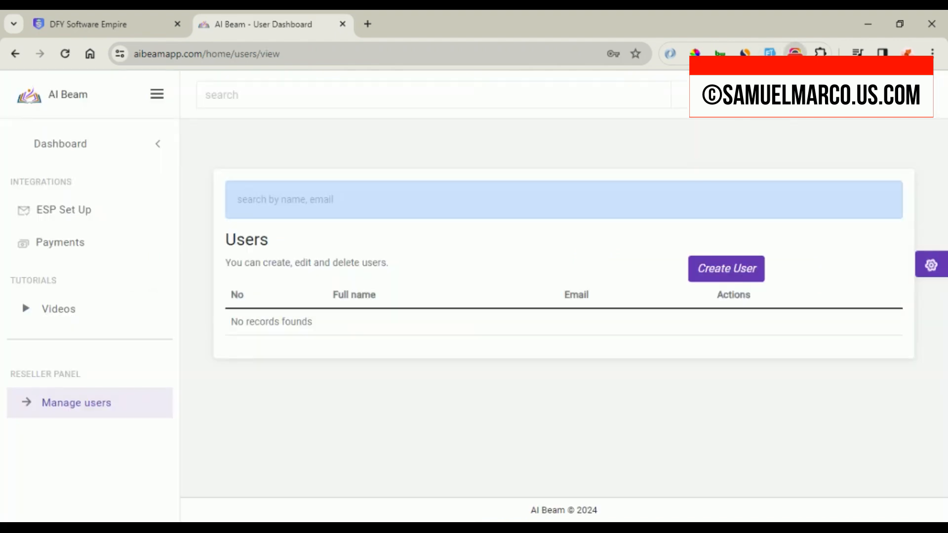
mouse_move(659, 251)
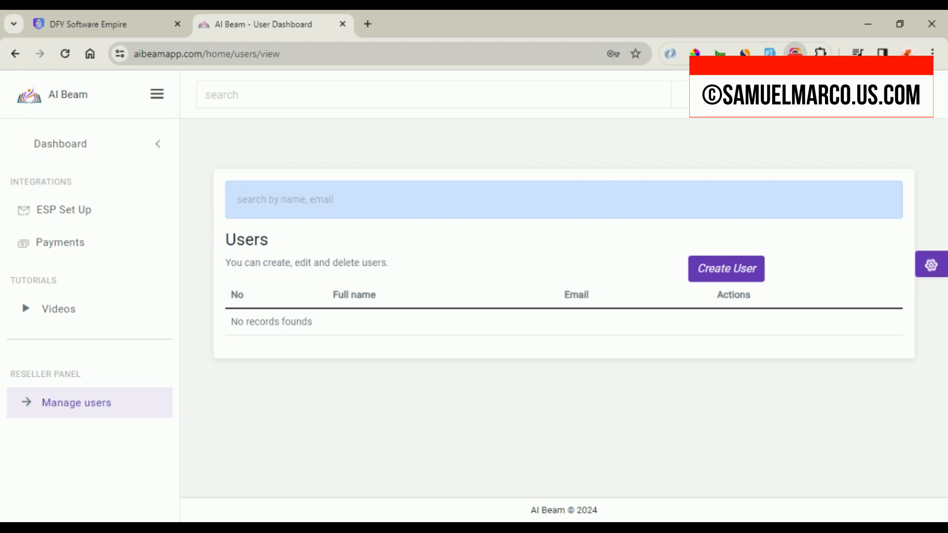
mouse_move(691, 245)
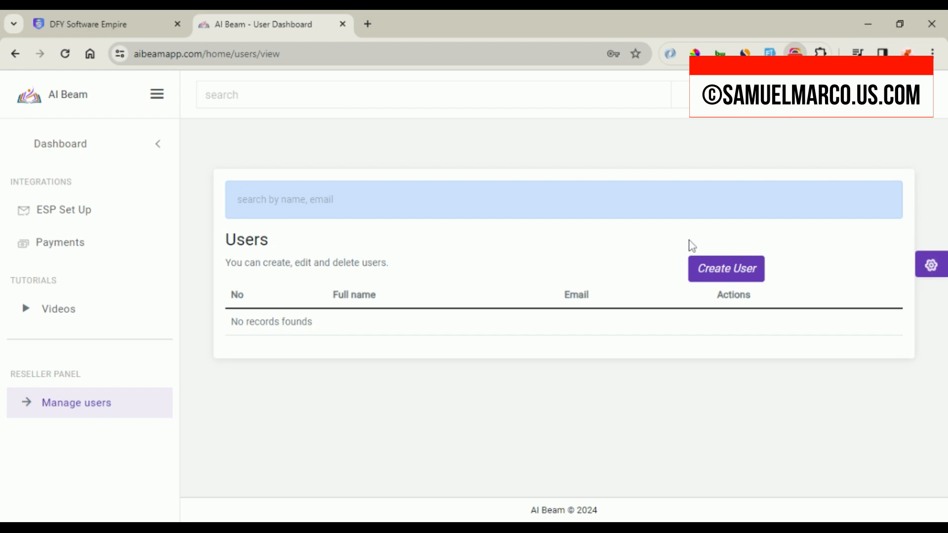
mouse_move(725, 268)
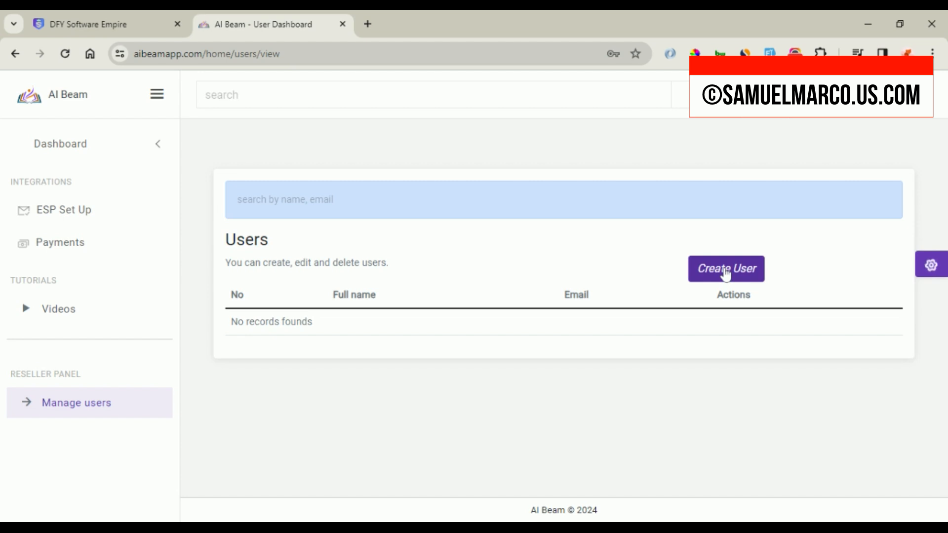
- Bring up AI Beam's Create User form with name and password fields, then return to DFY Software Empire
left_click(725, 269)
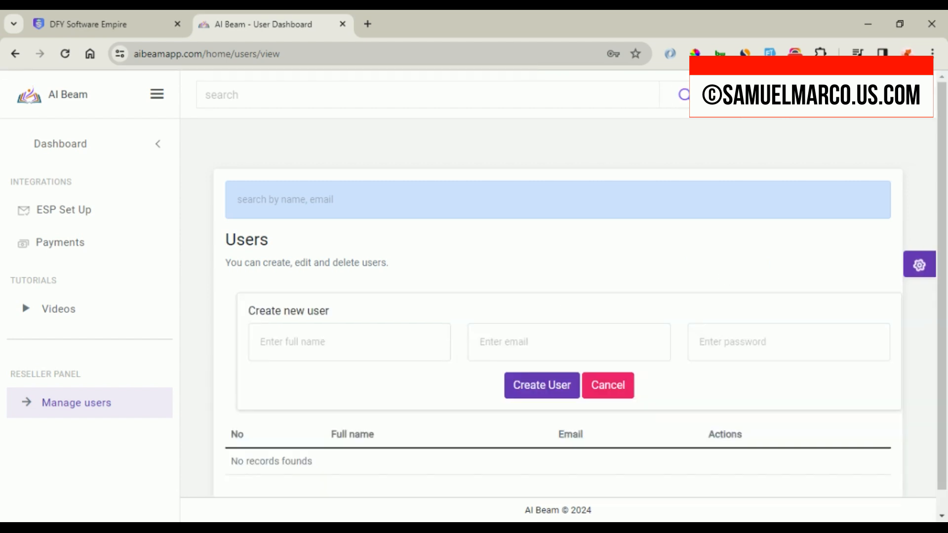
left_click(349, 342)
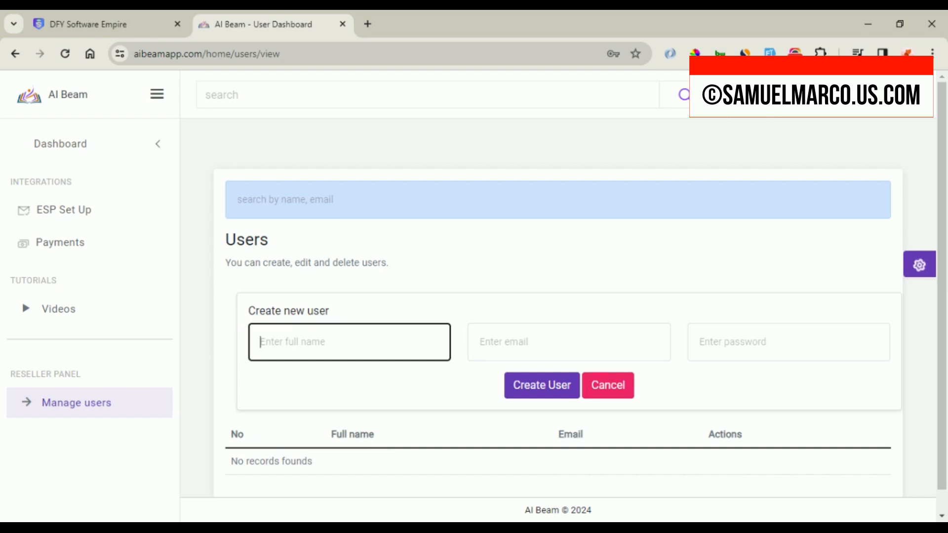
left_click(788, 342)
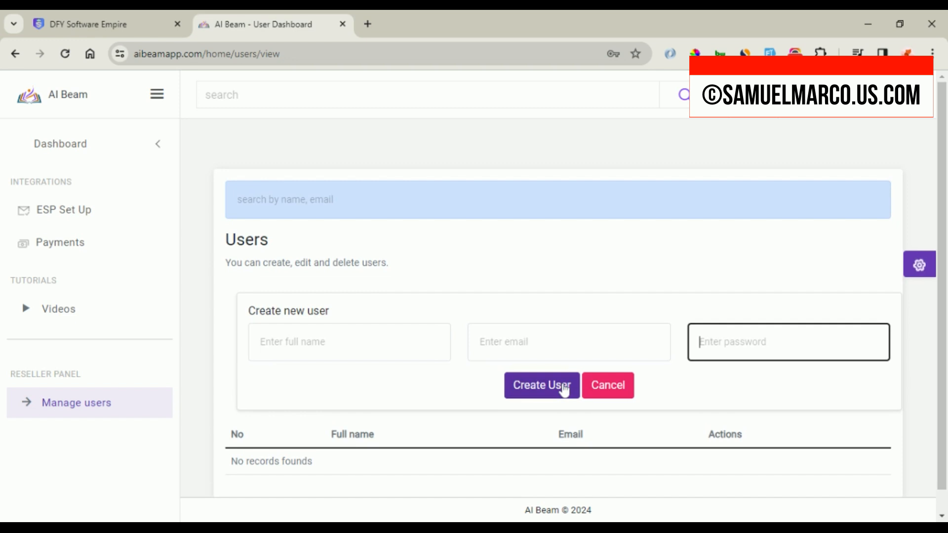
mouse_move(499, 326)
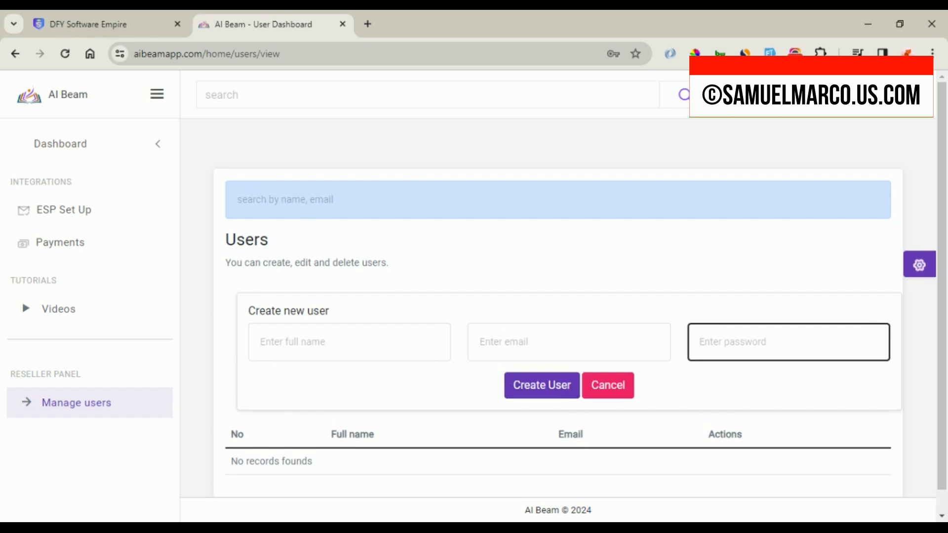
left_click(97, 24)
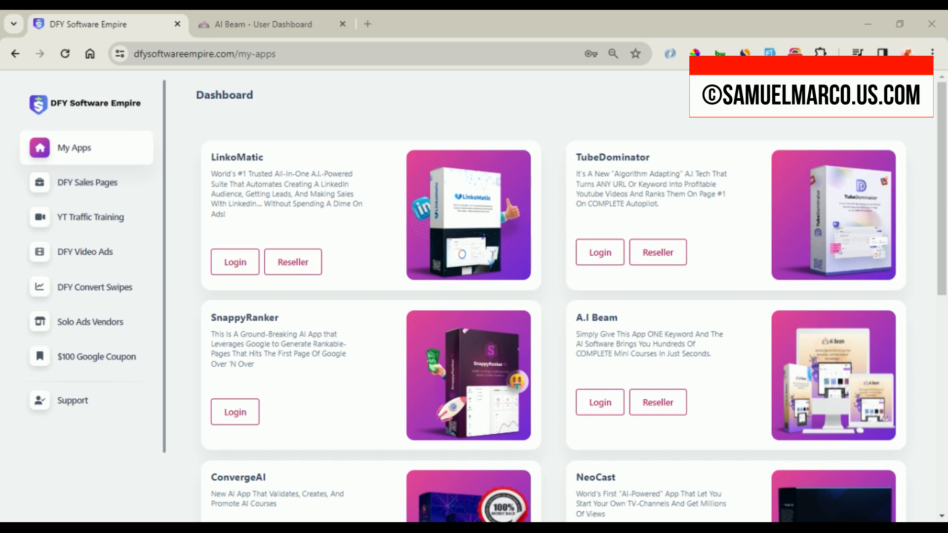
- Open the DFY Sales Pages builder listing the Social Matters, Champion and Nafero Mart sites
left_click(87, 182)
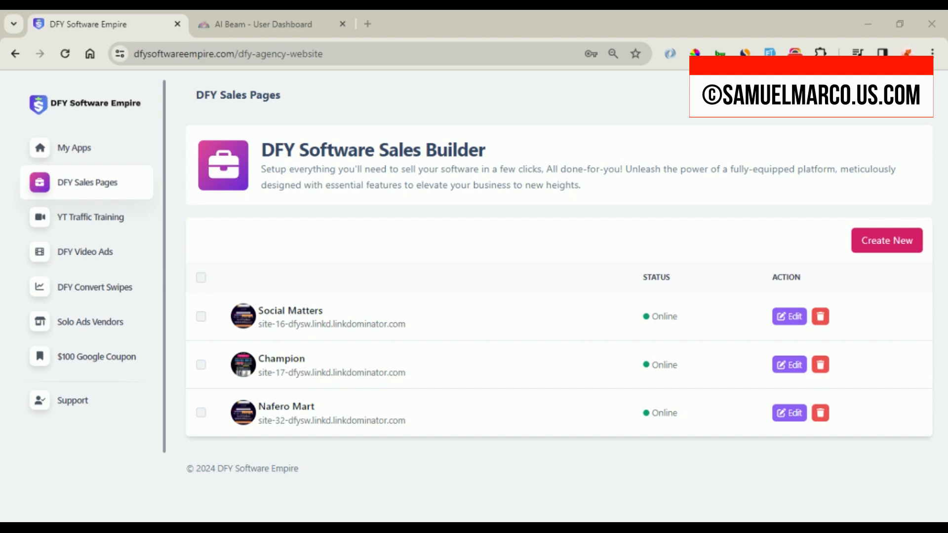
mouse_move(719, 276)
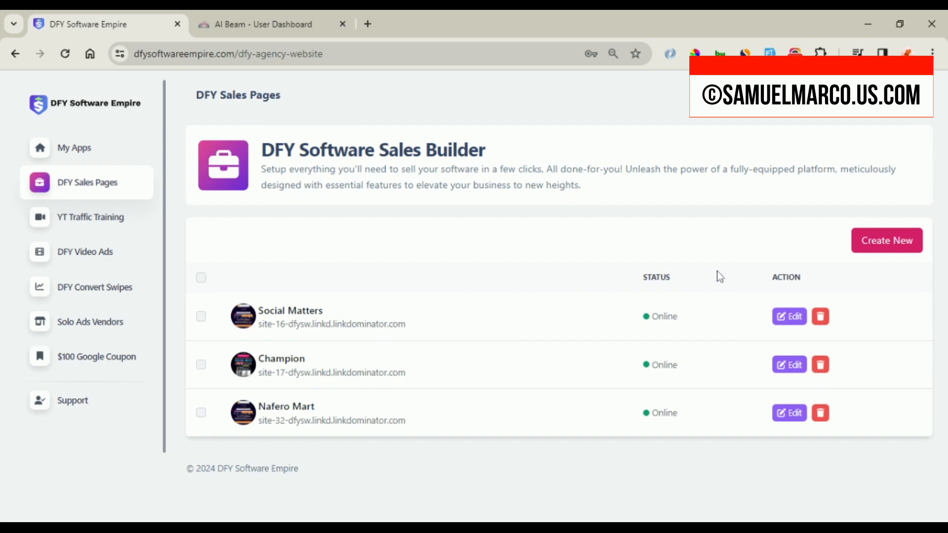
mouse_move(783, 267)
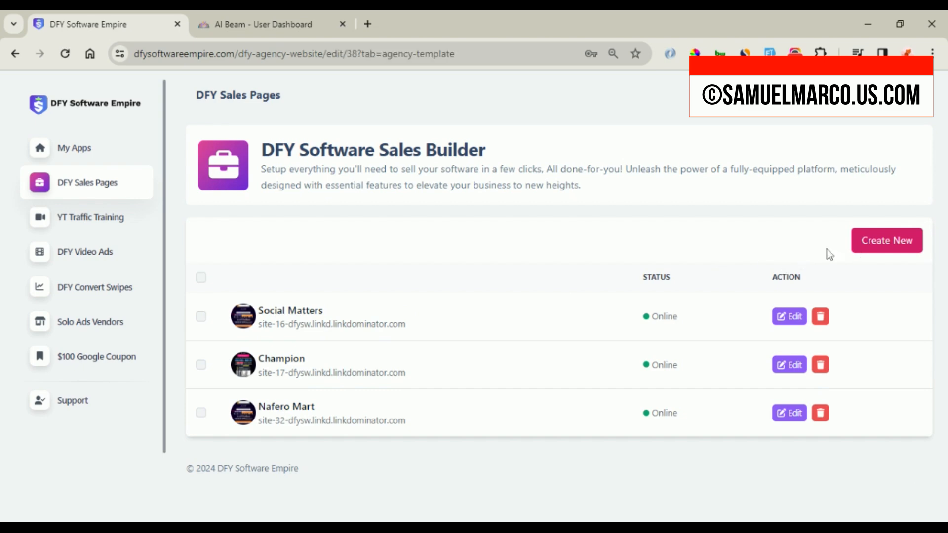
- Create a new sales page using the Ai Beam template and advance to the branding step
left_click(885, 240)
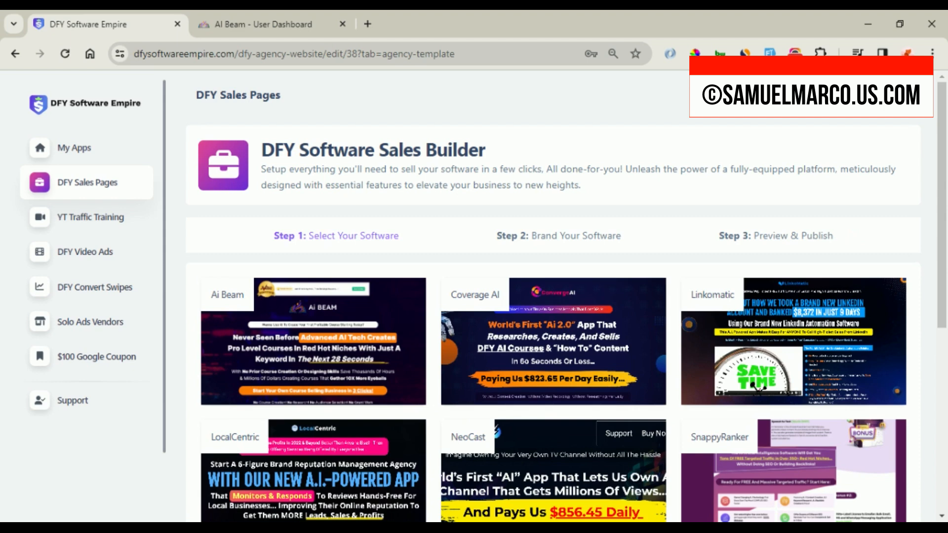
scroll("down", 3)
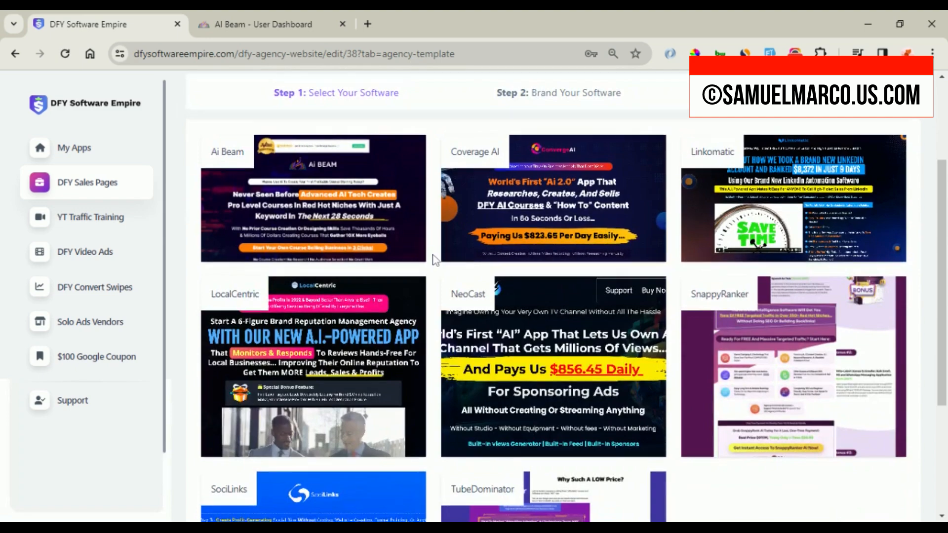
scroll("up", 3)
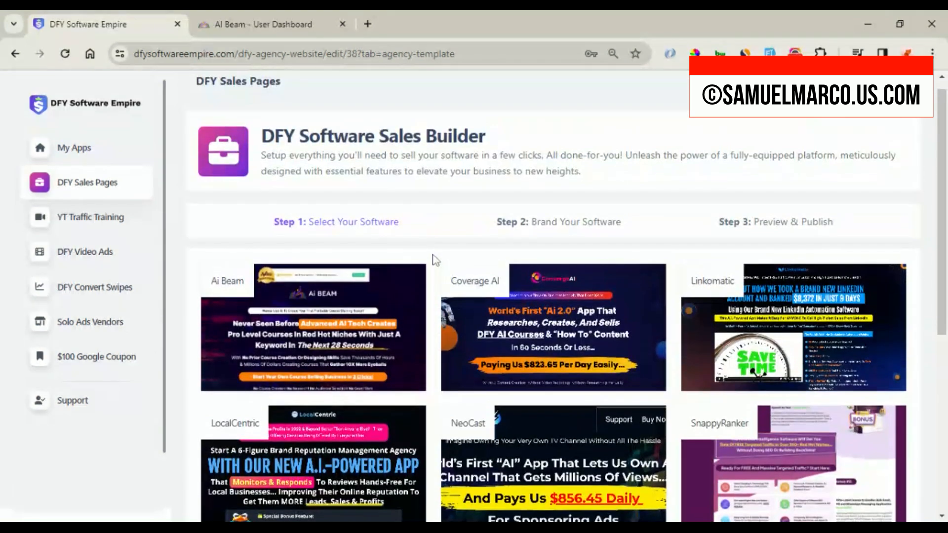
left_click(312, 329)
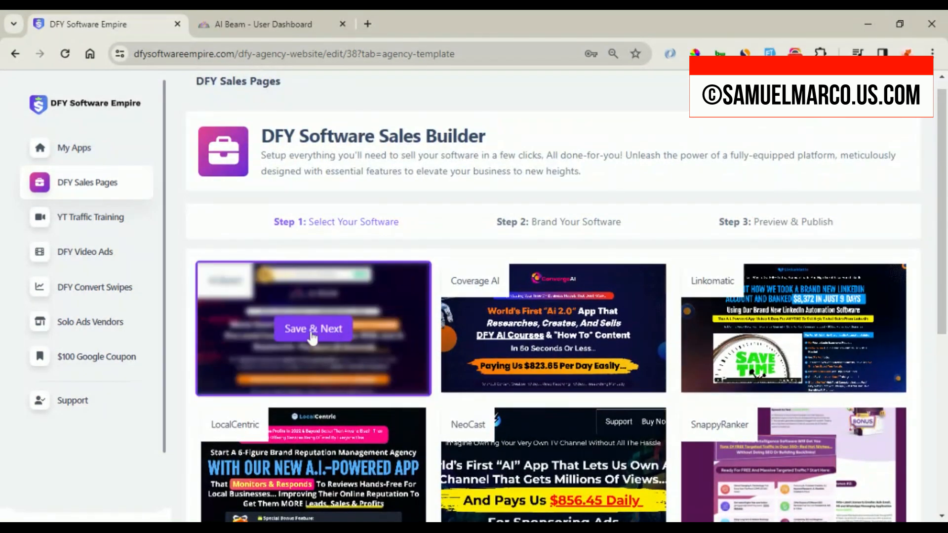
left_click(313, 328)
type("Social")
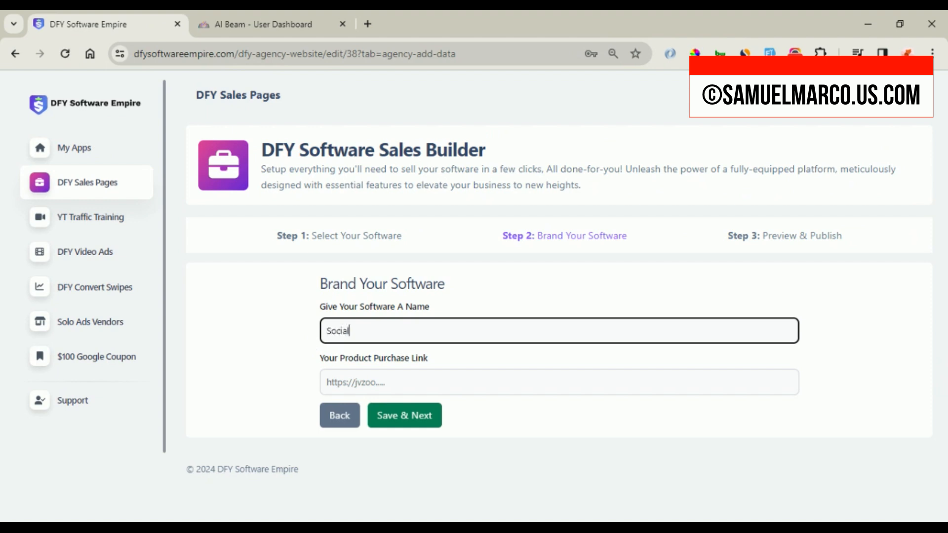
type("Mart")
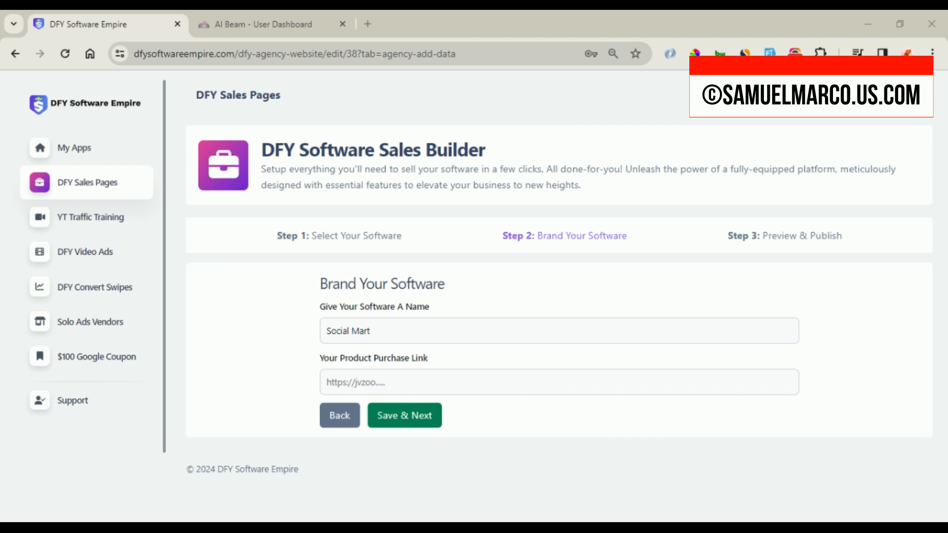
type("https://jvz3.com/c/1335891/376107/")
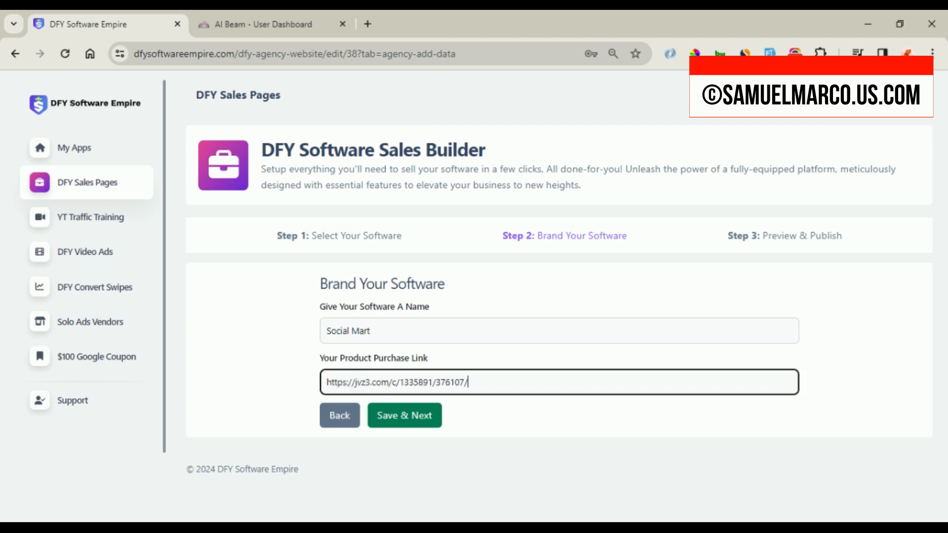
left_click(404, 415)
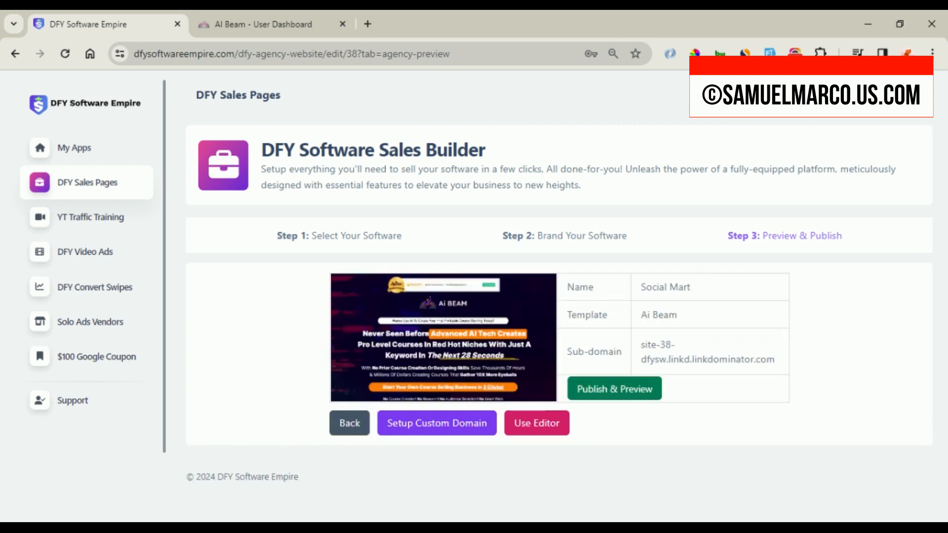
mouse_move(439, 450)
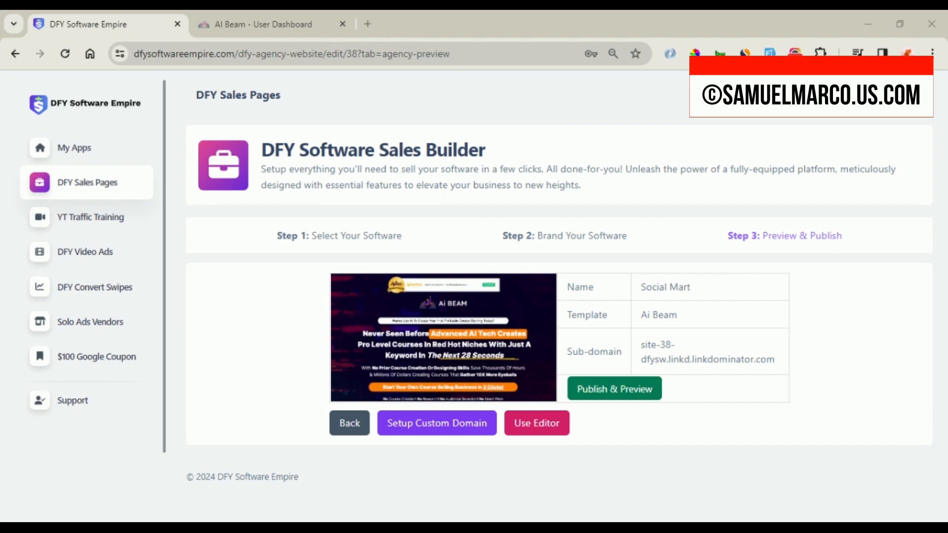
mouse_move(612, 431)
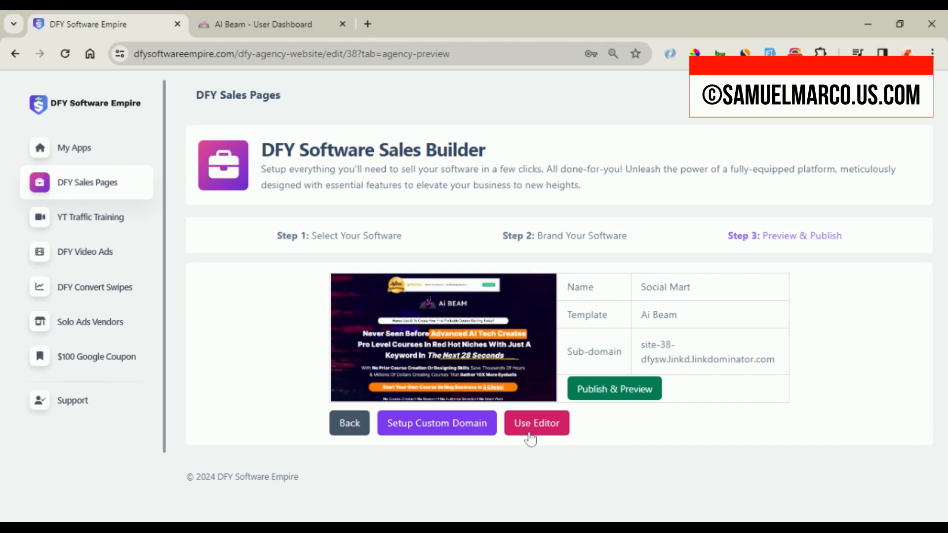
mouse_move(596, 396)
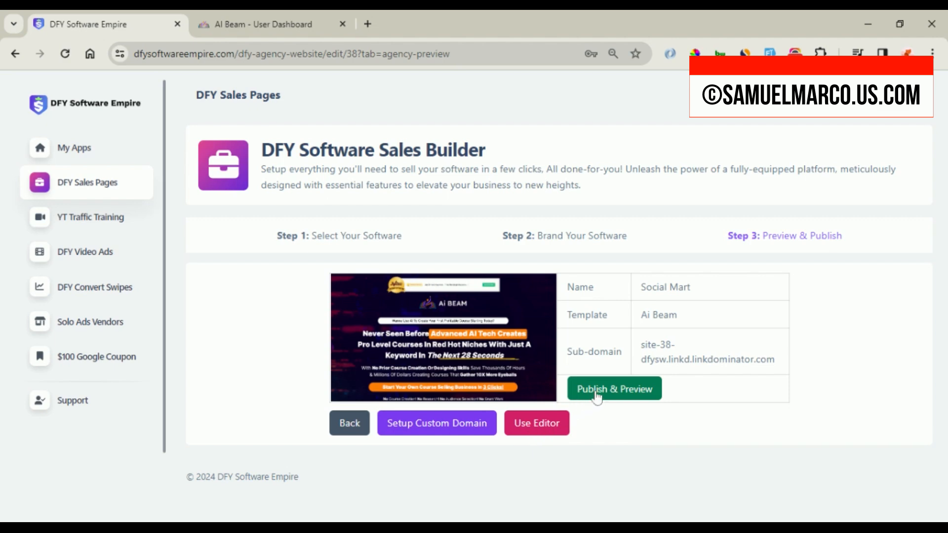
- Publish the Social Mart site and open its live subdomain page in a new tab
left_click(614, 388)
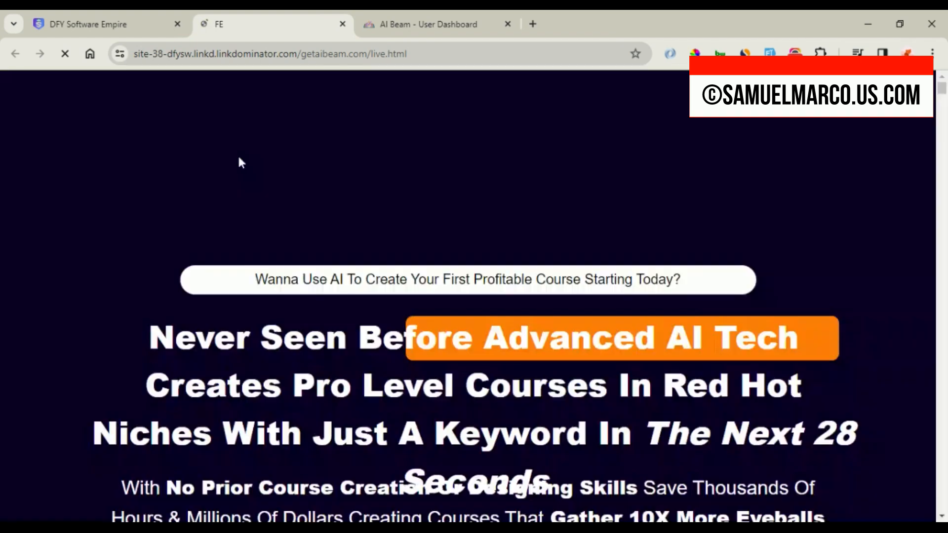
- Scroll through all sections of the live Social Mart sales page
scroll("down", 3)
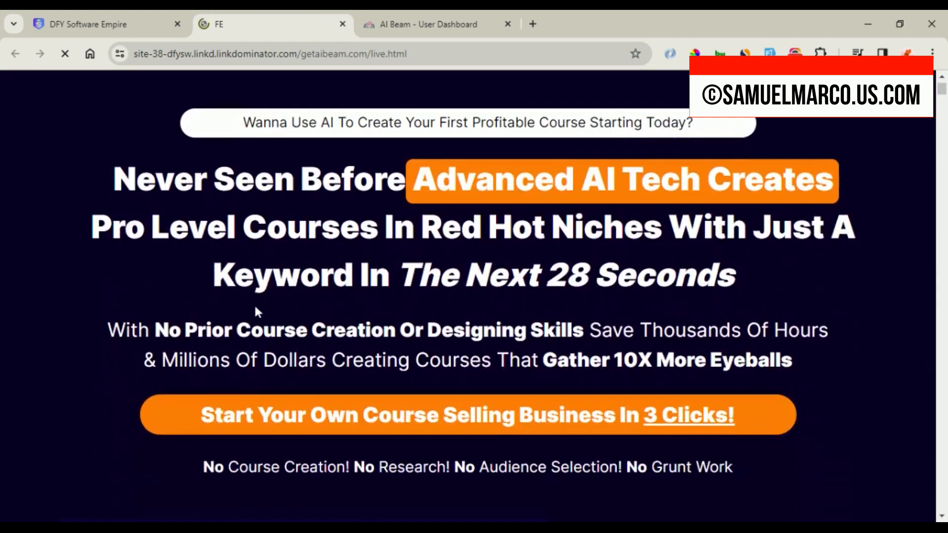
scroll("down", 3)
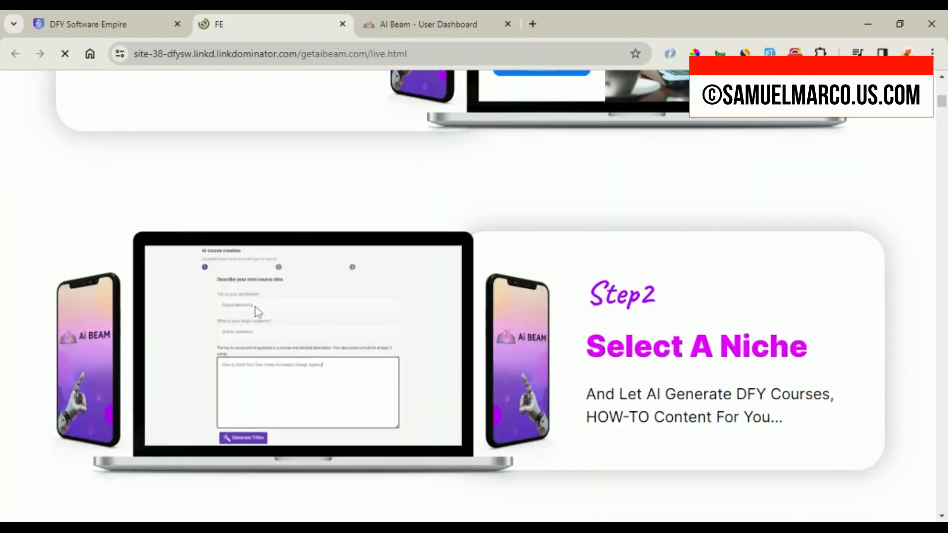
scroll("down", 3)
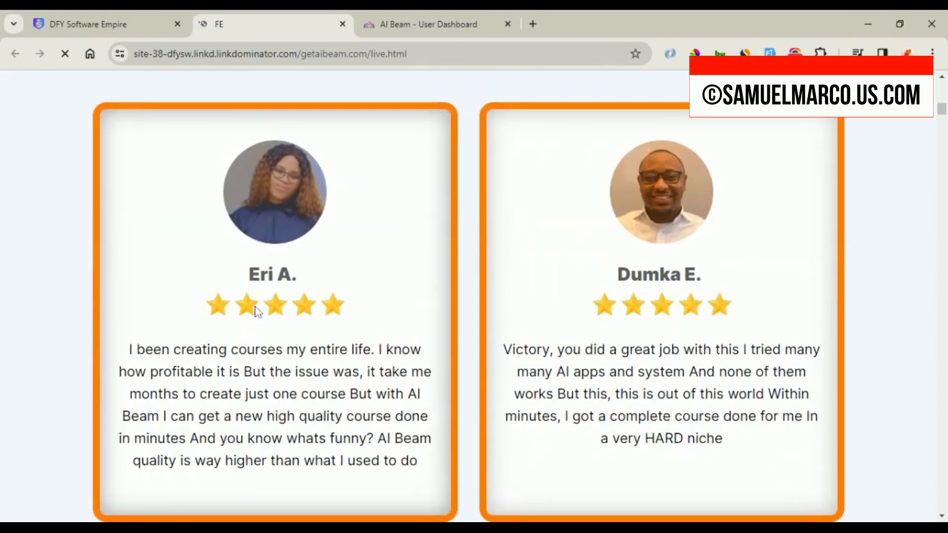
scroll("down", 3)
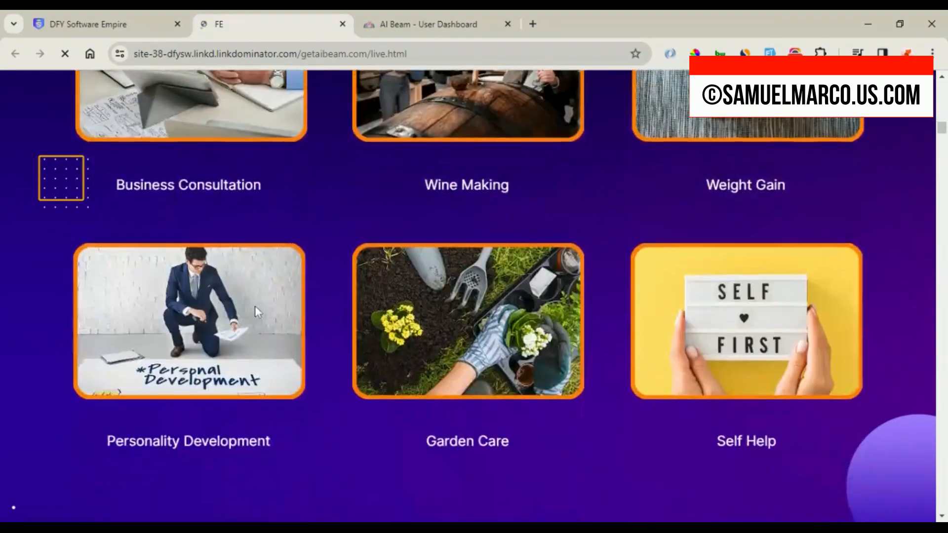
scroll("down", 3)
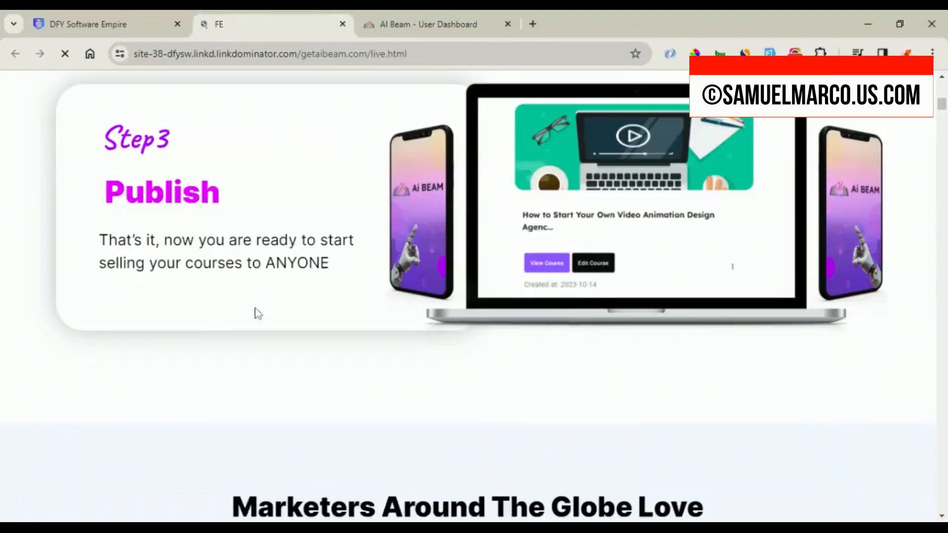
scroll("down", 3)
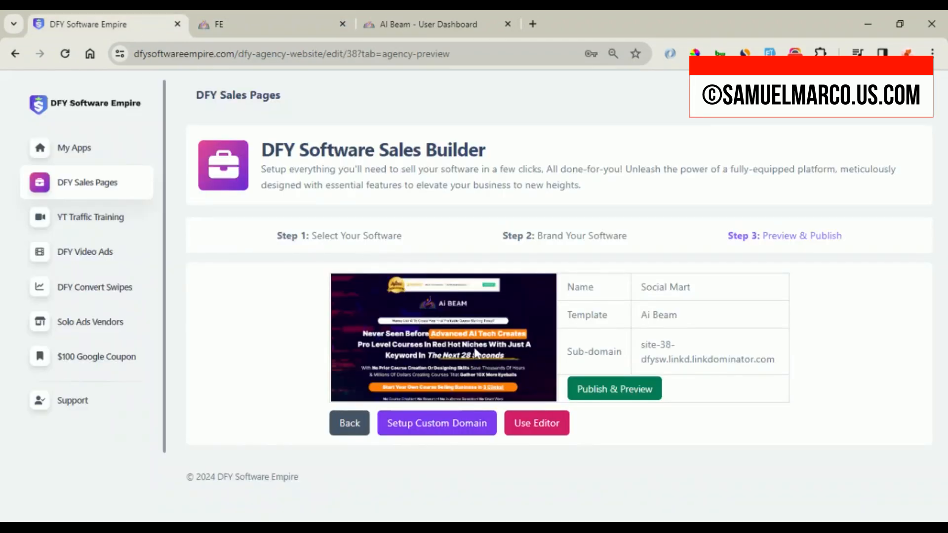
left_click(536, 423)
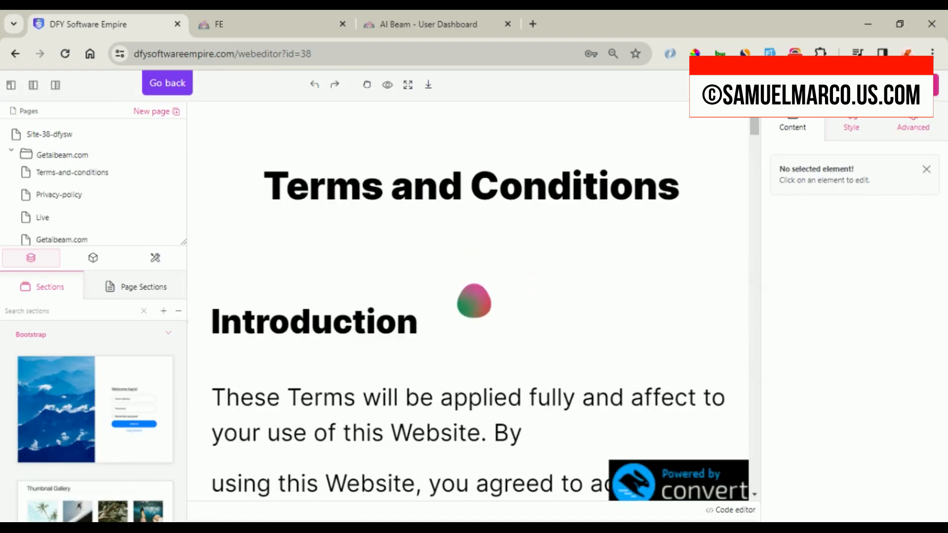
mouse_move(540, 383)
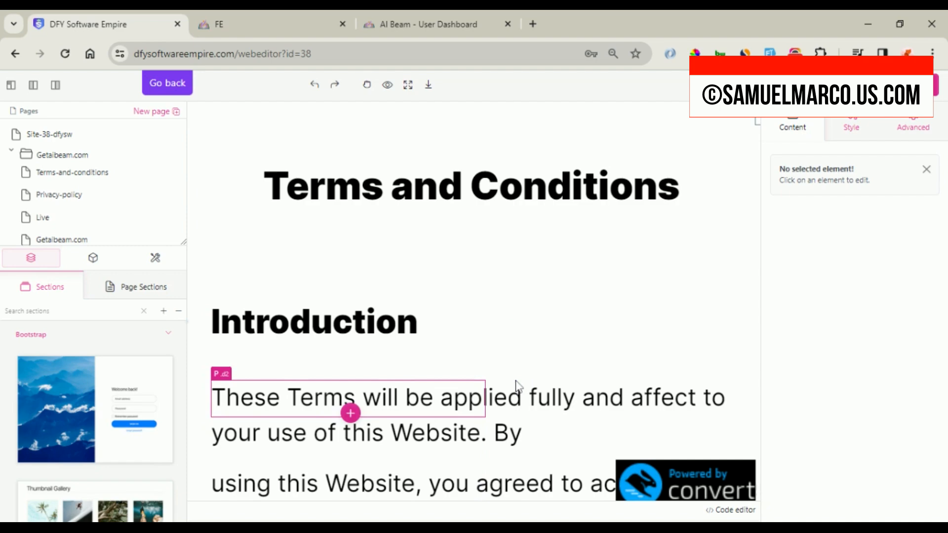
scroll("down", 3)
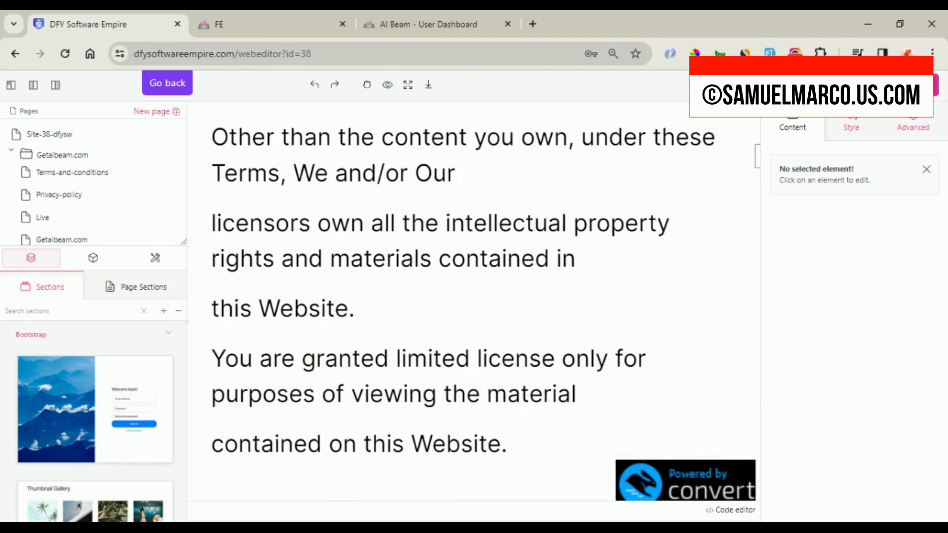
scroll("up", 3)
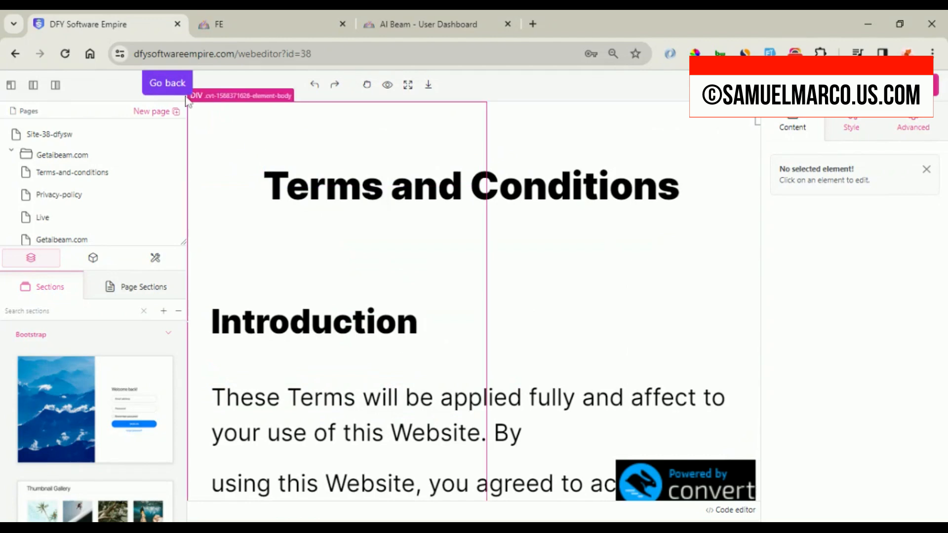
left_click(167, 82)
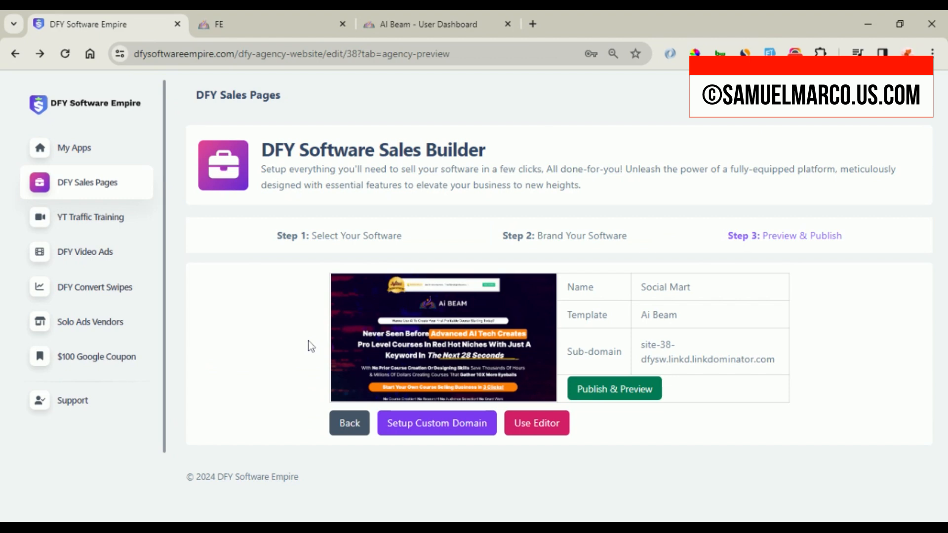
mouse_move(321, 502)
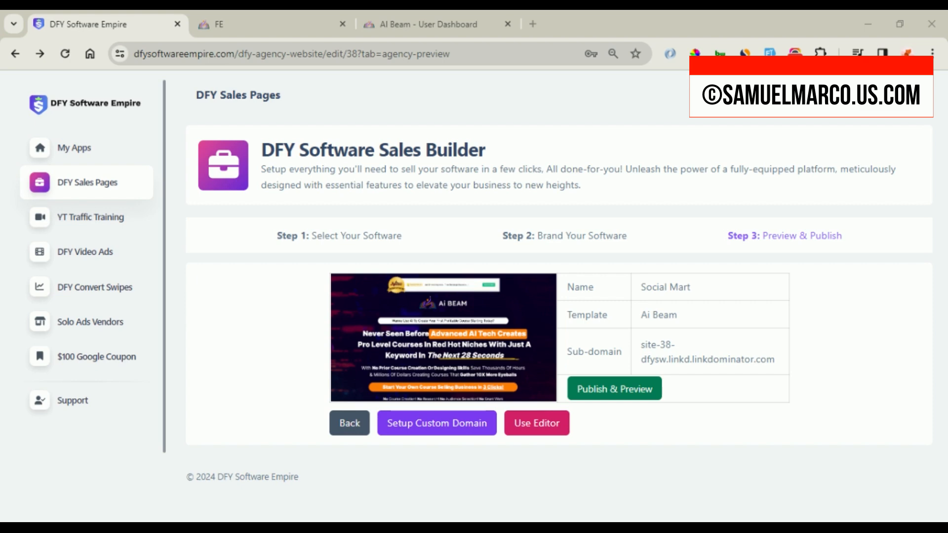
- Open YT Traffic Training from the sidebar to show the Part 1 training video
left_click(89, 217)
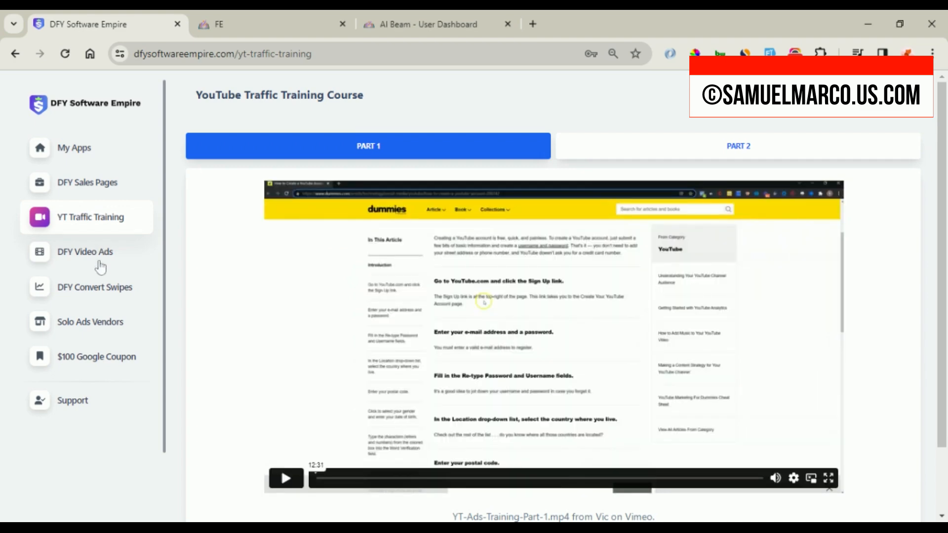
- Browse DFY Video Ads, Convert Swipes, Solo Ads Vendors and $100 Google Coupon, then return to My Apps
left_click(85, 252)
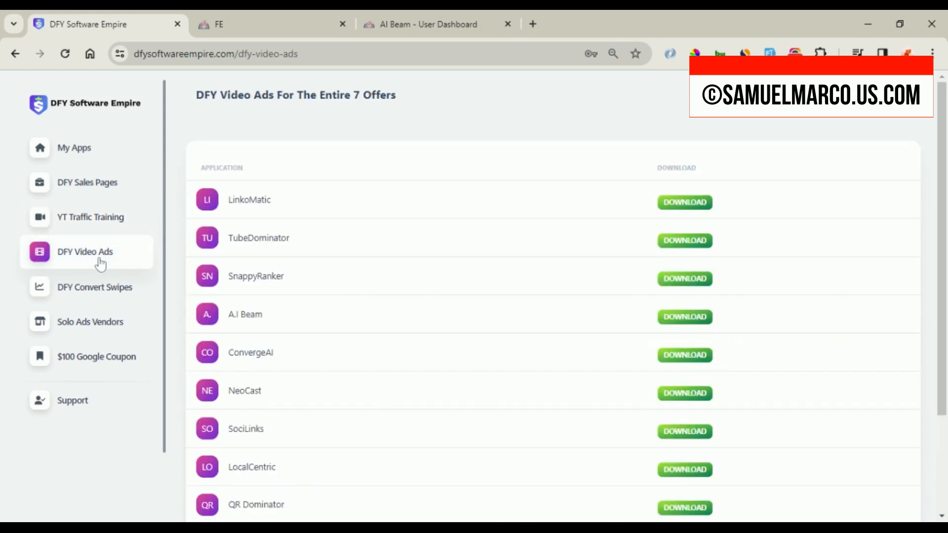
left_click(95, 287)
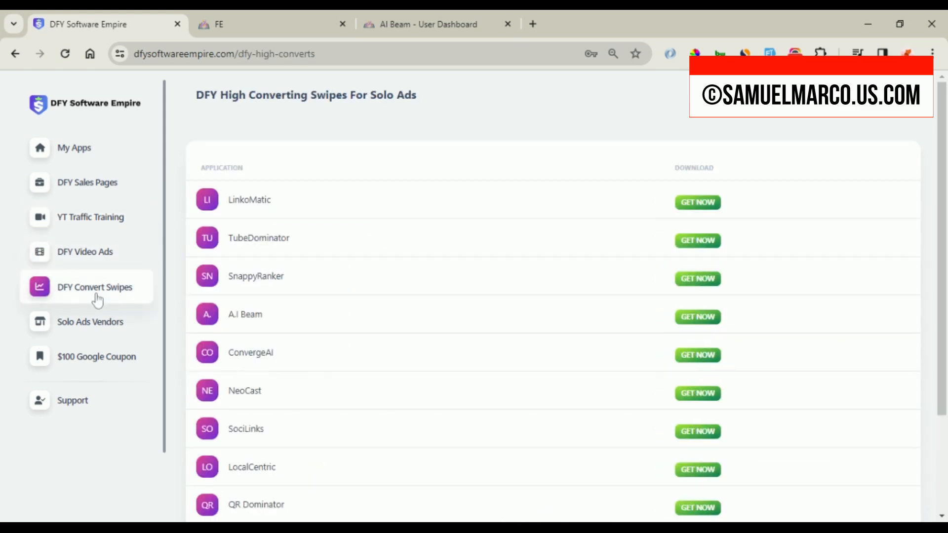
left_click(89, 321)
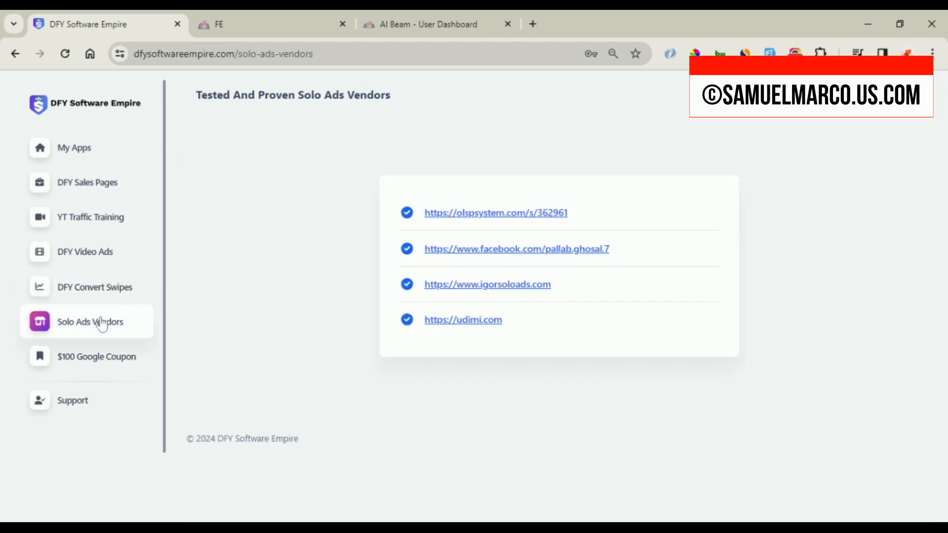
left_click(96, 356)
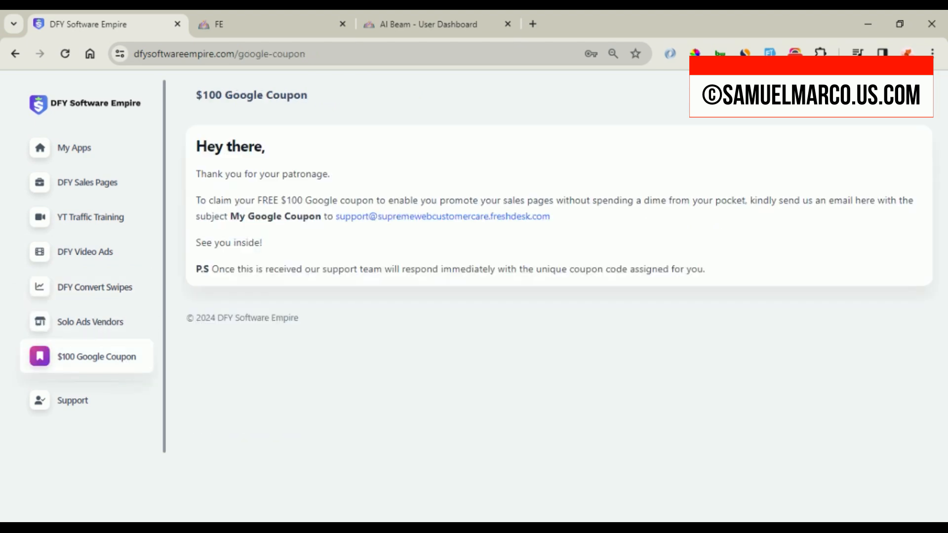
left_click(89, 321)
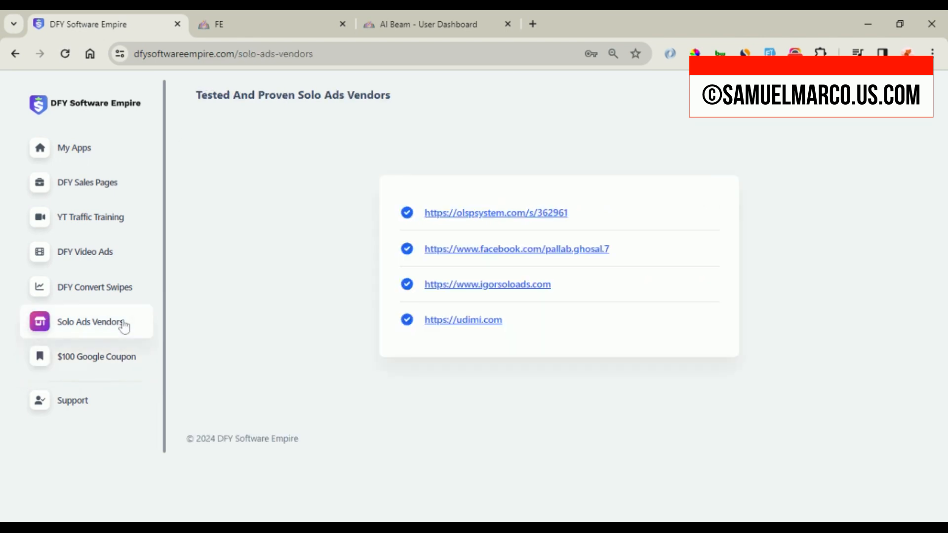
mouse_move(115, 291)
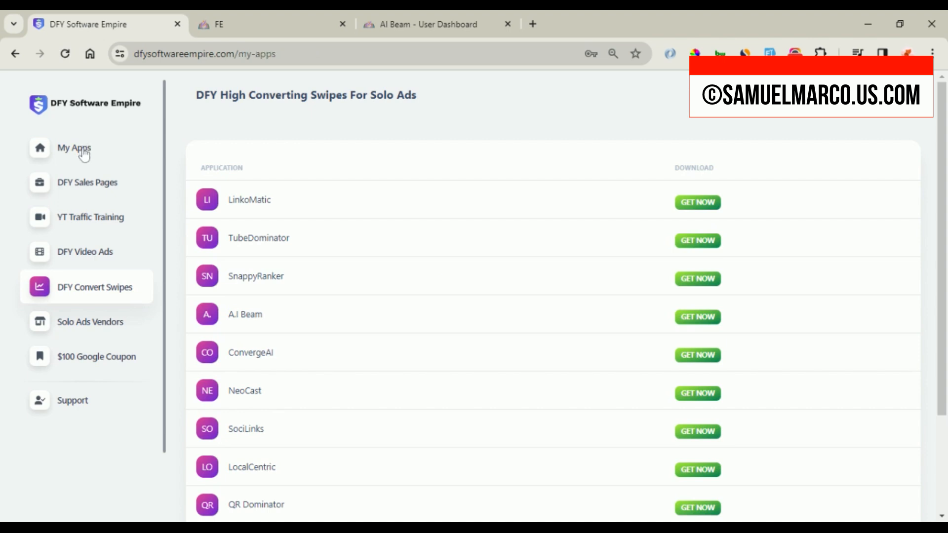
left_click(73, 148)
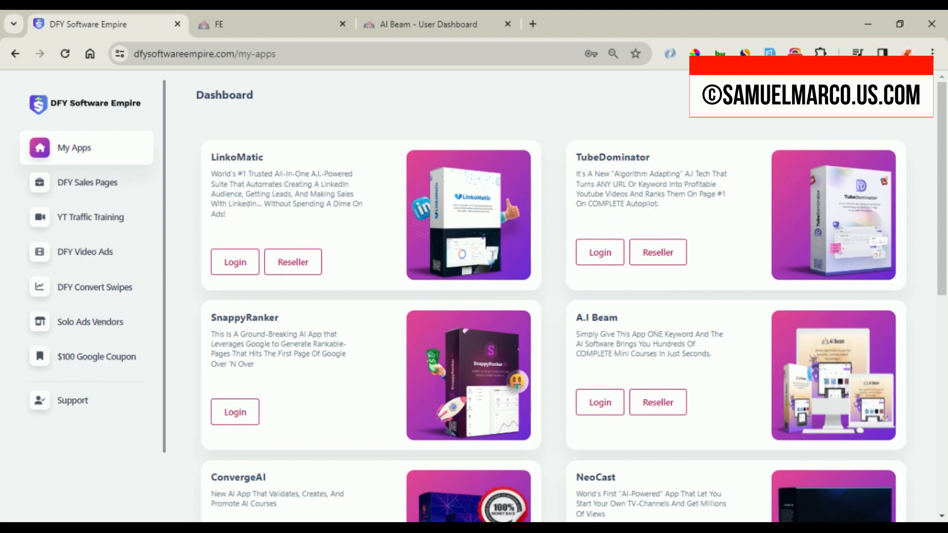
mouse_move(143, 162)
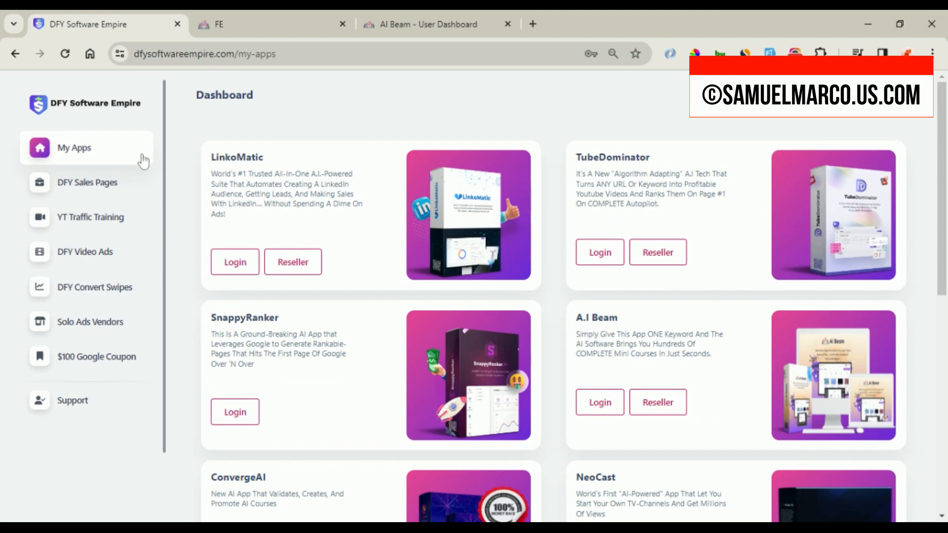
mouse_move(818, 35)
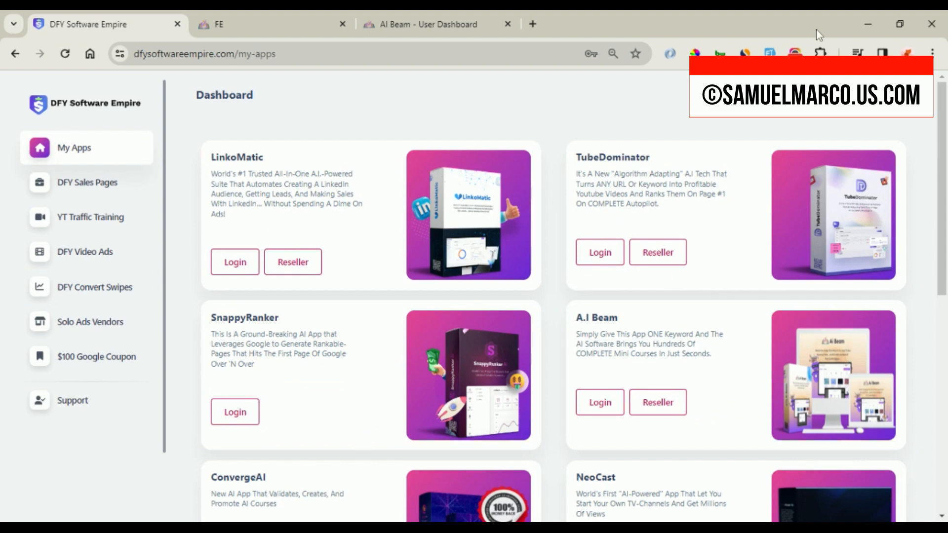